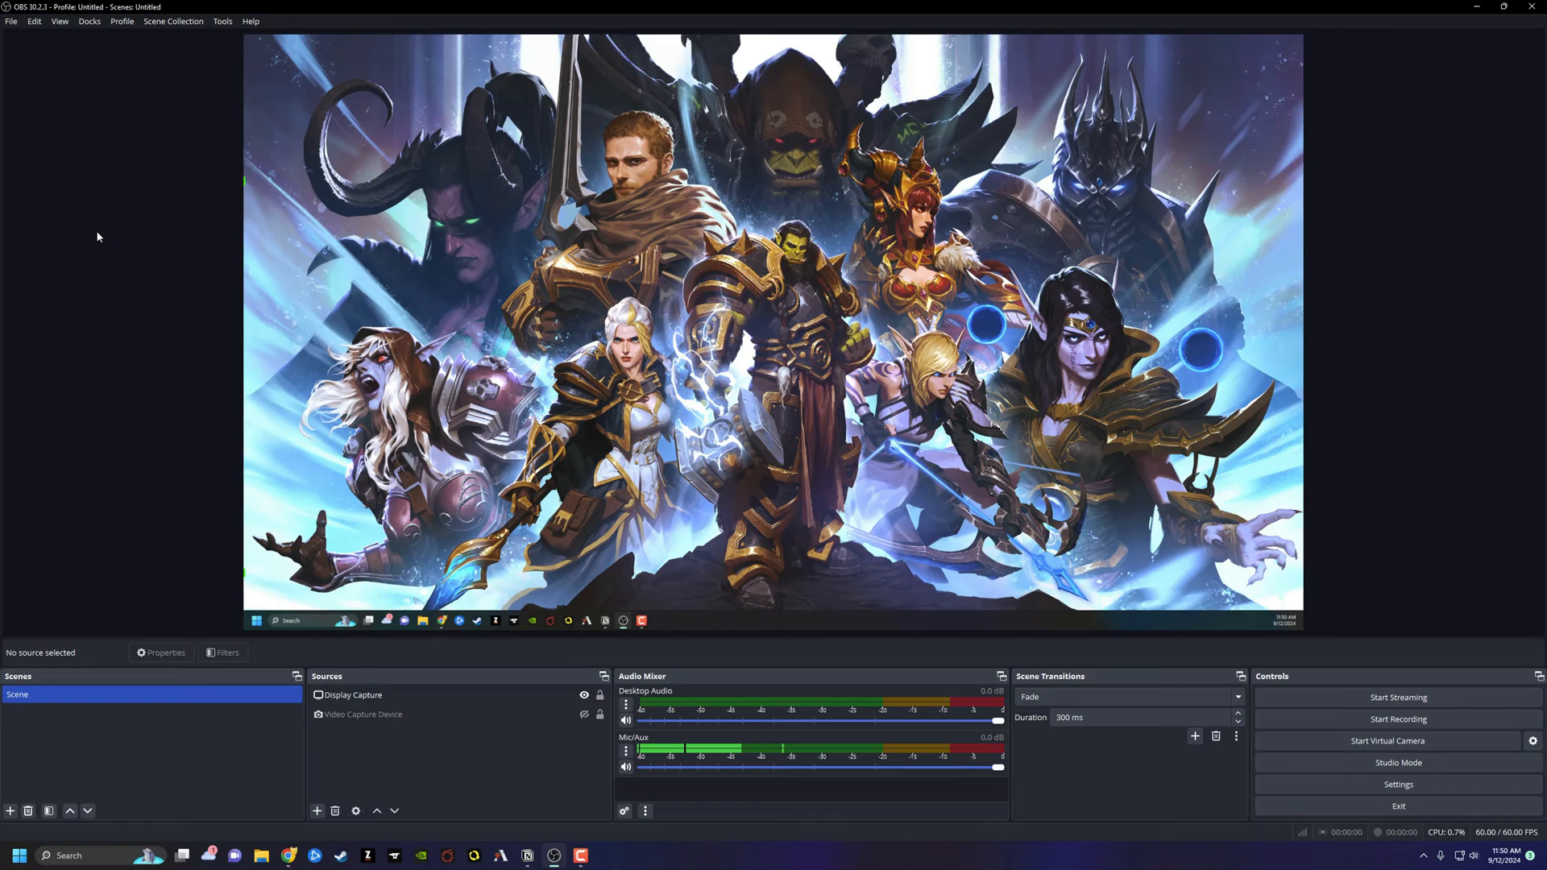
{"action": "mouse_move", "coordinate": [23, 56]}
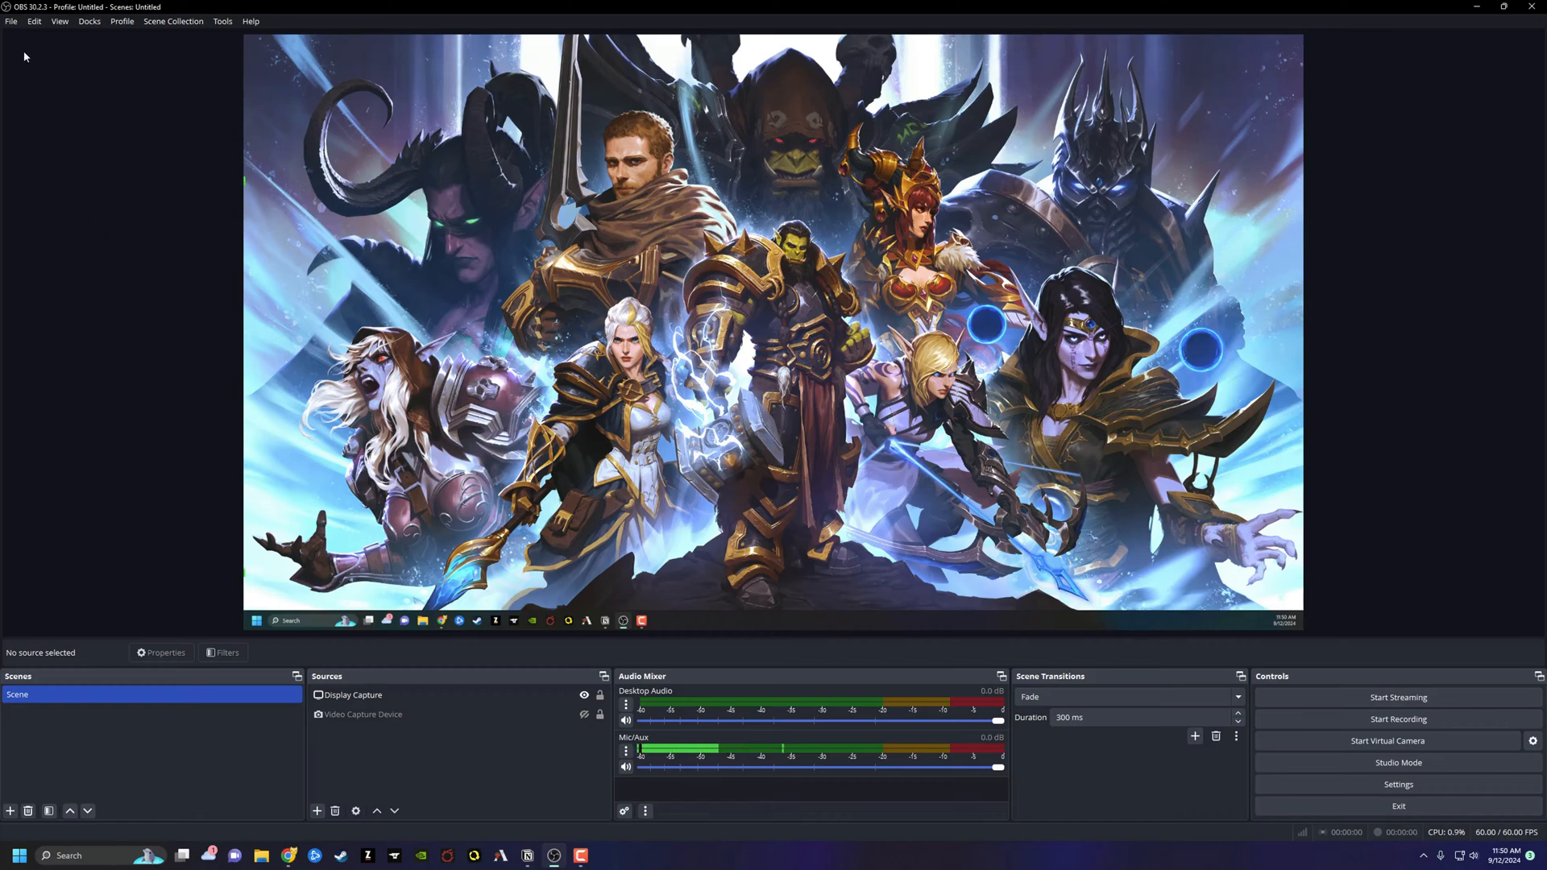
Bring up the OBS Settings window from the File menu
{"action": "left_click", "coordinate": [10, 21]}
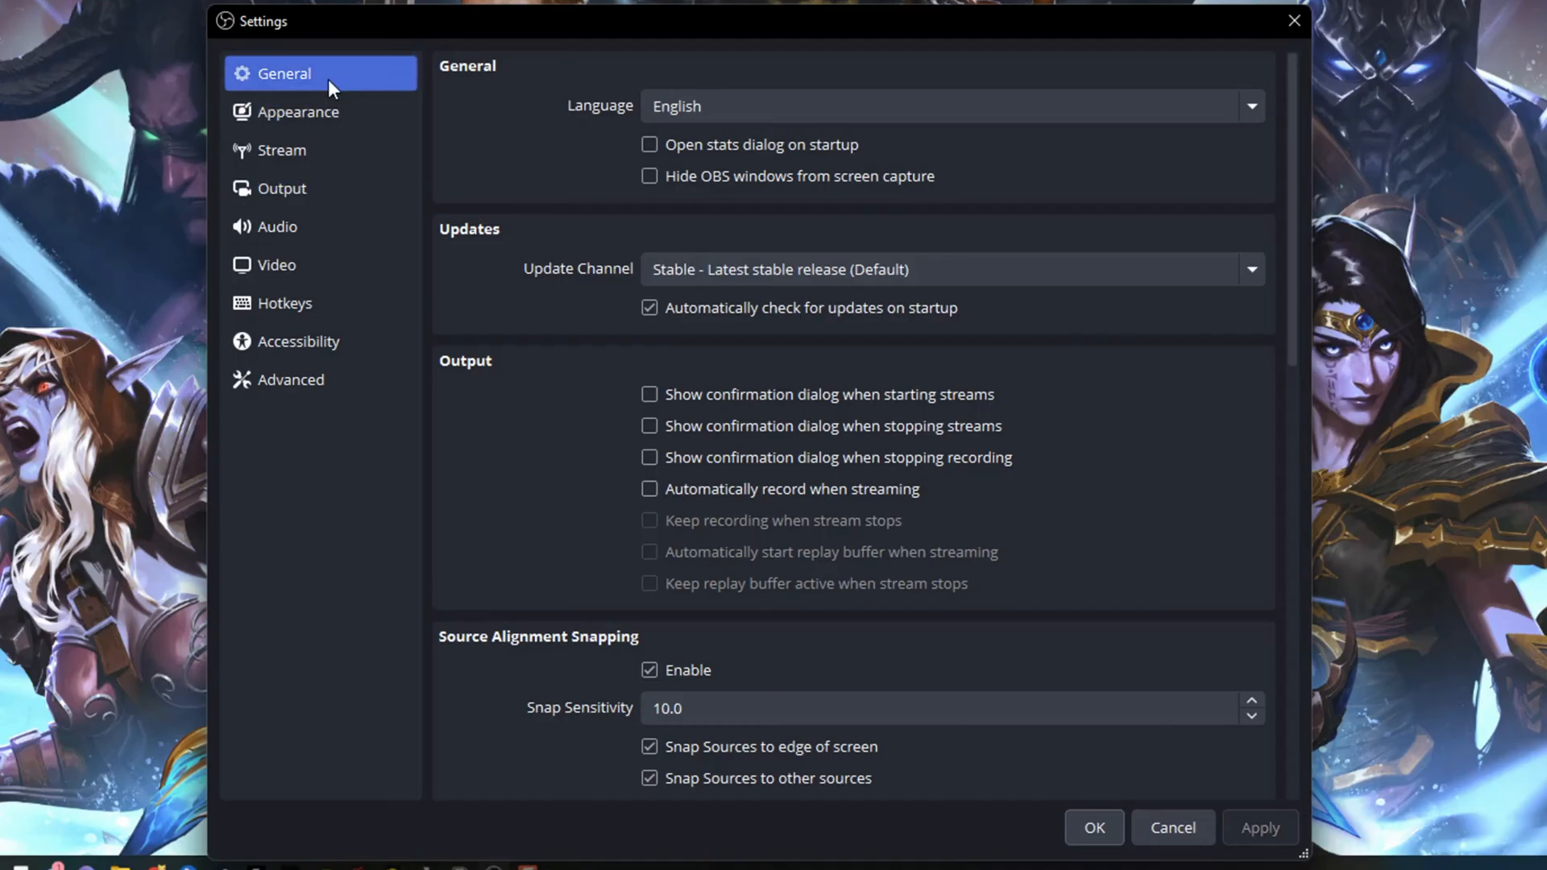
Show the Output settings page in Simple mode
{"action": "left_click", "coordinate": [282, 187]}
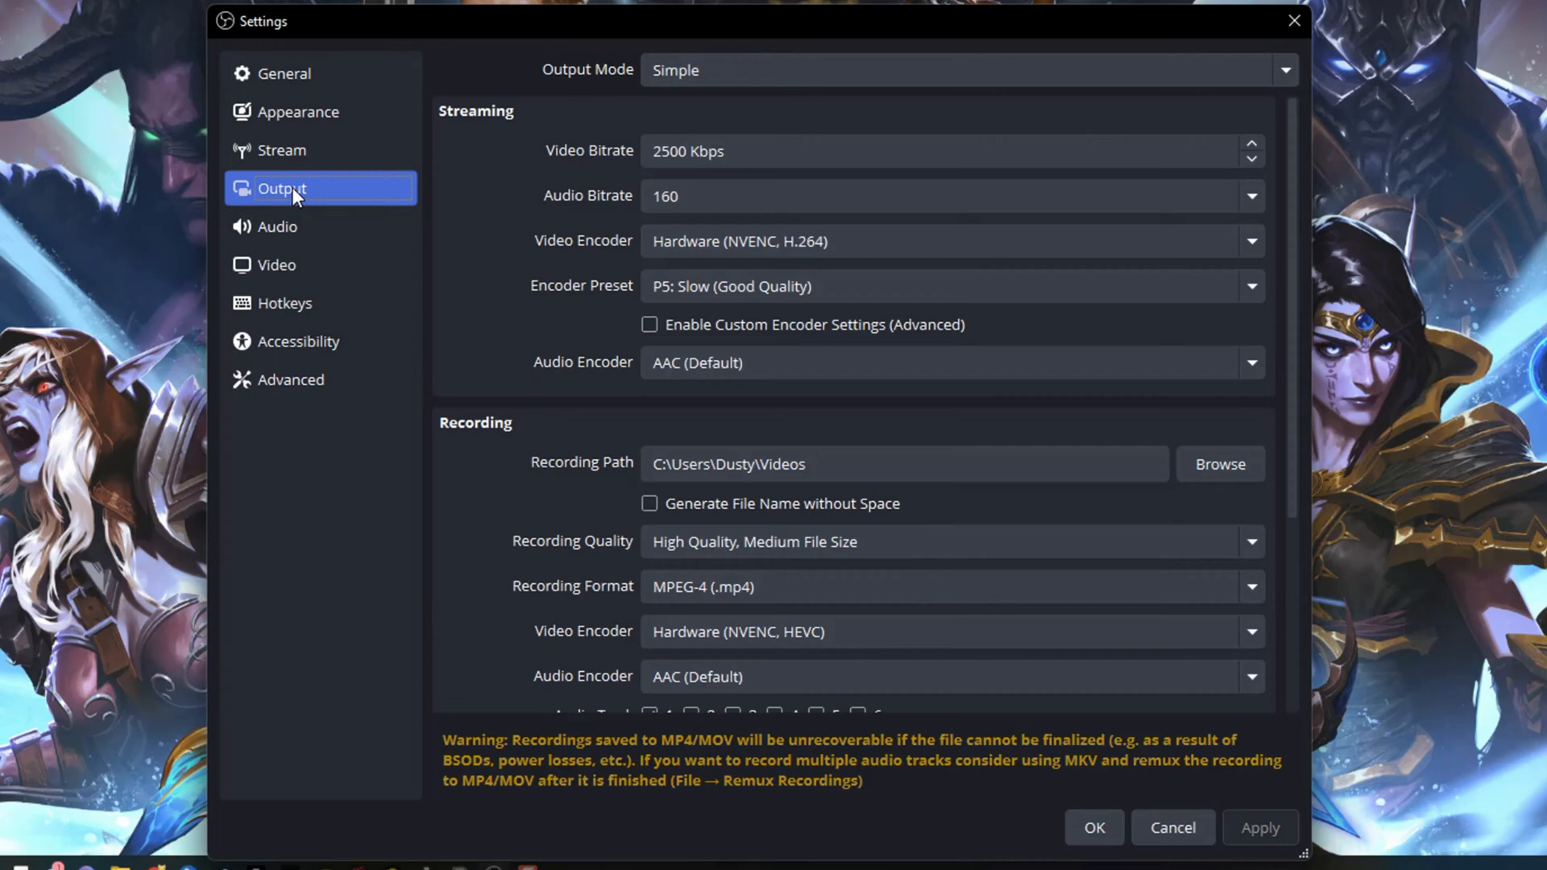
{"action": "mouse_move", "coordinate": [314, 150]}
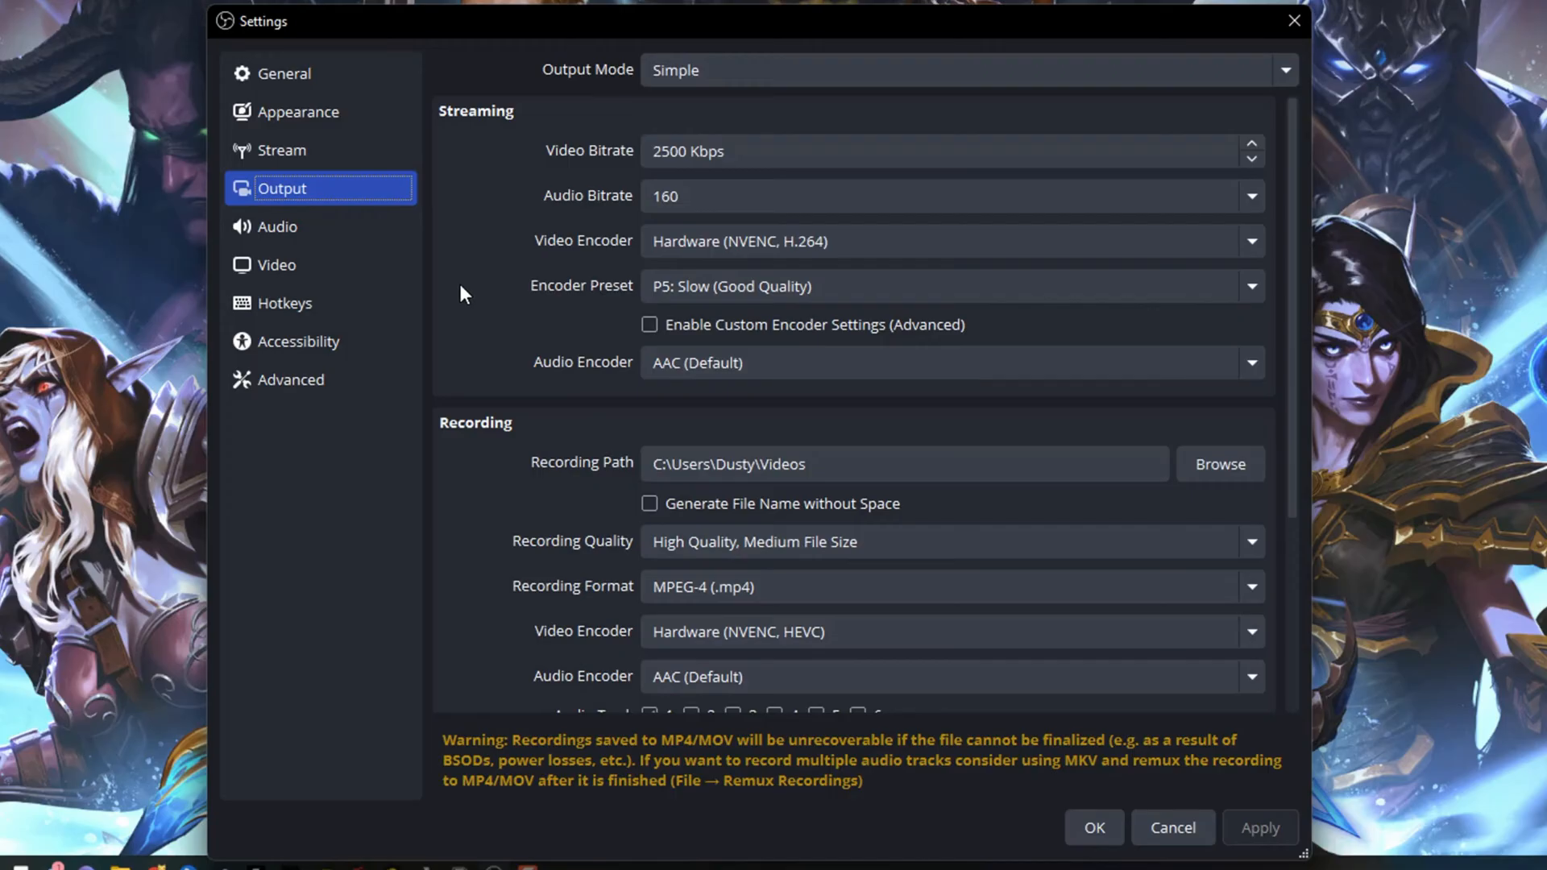
{"action": "mouse_move", "coordinate": [549, 167]}
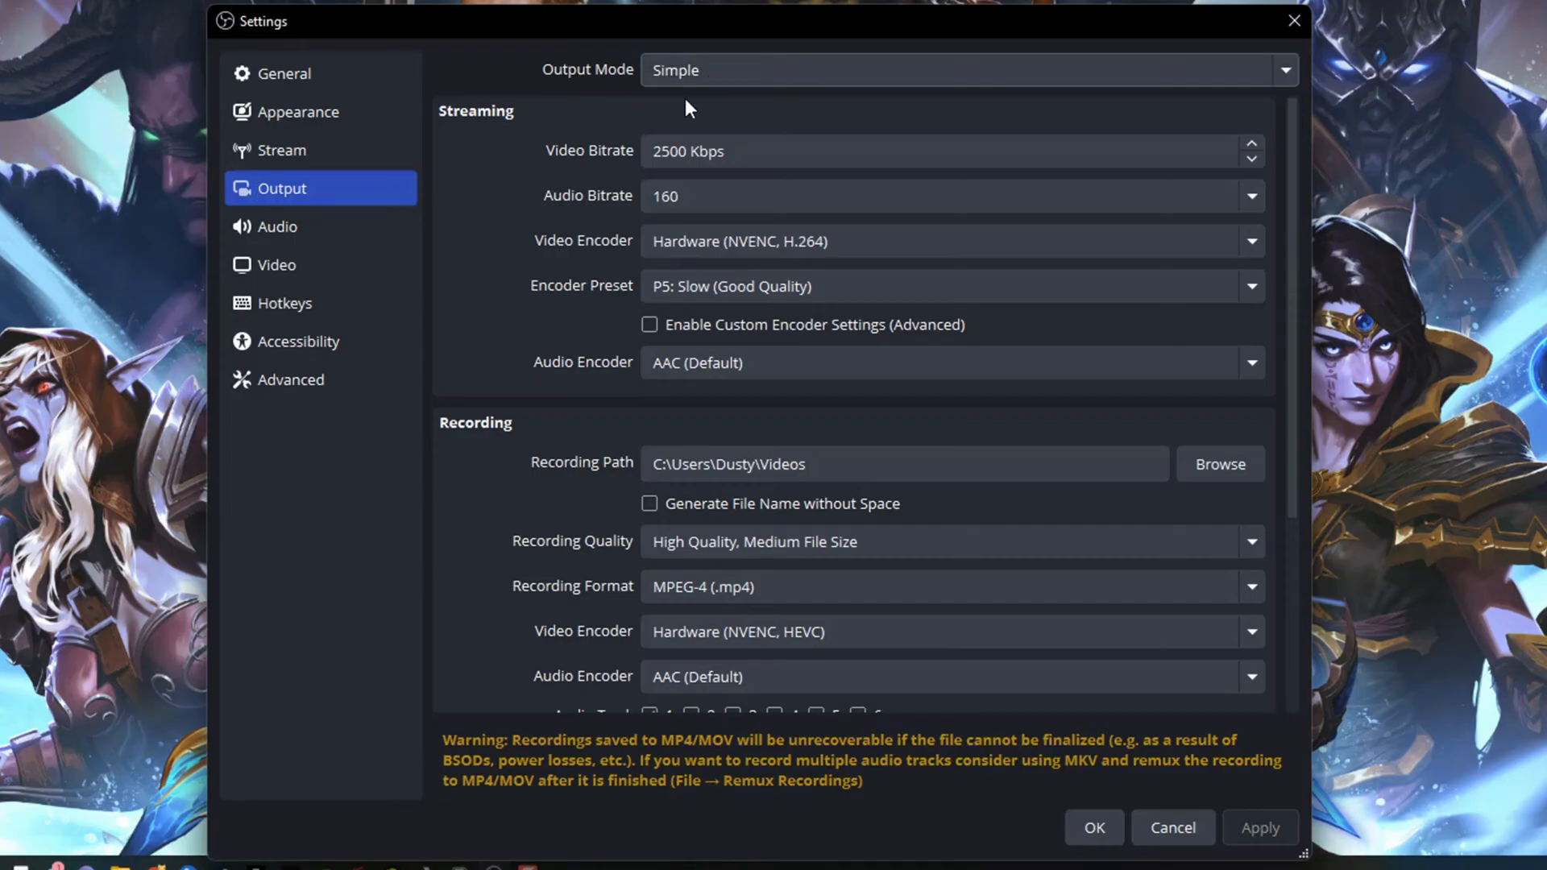
{"action": "mouse_move", "coordinate": [590, 129]}
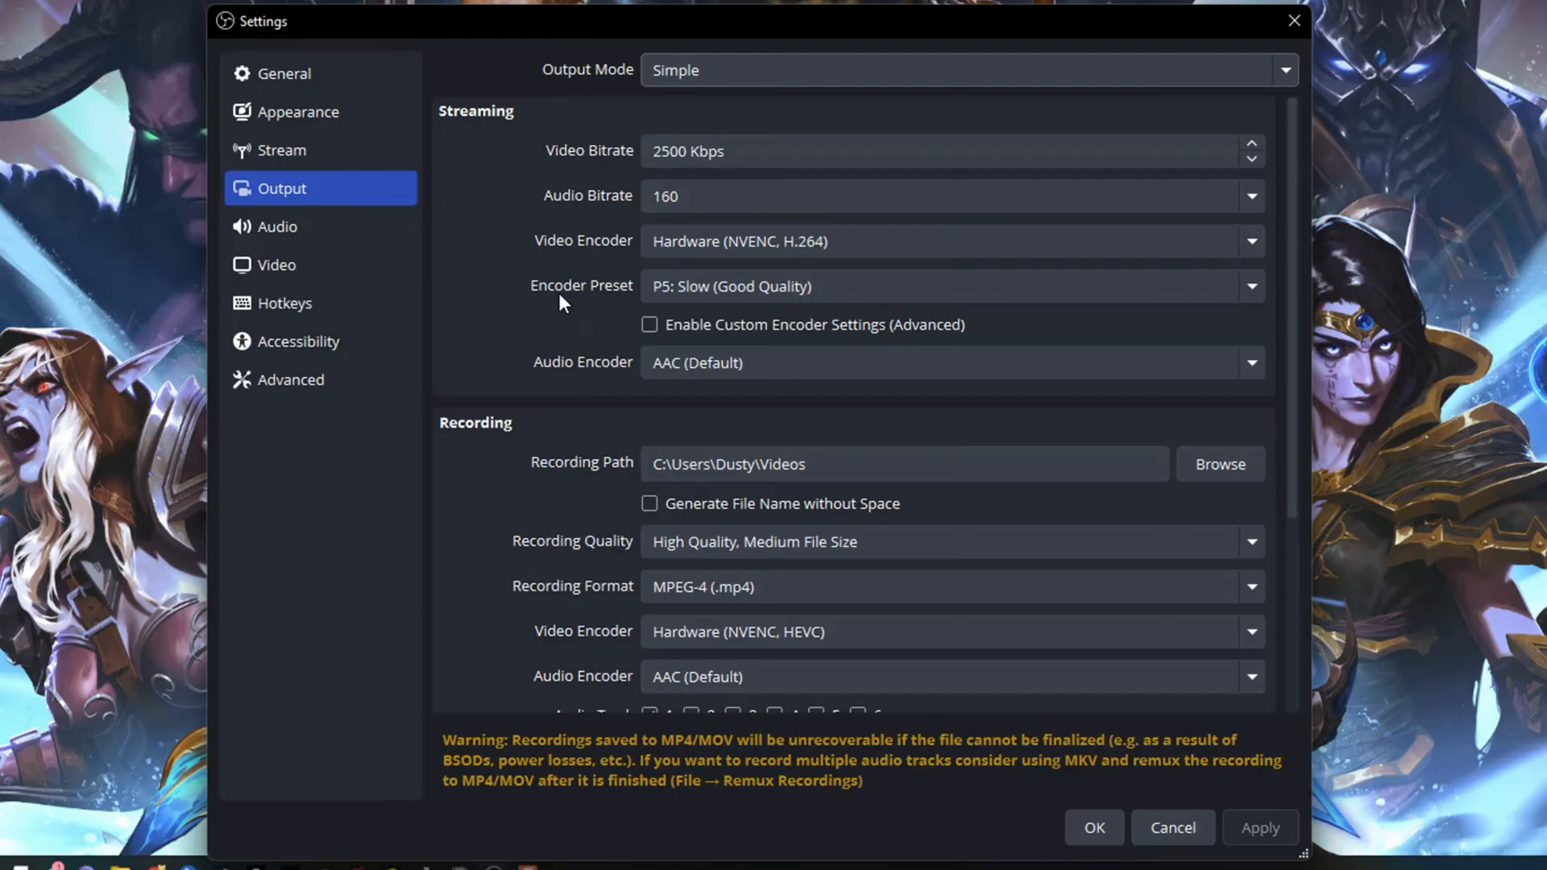
{"action": "scroll", "scroll_direction": "down", "scroll_amount": 3}
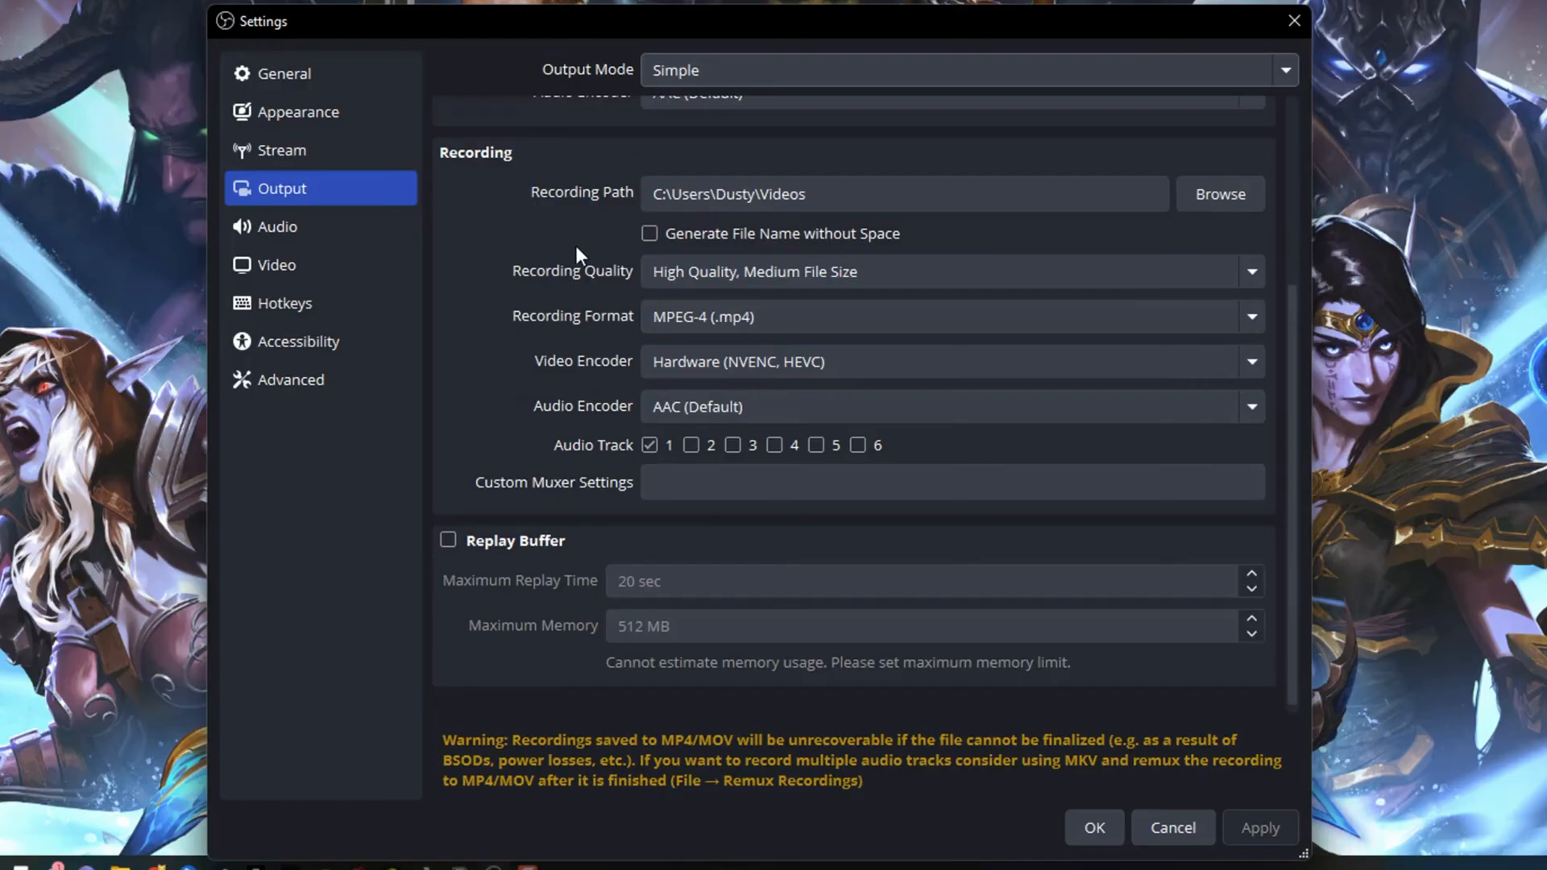
{"action": "mouse_move", "coordinate": [621, 207]}
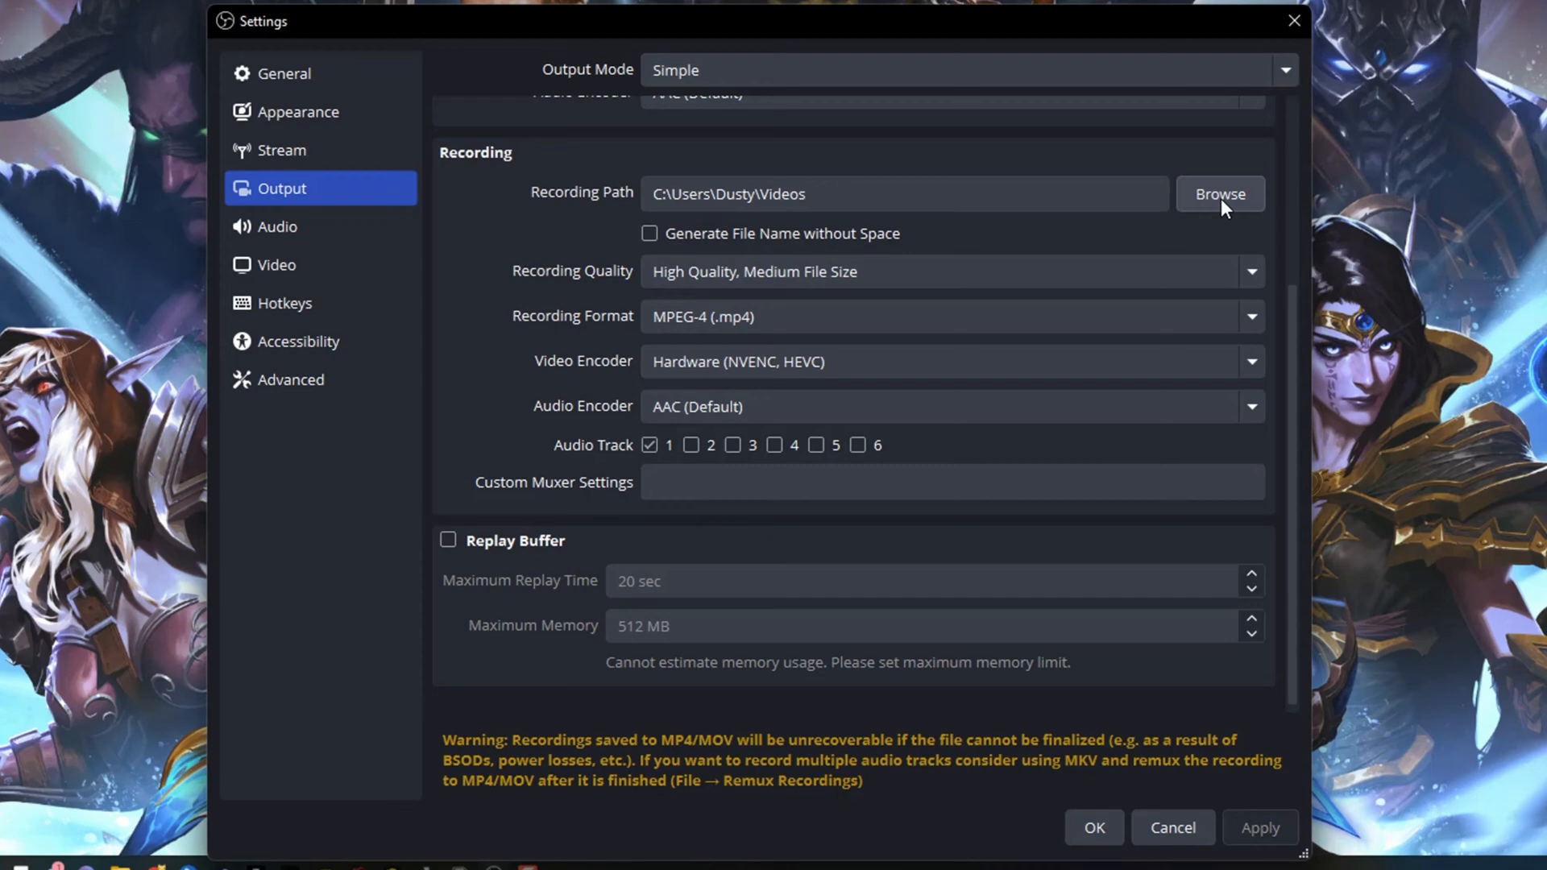
{"action": "left_click", "coordinate": [1219, 194]}
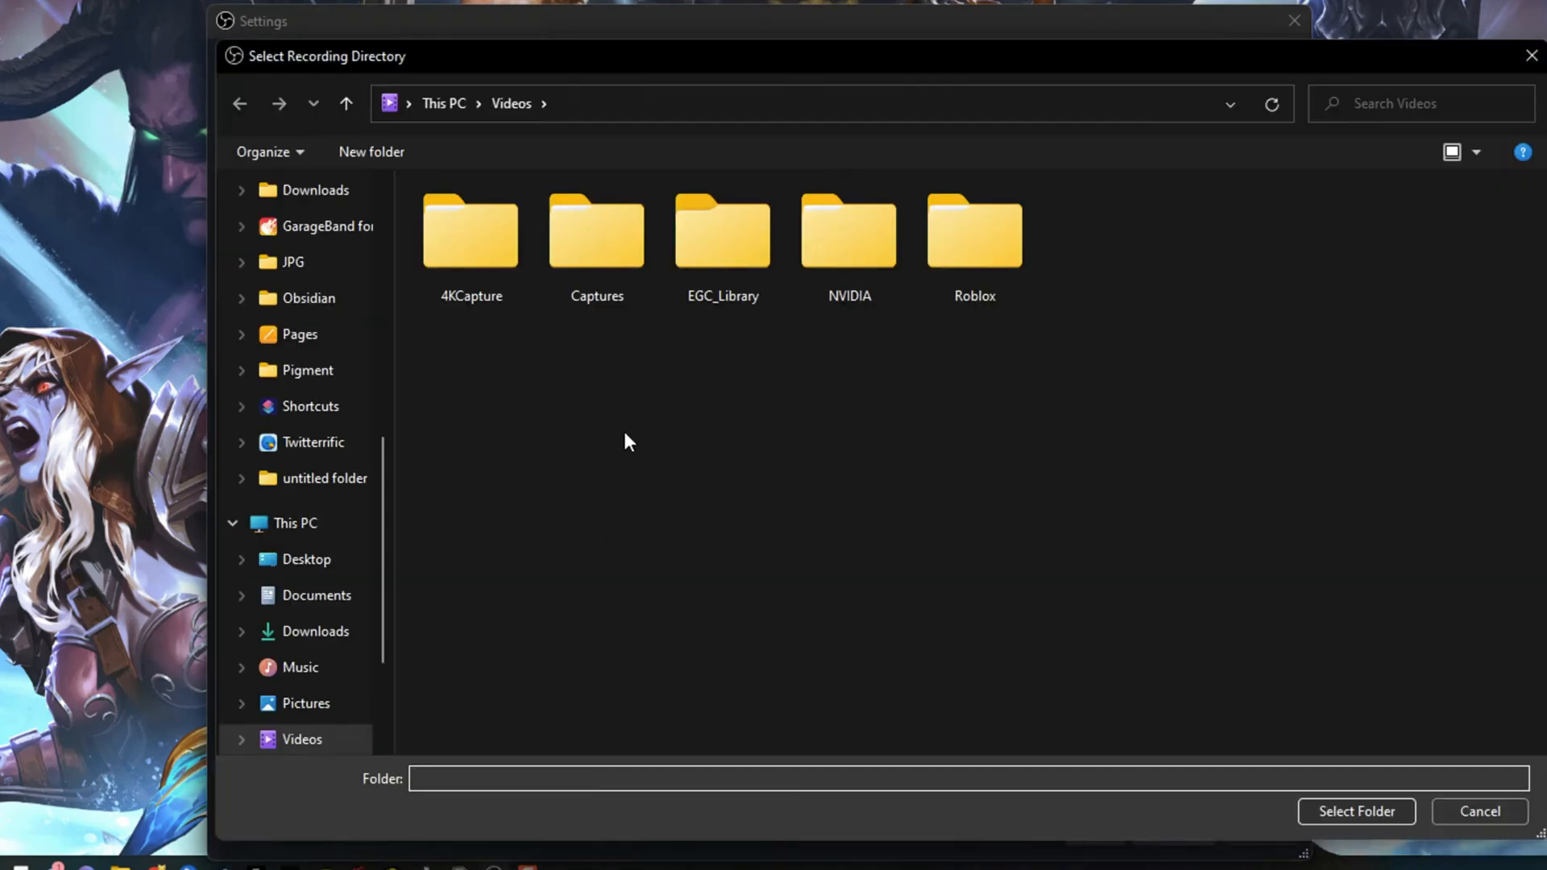
{"action": "mouse_move", "coordinate": [740, 506]}
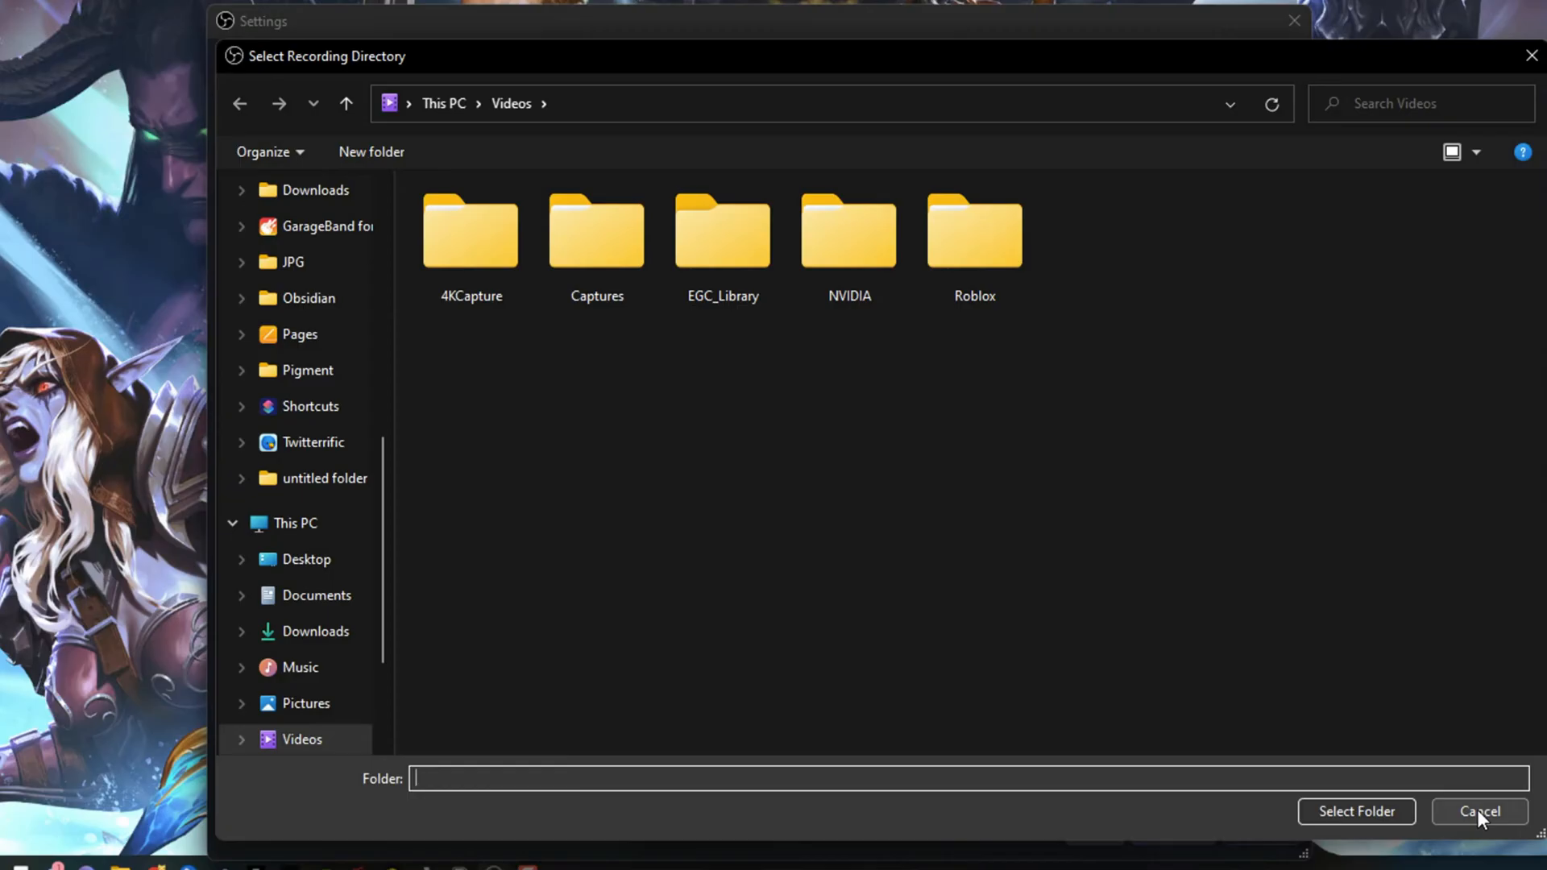
{"action": "left_click", "coordinate": [1478, 812]}
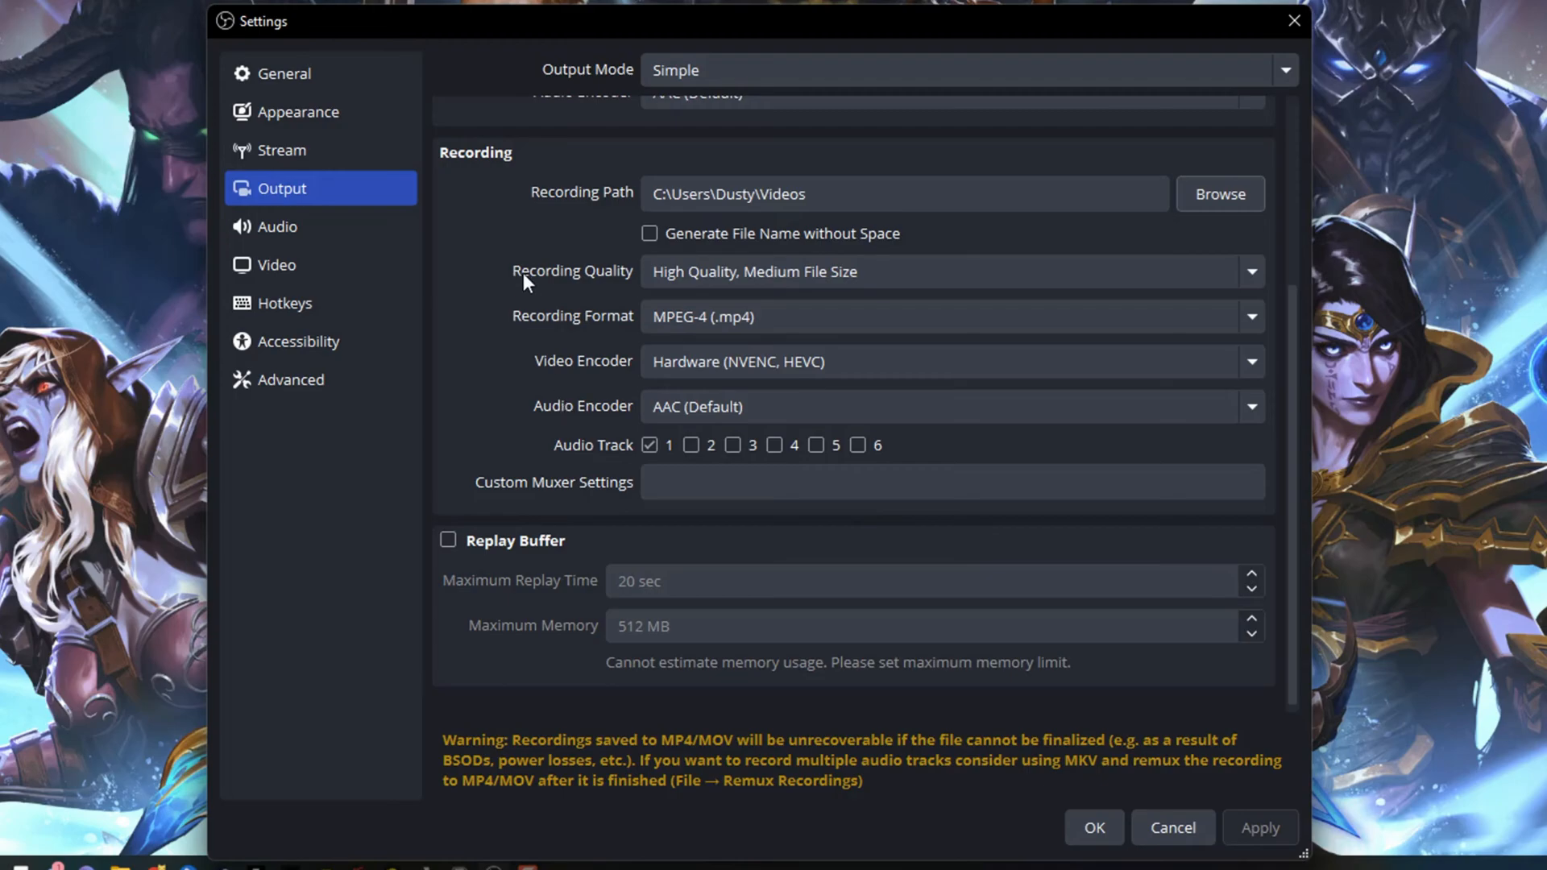
Review the recording quality choices, leaving High Quality, Medium File Size
{"action": "left_click", "coordinate": [950, 272]}
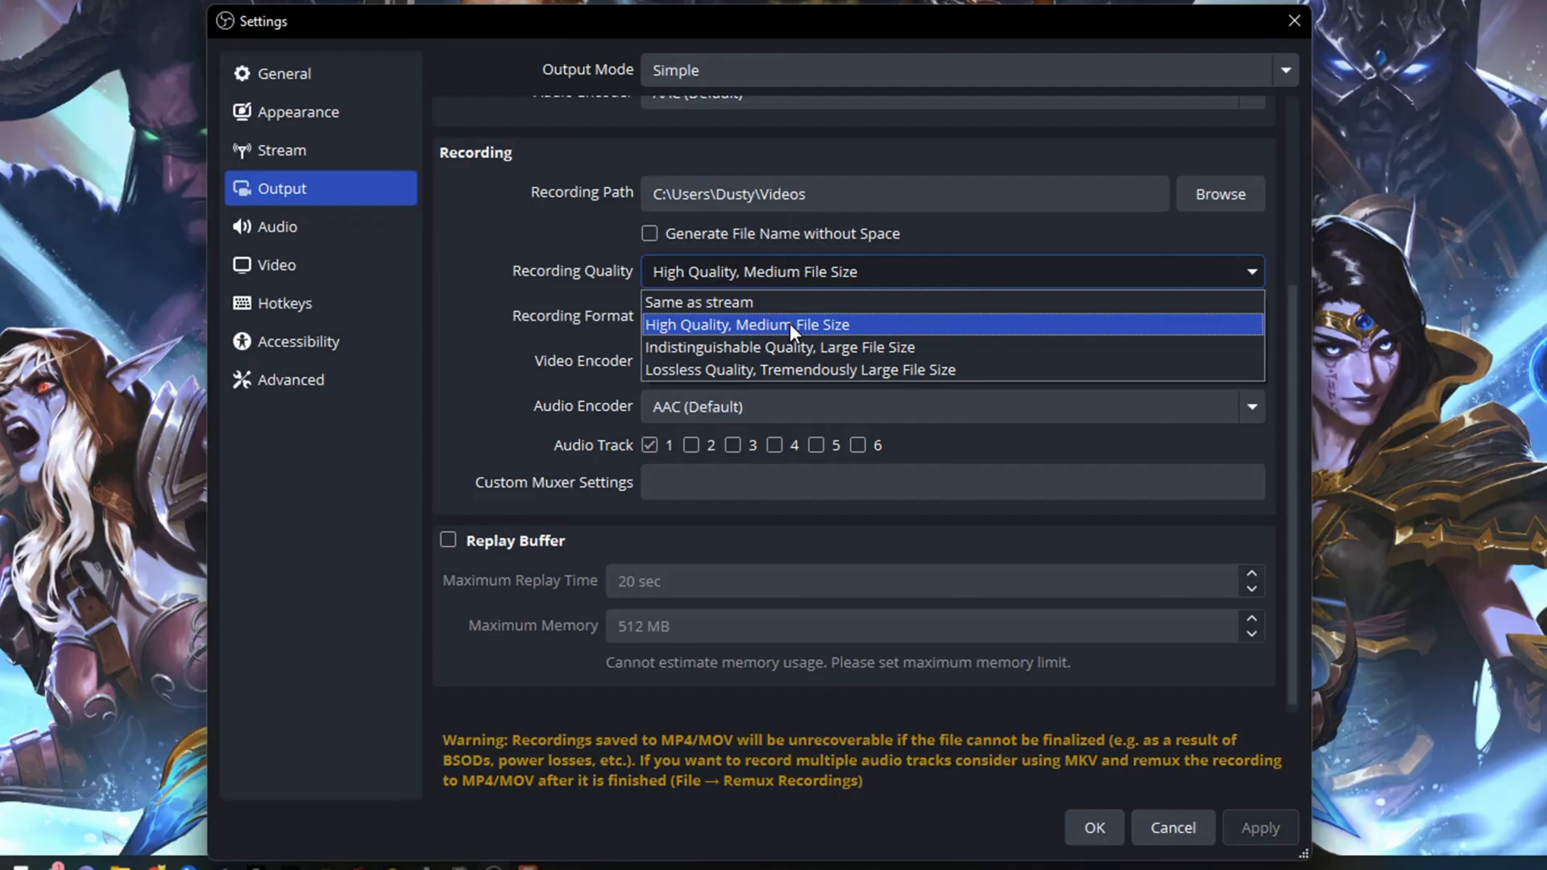
{"action": "mouse_move", "coordinate": [728, 369]}
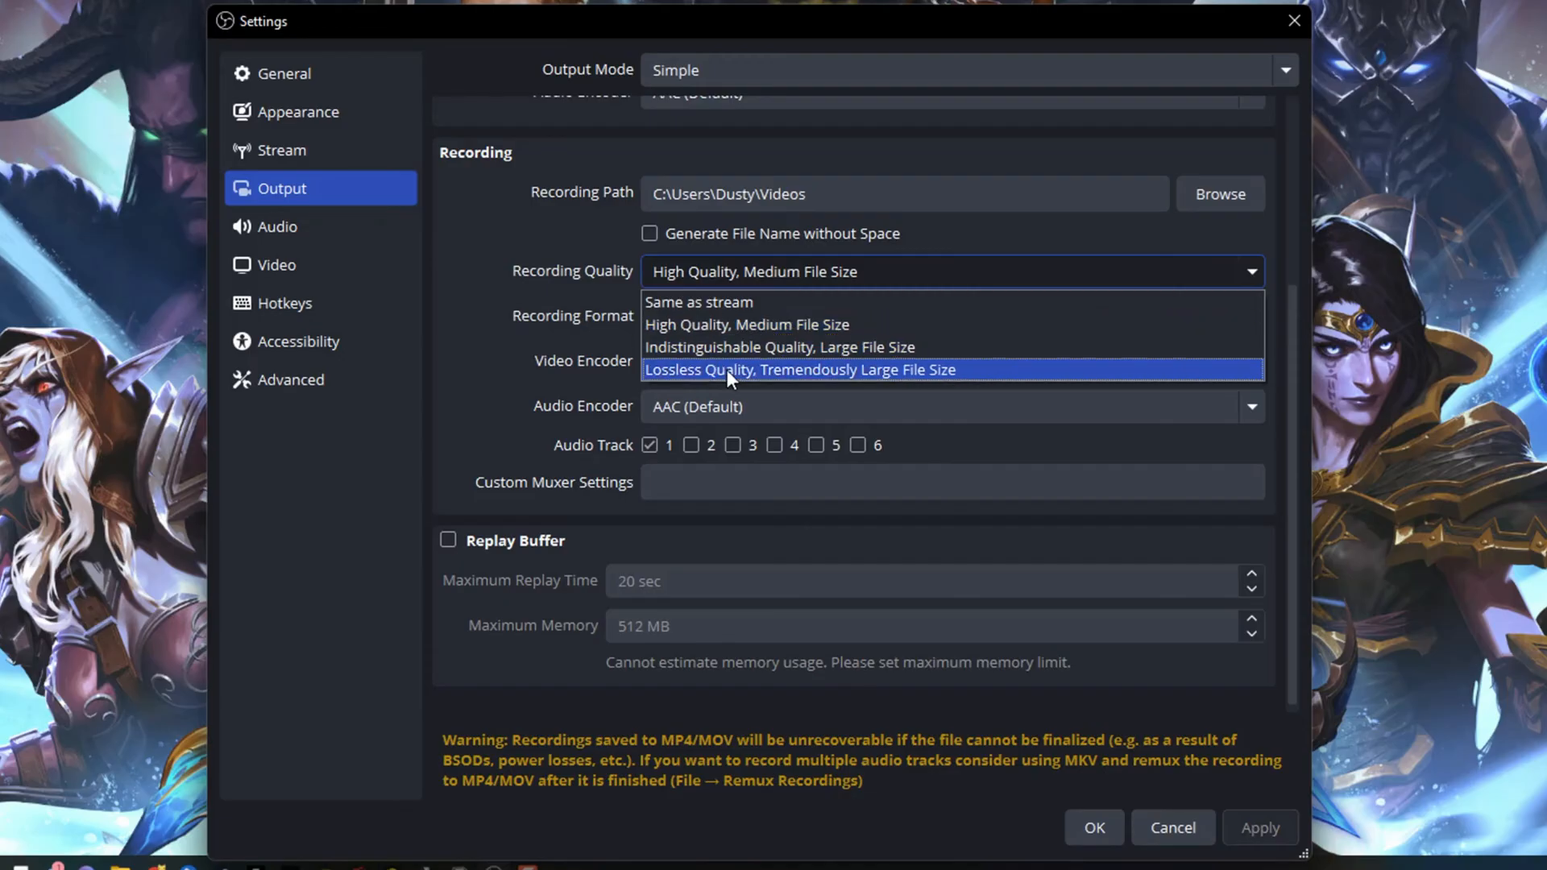
{"action": "mouse_move", "coordinate": [799, 377]}
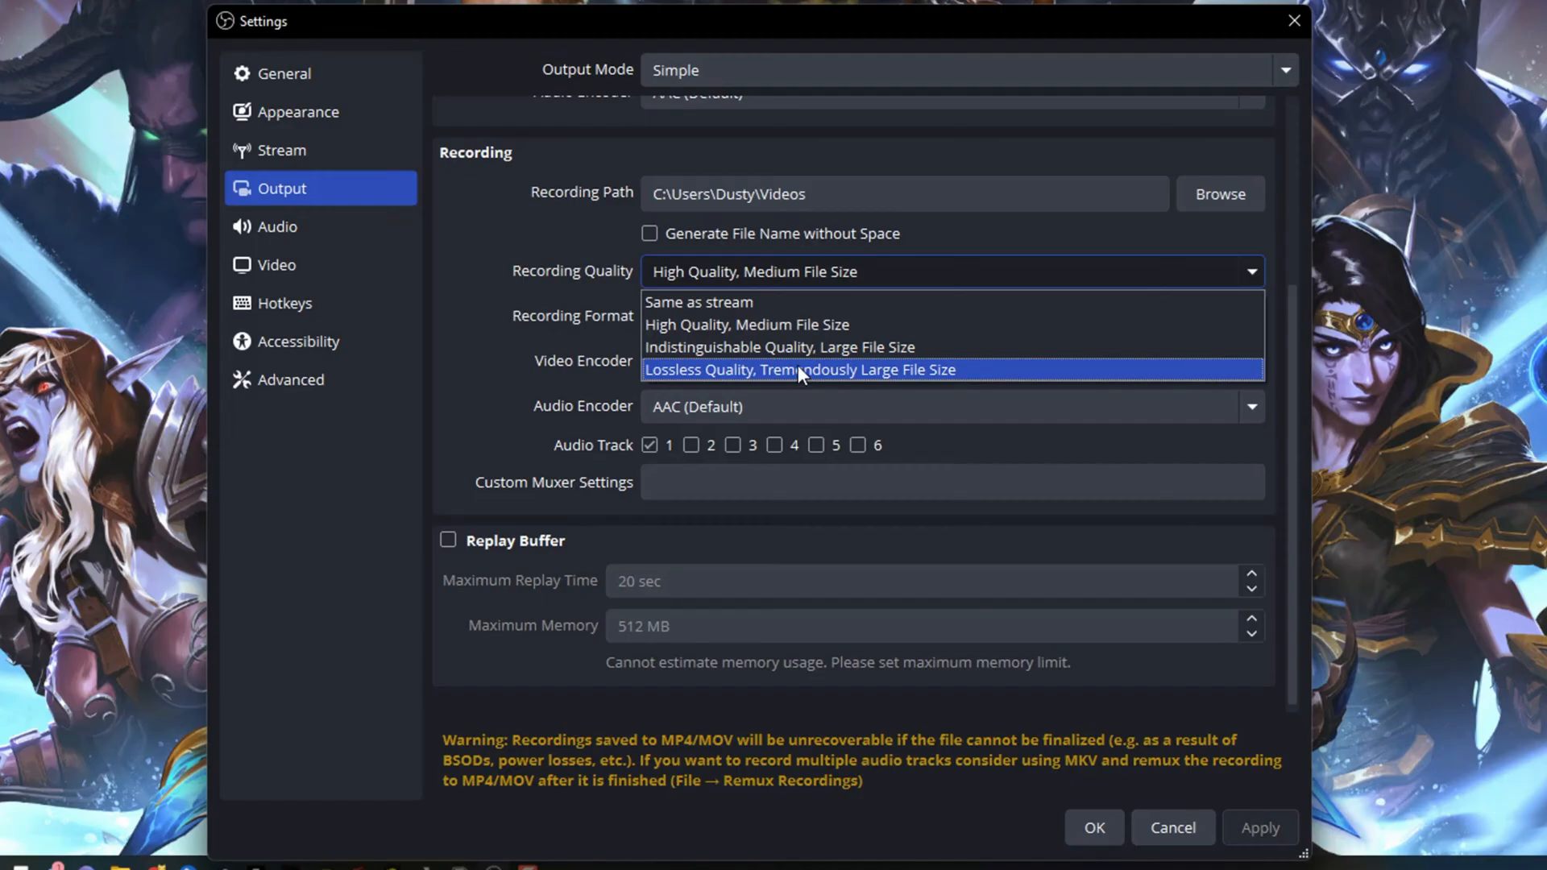
{"action": "mouse_move", "coordinate": [577, 255]}
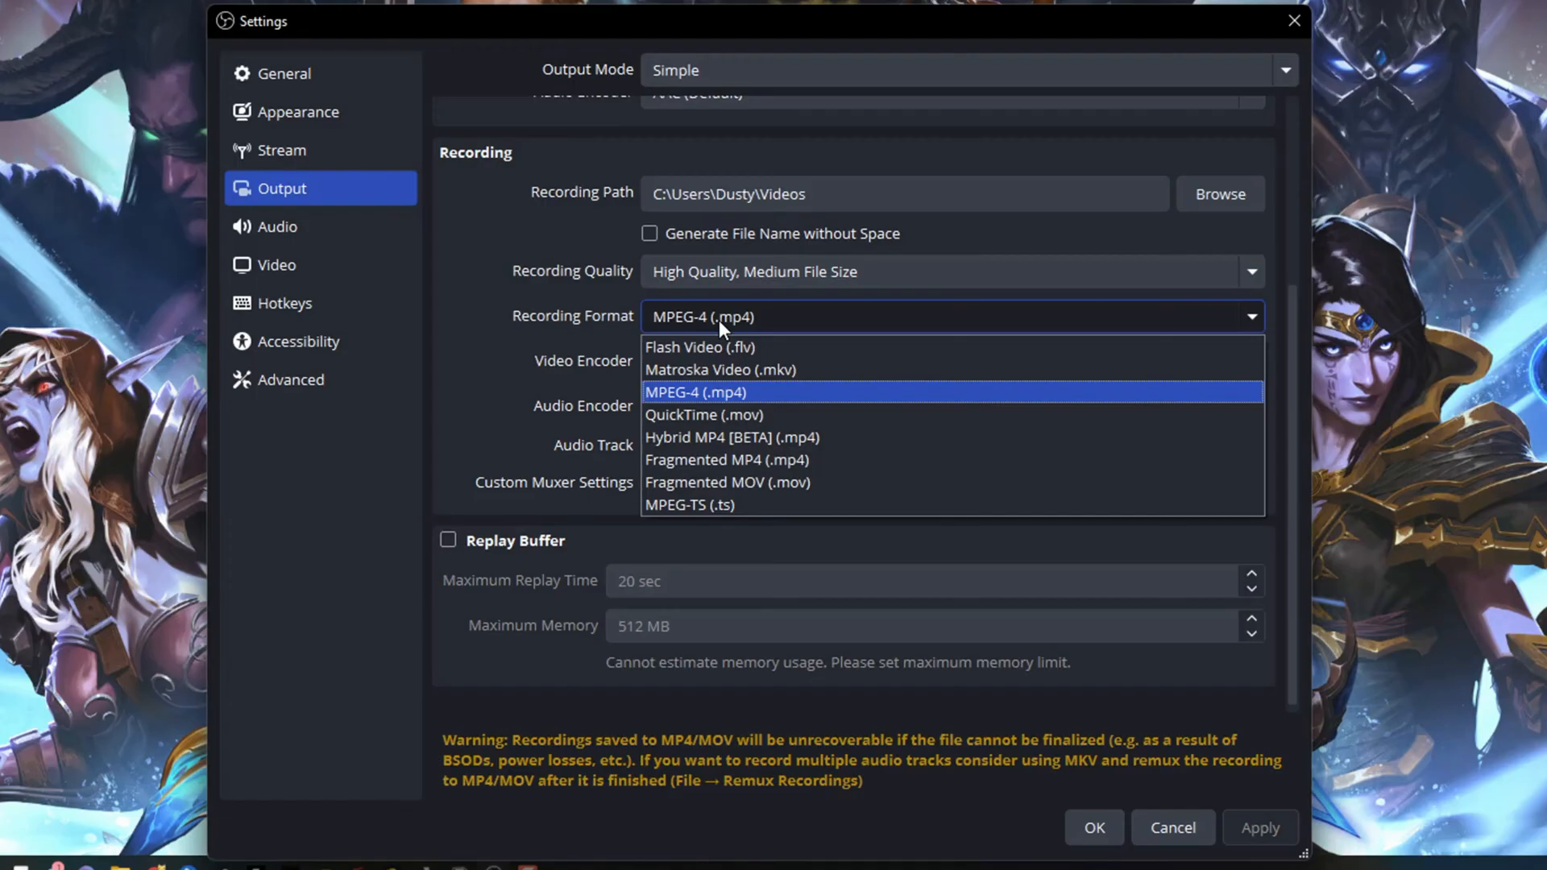
{"action": "mouse_move", "coordinate": [699, 406]}
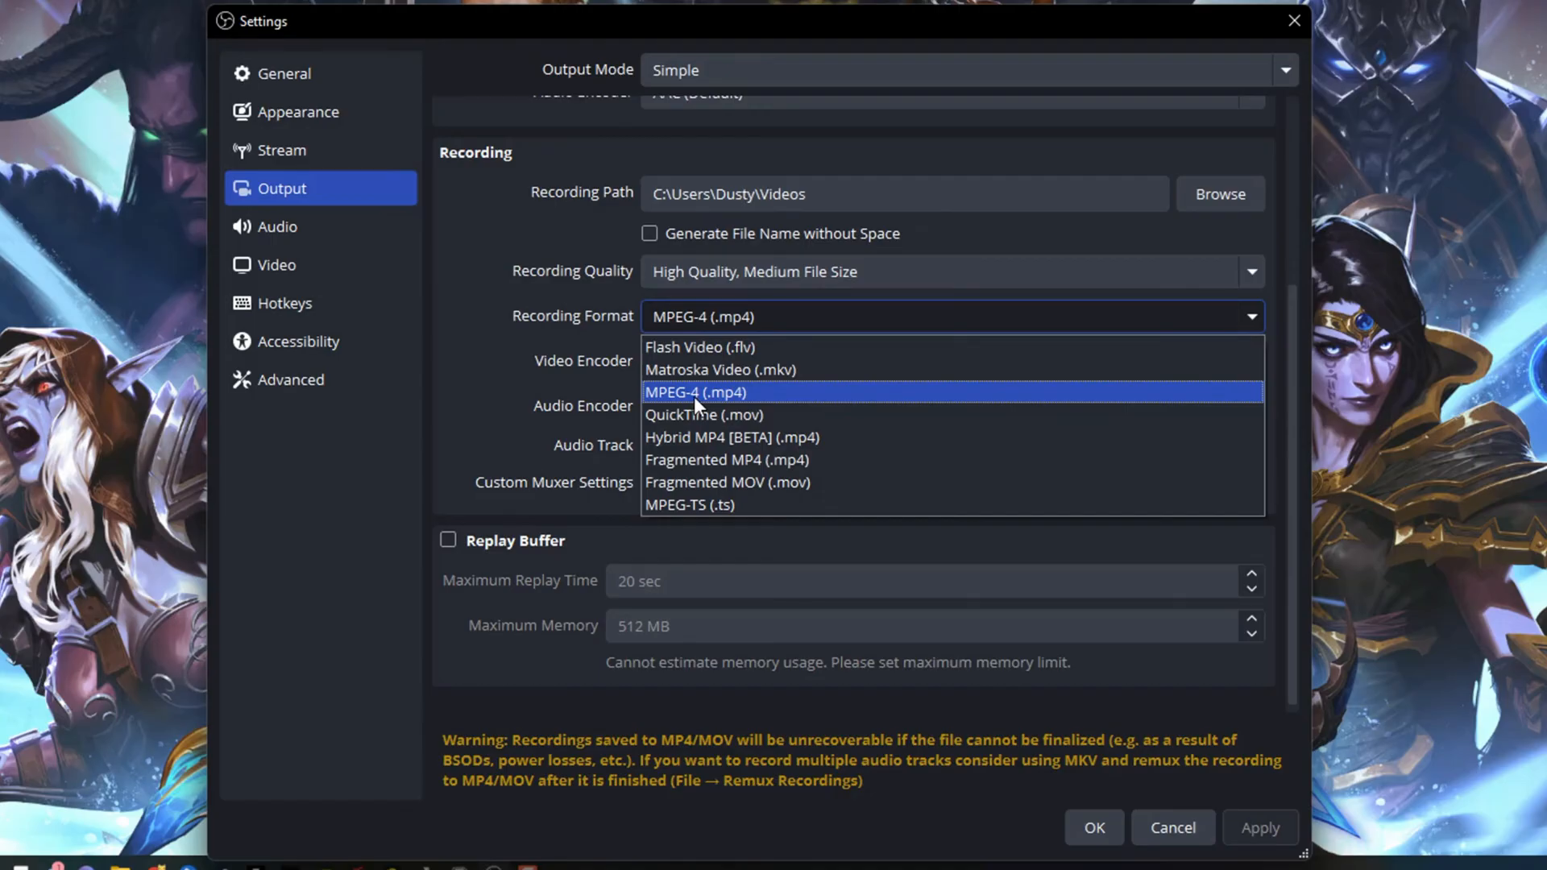
{"action": "mouse_move", "coordinate": [695, 405]}
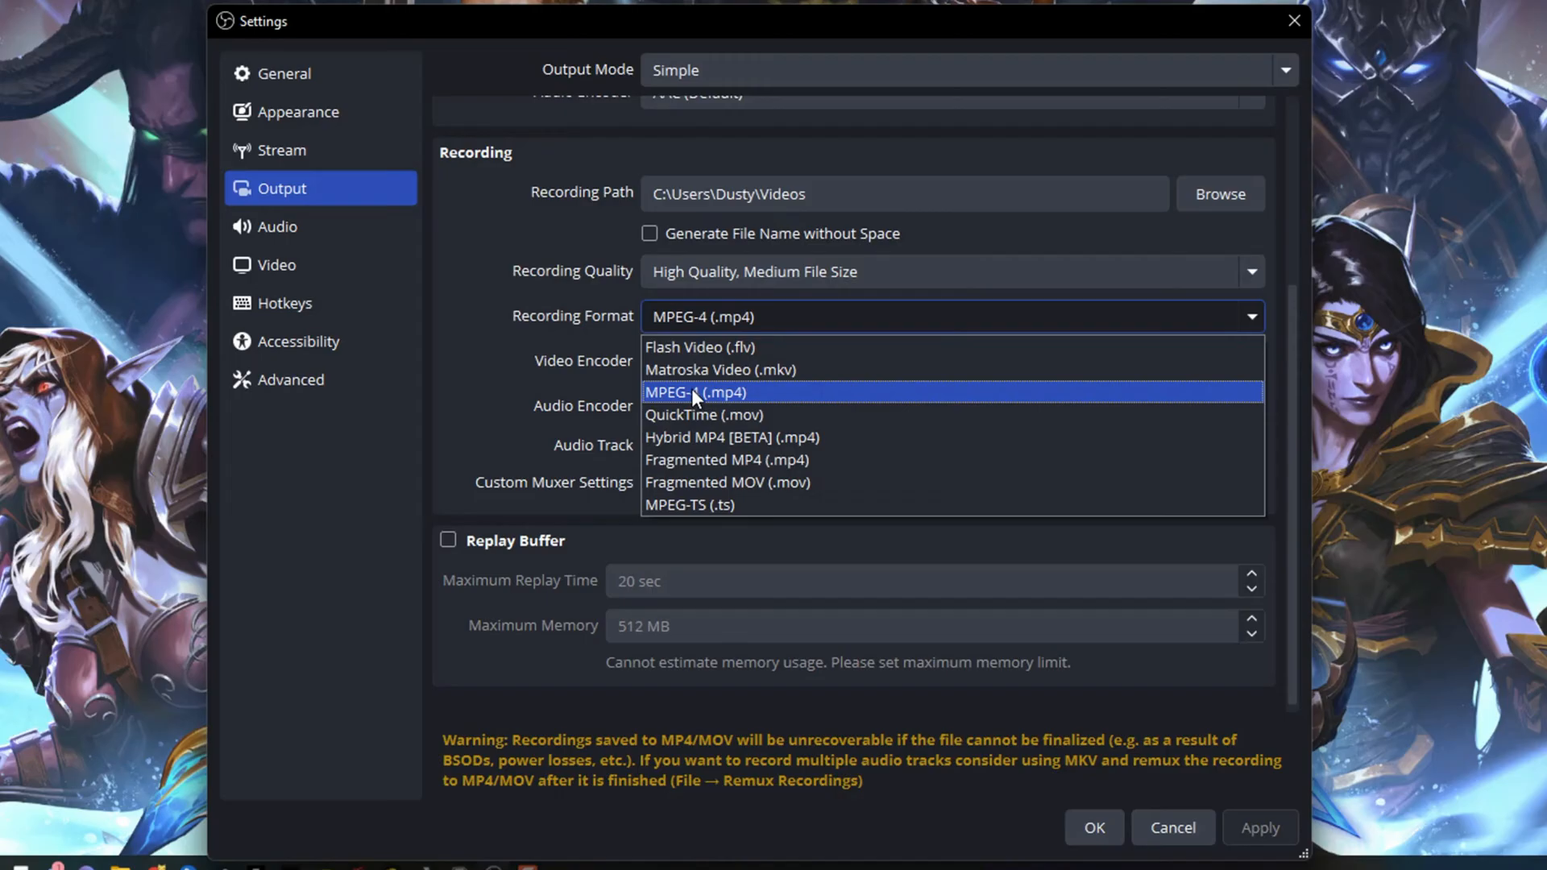
Keep MPEG-4 (.mp4) recording format and the Hardware (NVENC, HEVC) video encoder
{"action": "left_click", "coordinate": [696, 392]}
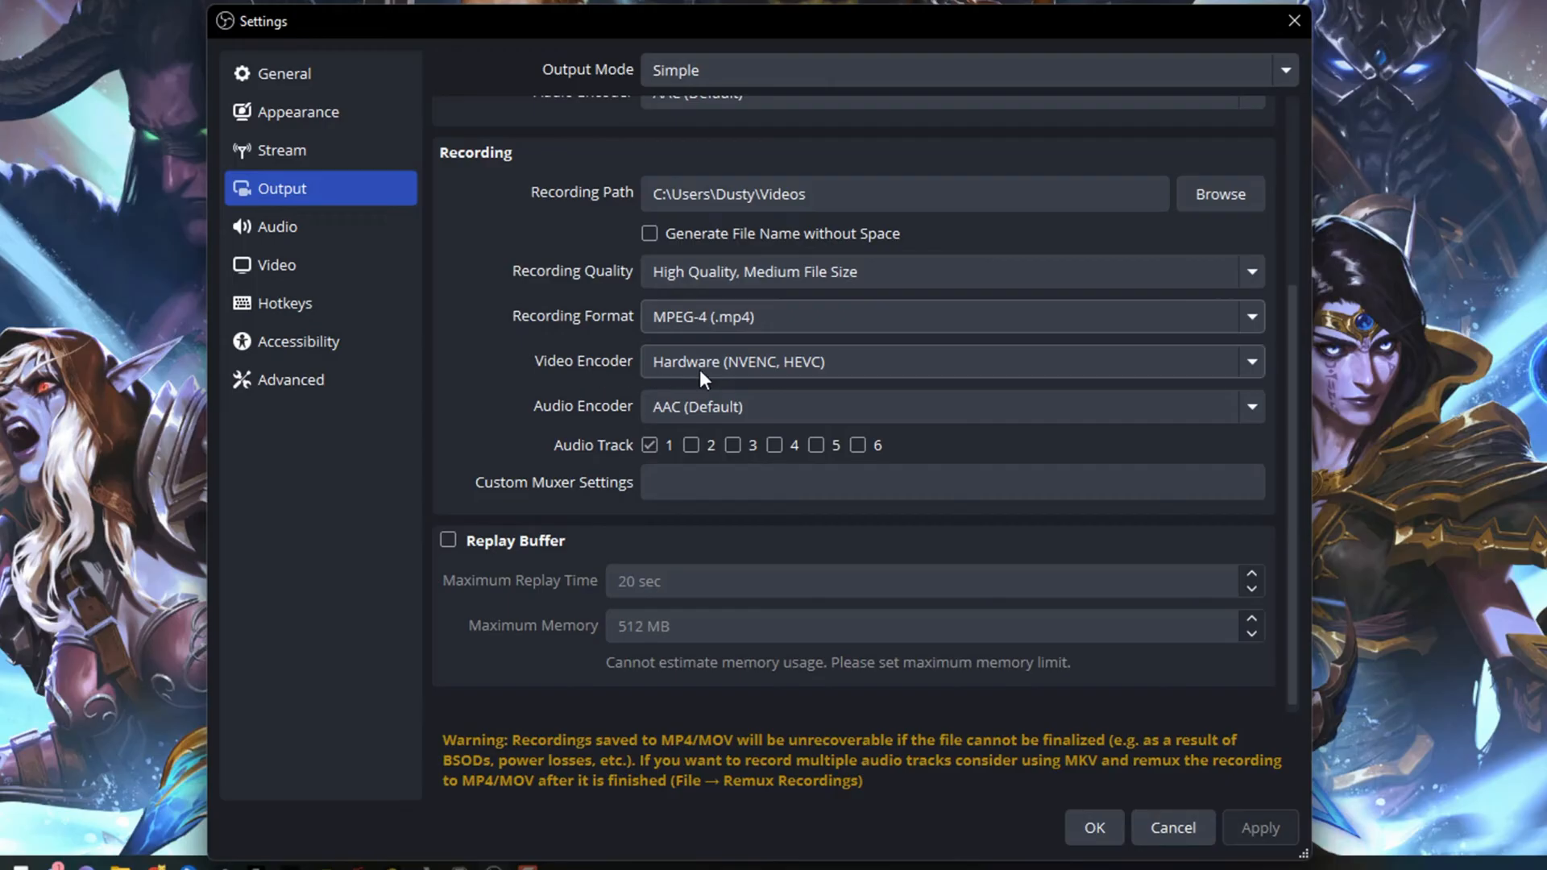
{"action": "left_click", "coordinate": [951, 361]}
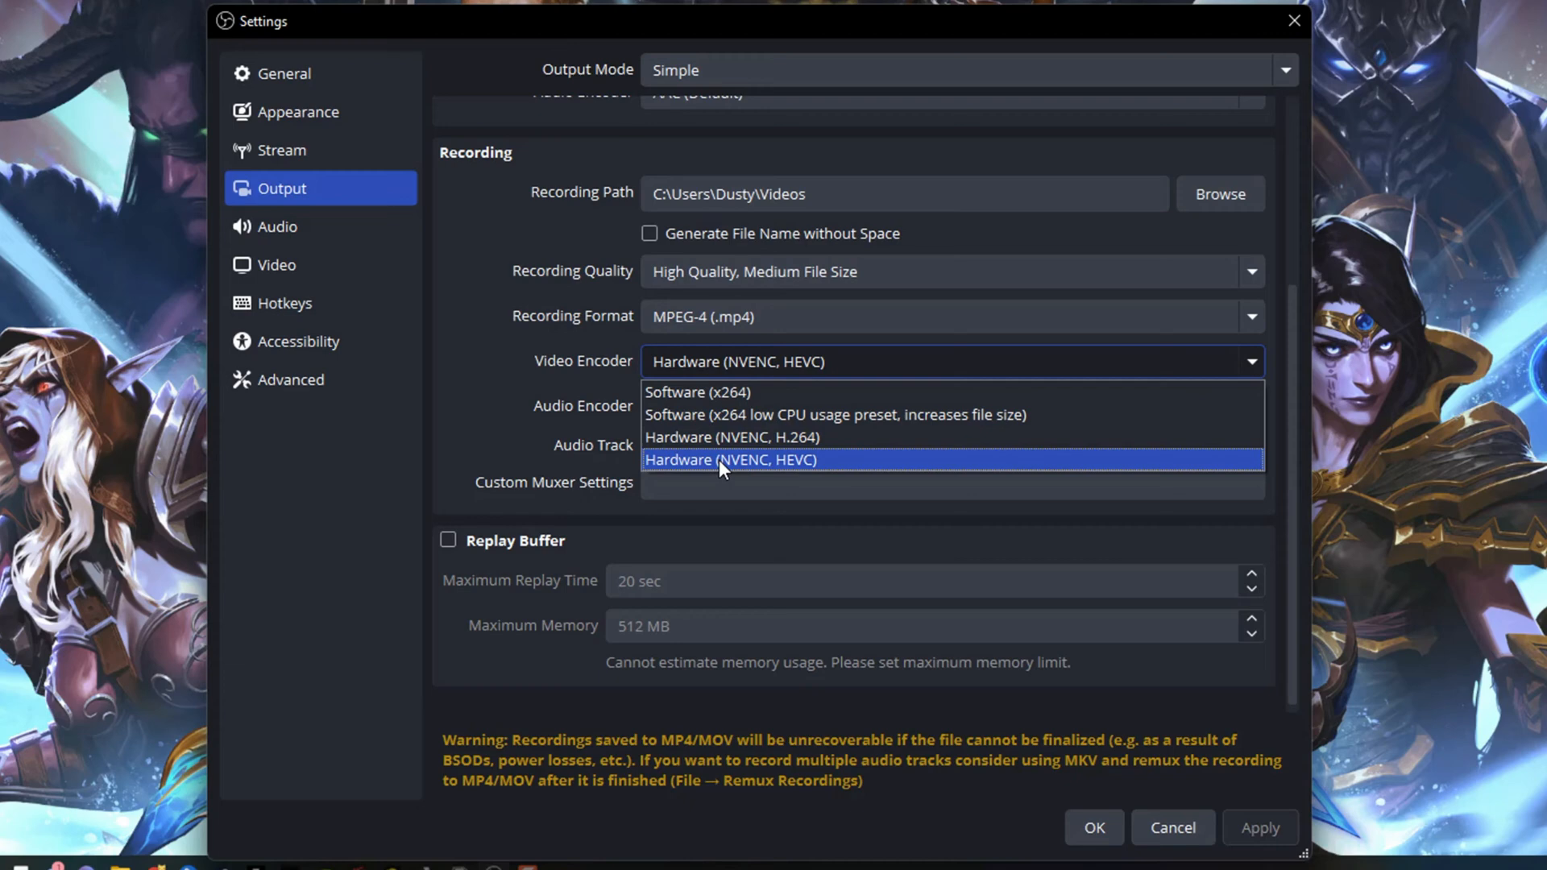
{"action": "mouse_move", "coordinate": [701, 467]}
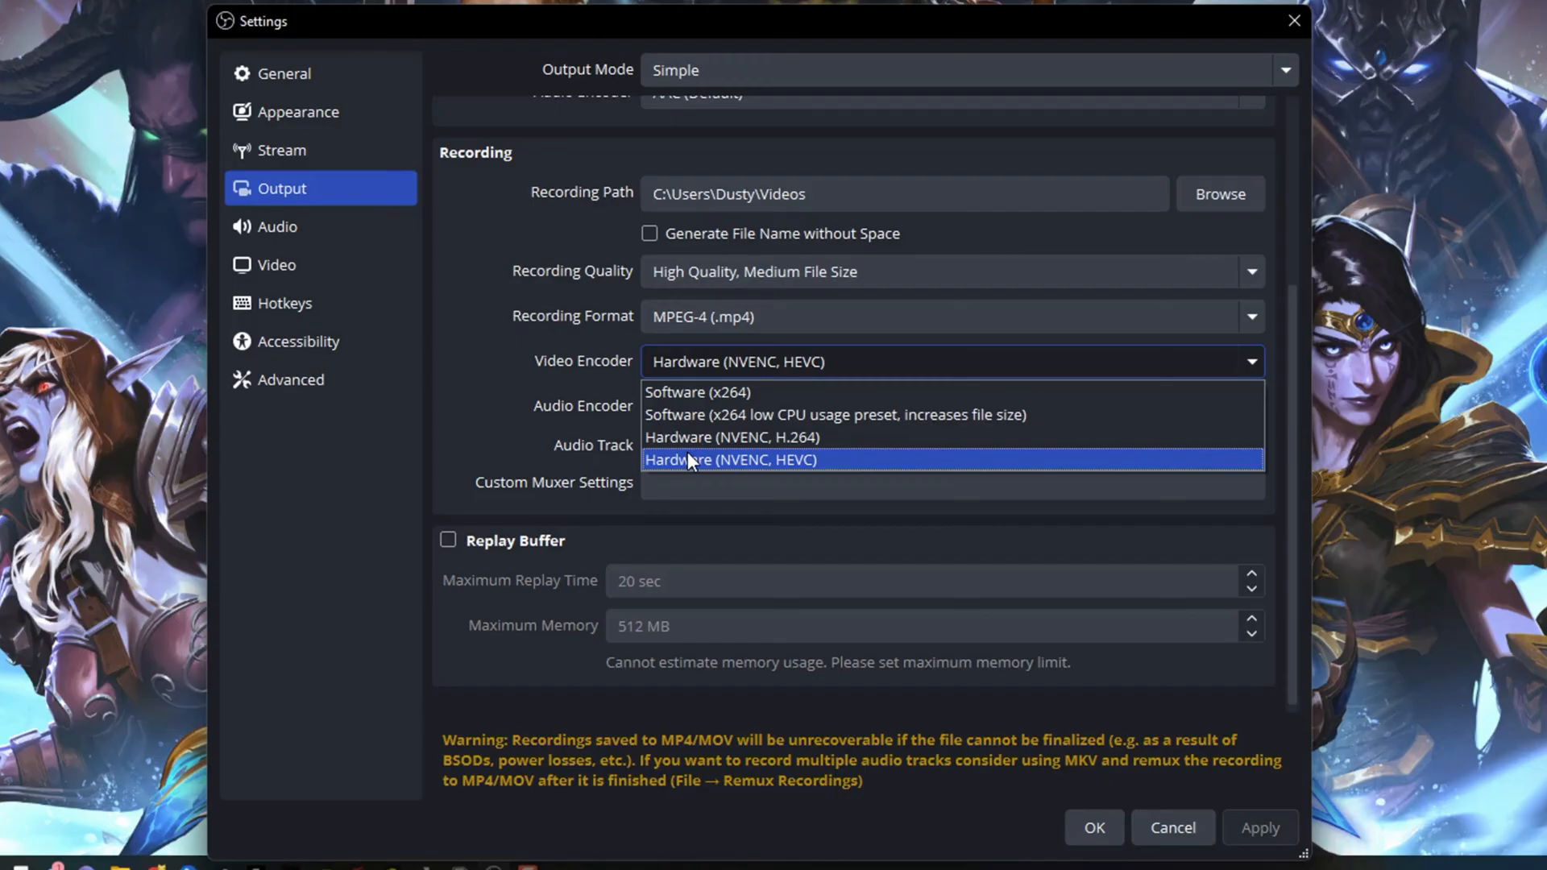
{"action": "mouse_move", "coordinate": [715, 480]}
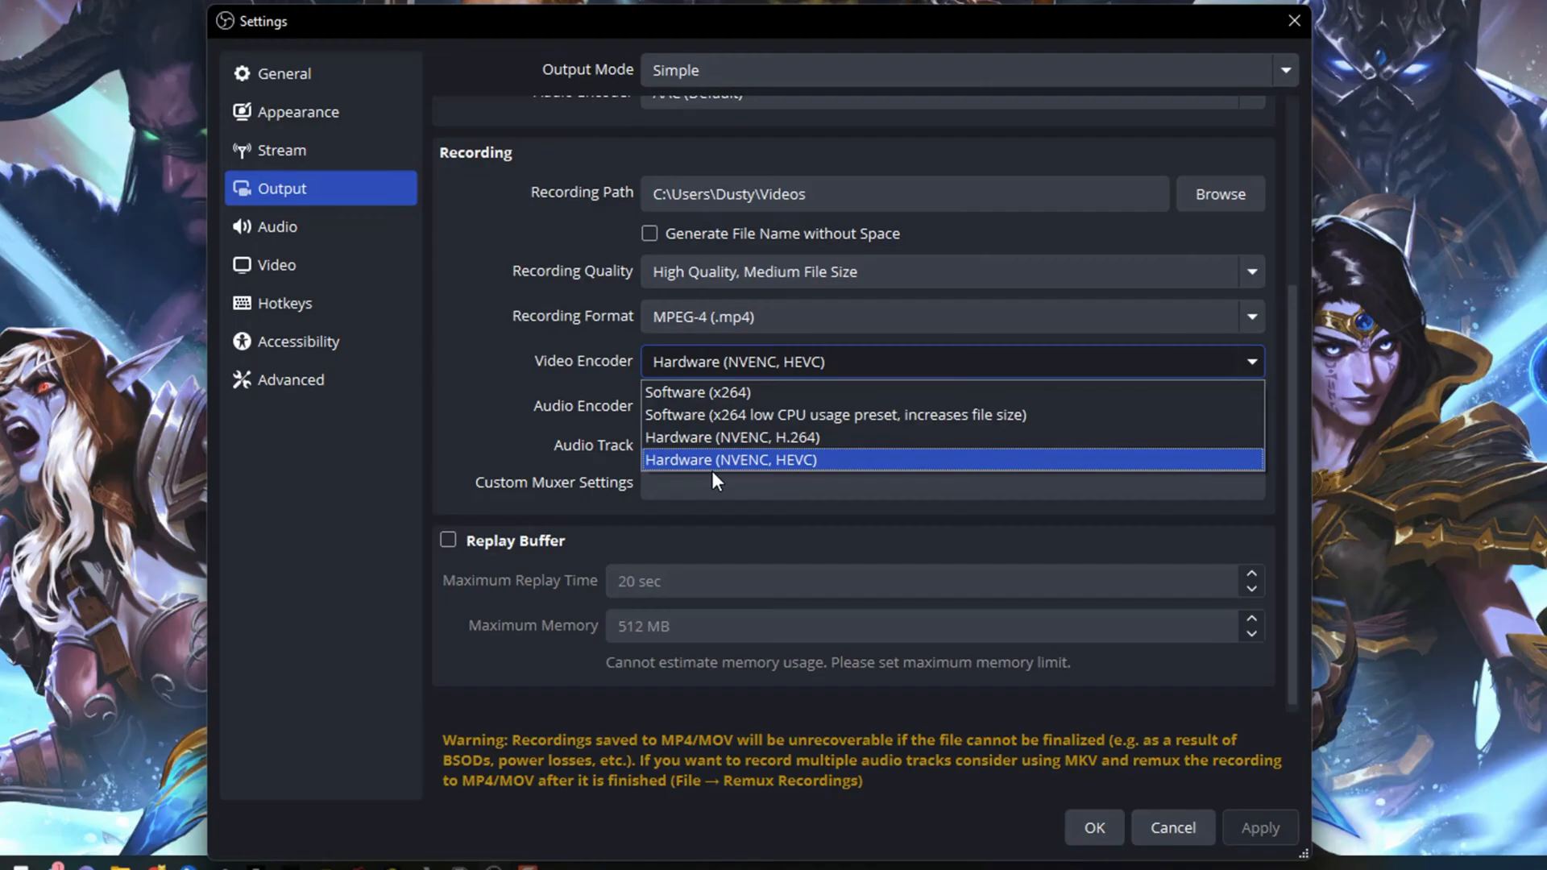
{"action": "left_click", "coordinate": [730, 460]}
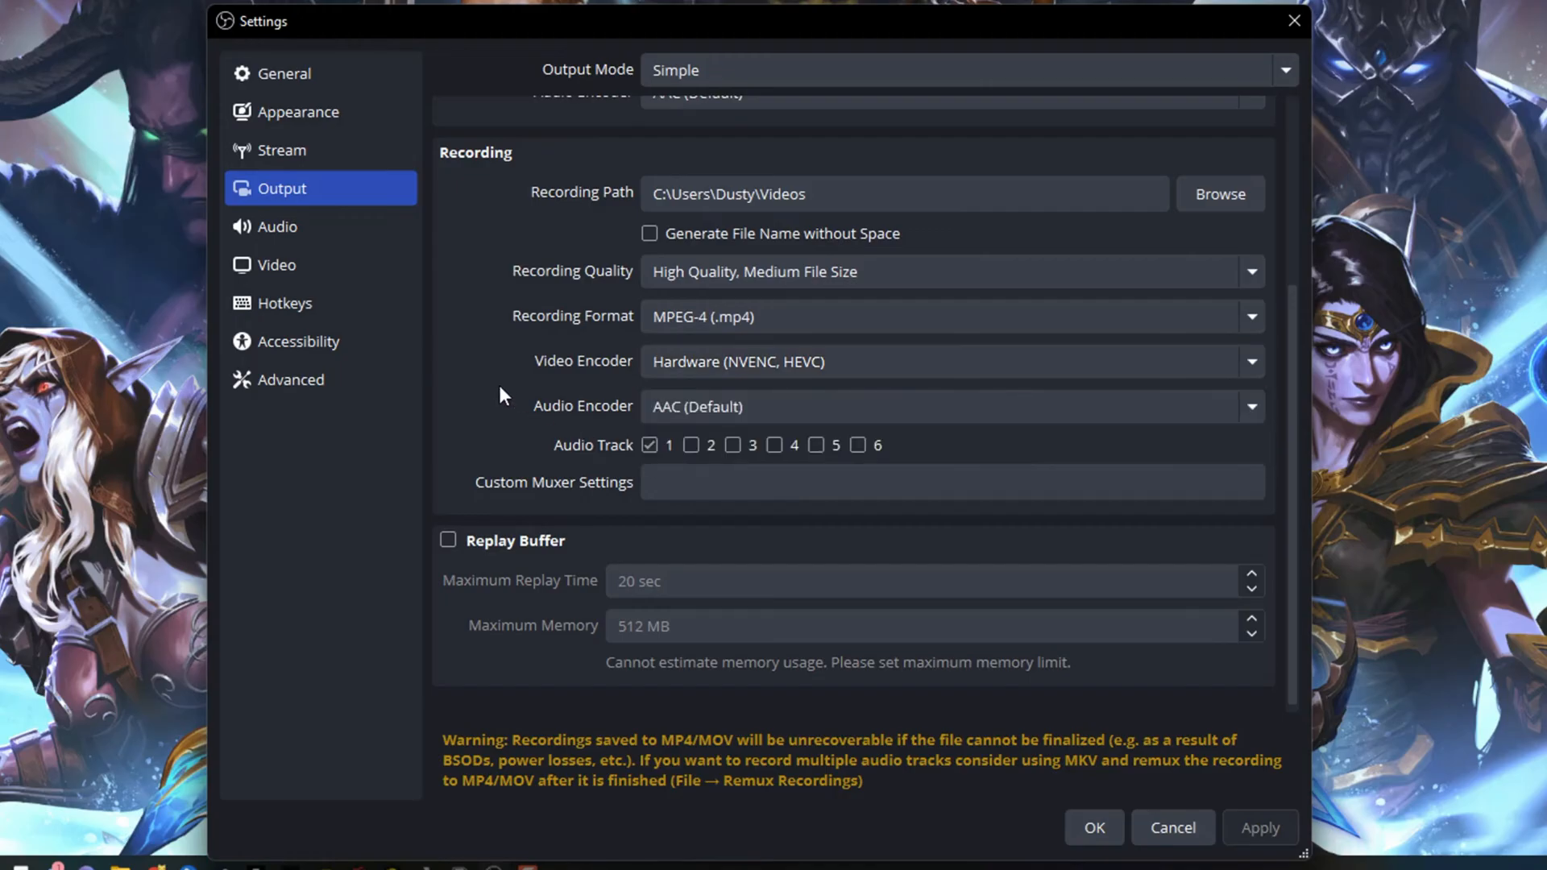
{"action": "mouse_move", "coordinate": [503, 383]}
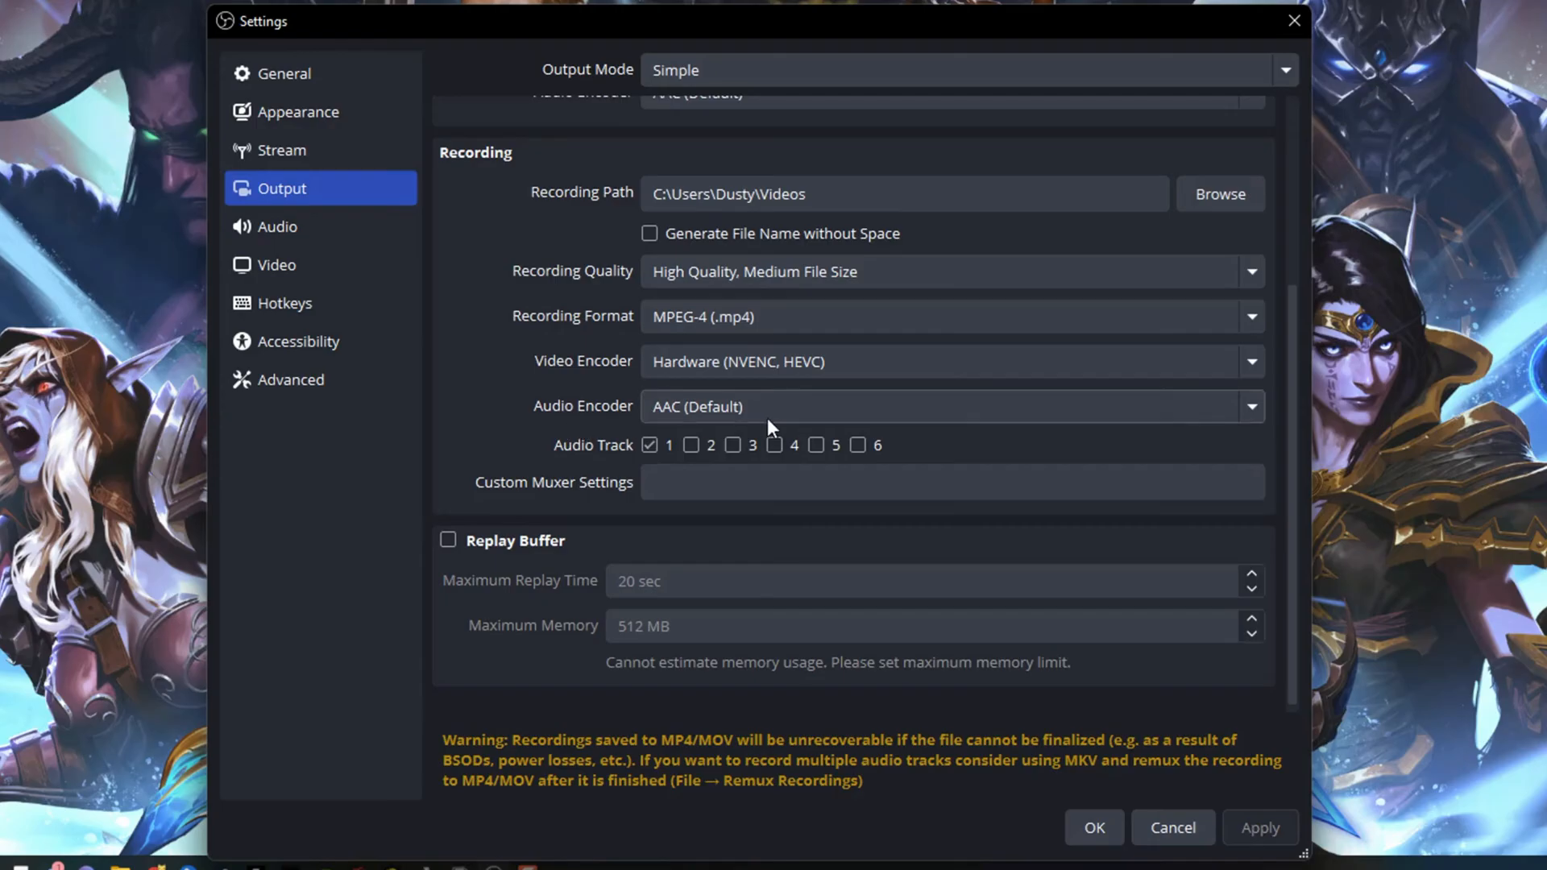
{"action": "mouse_move", "coordinate": [523, 363]}
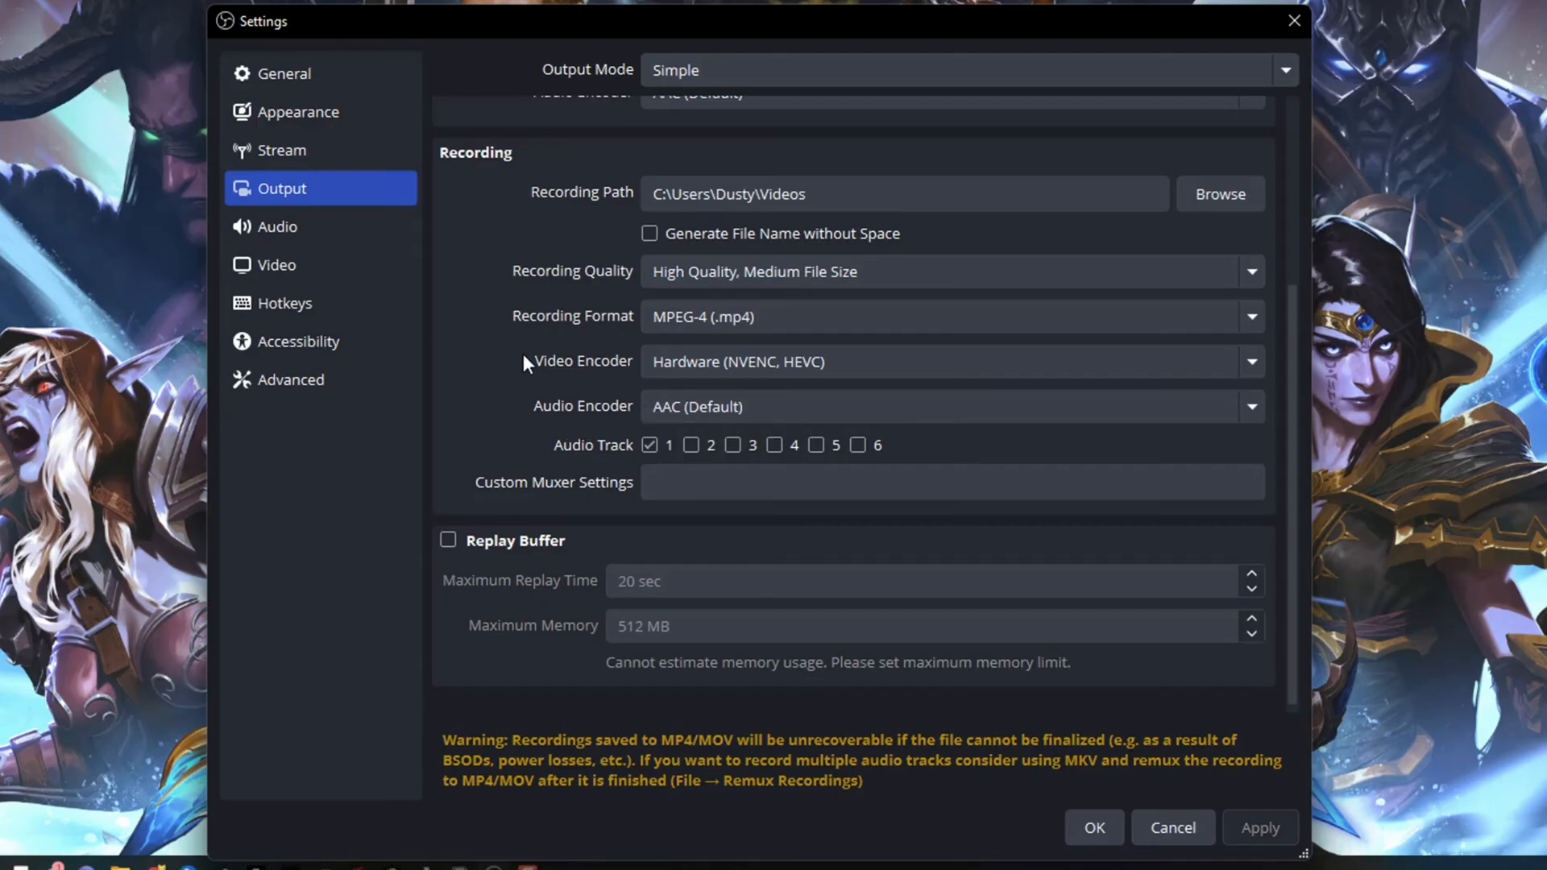
{"action": "mouse_move", "coordinate": [610, 400]}
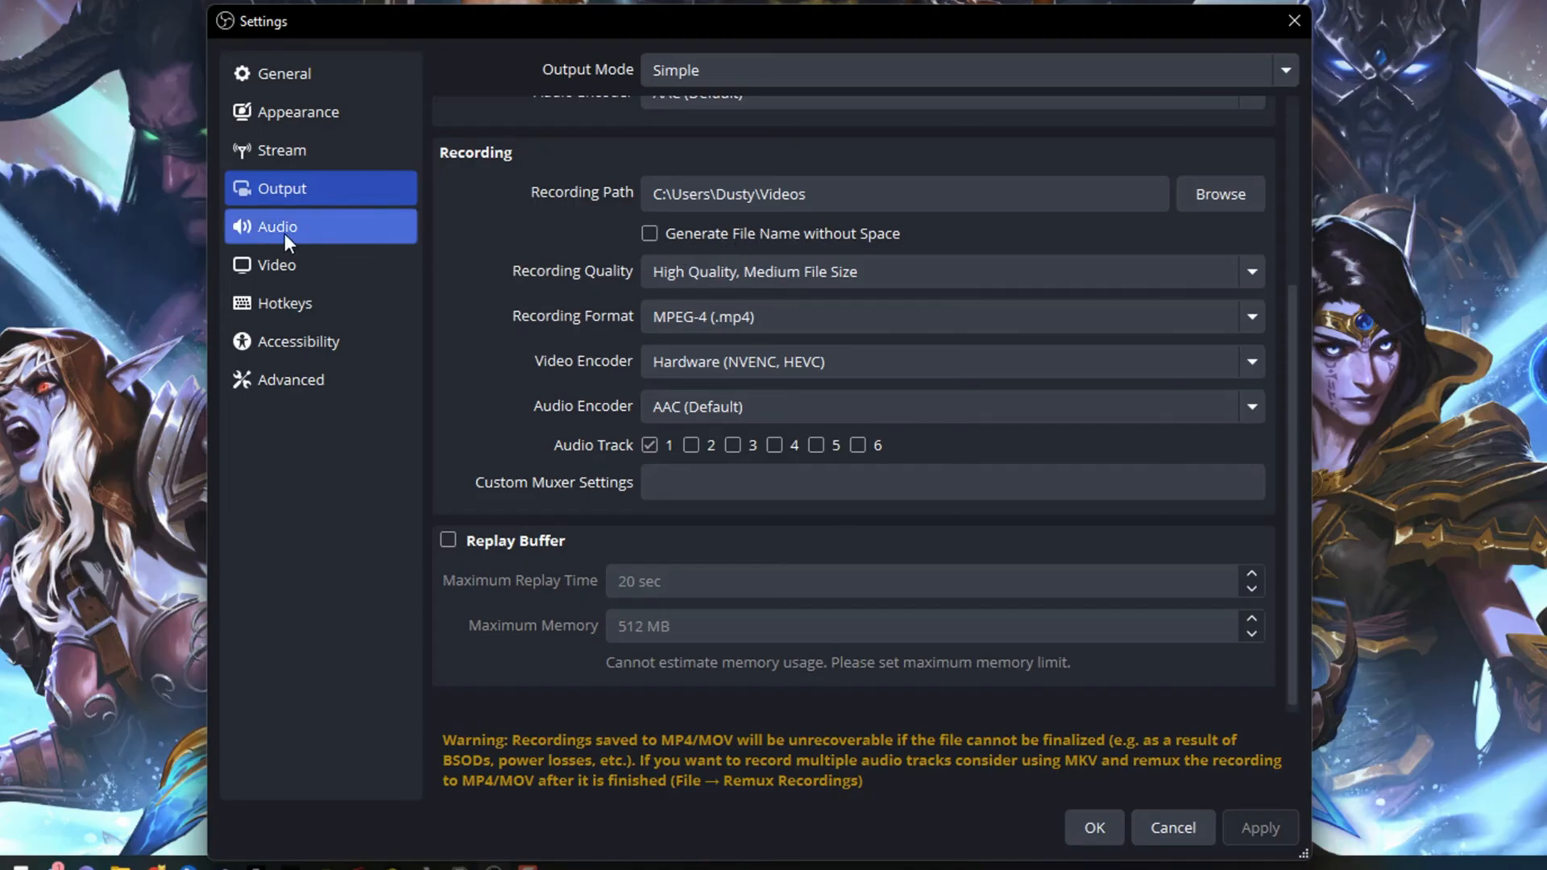
{"action": "left_click", "coordinate": [277, 225]}
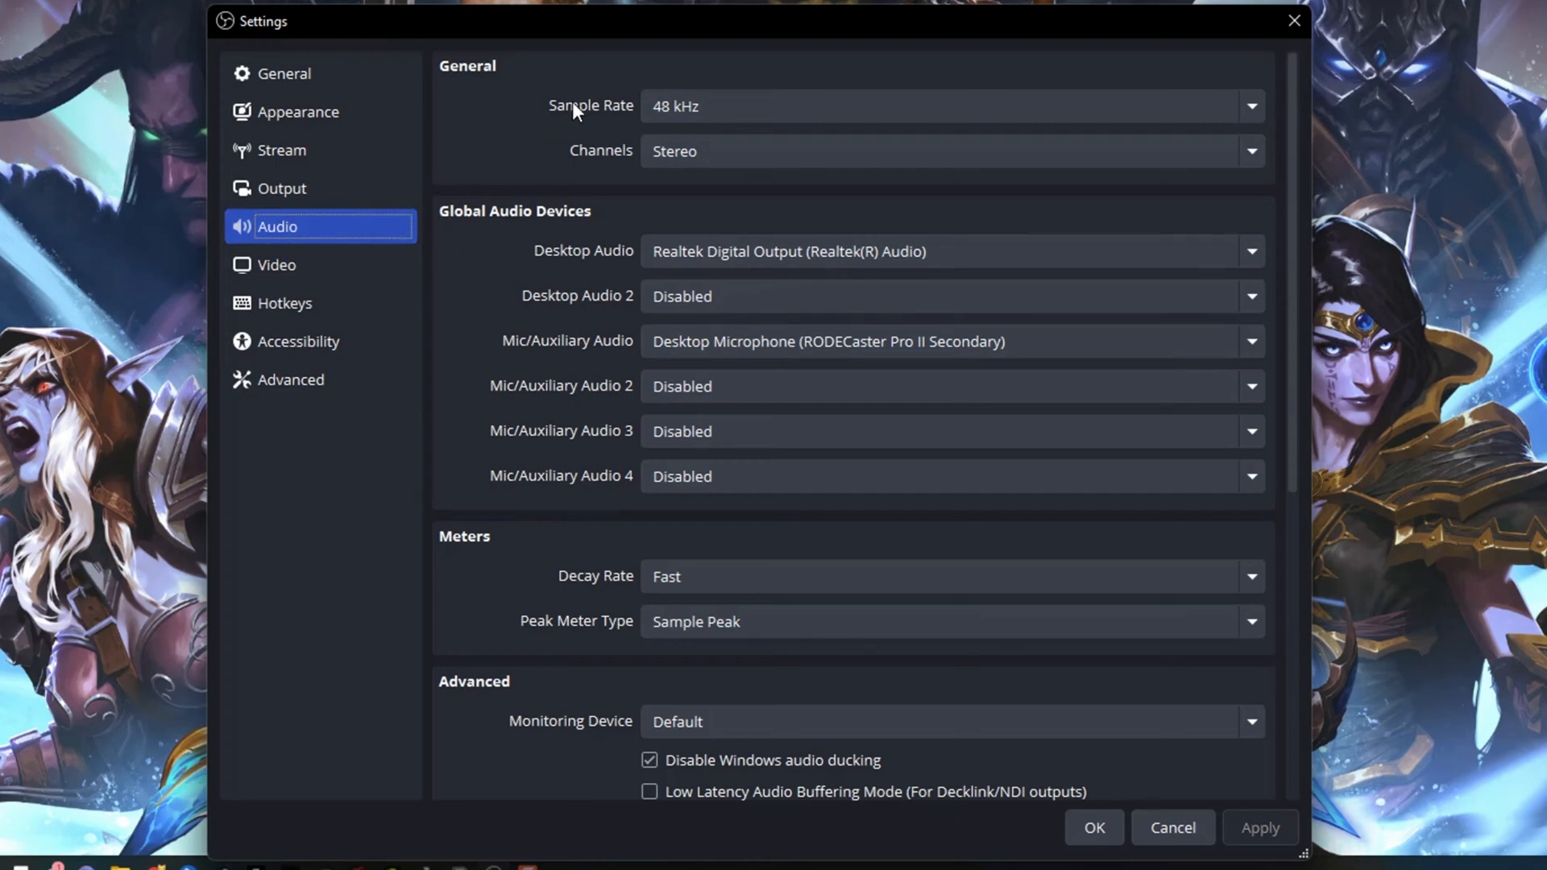
{"action": "mouse_move", "coordinate": [584, 151]}
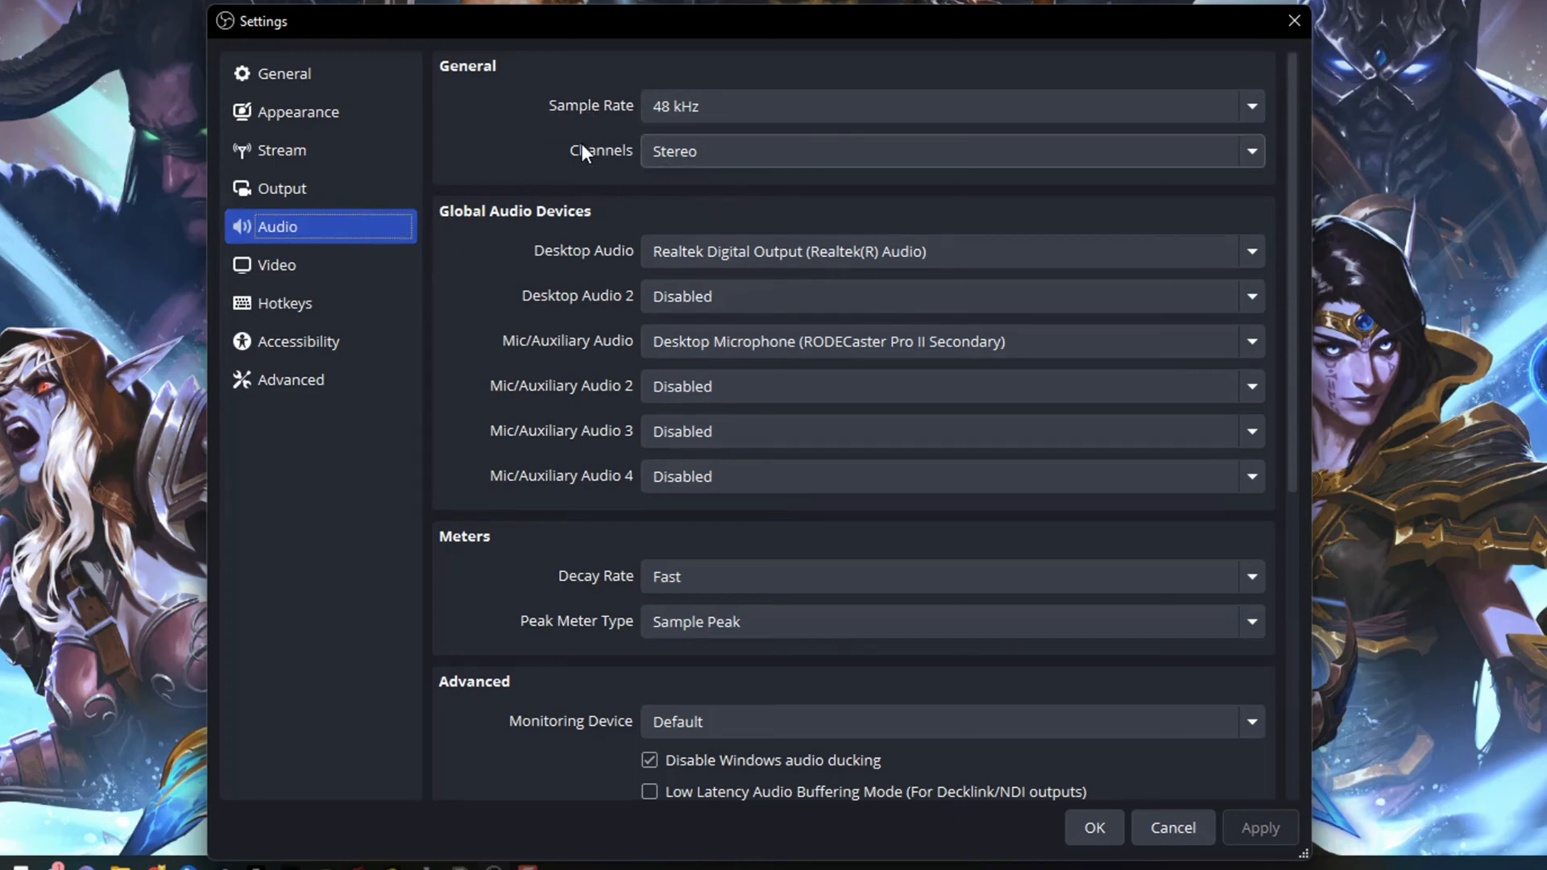
{"action": "mouse_move", "coordinate": [690, 175]}
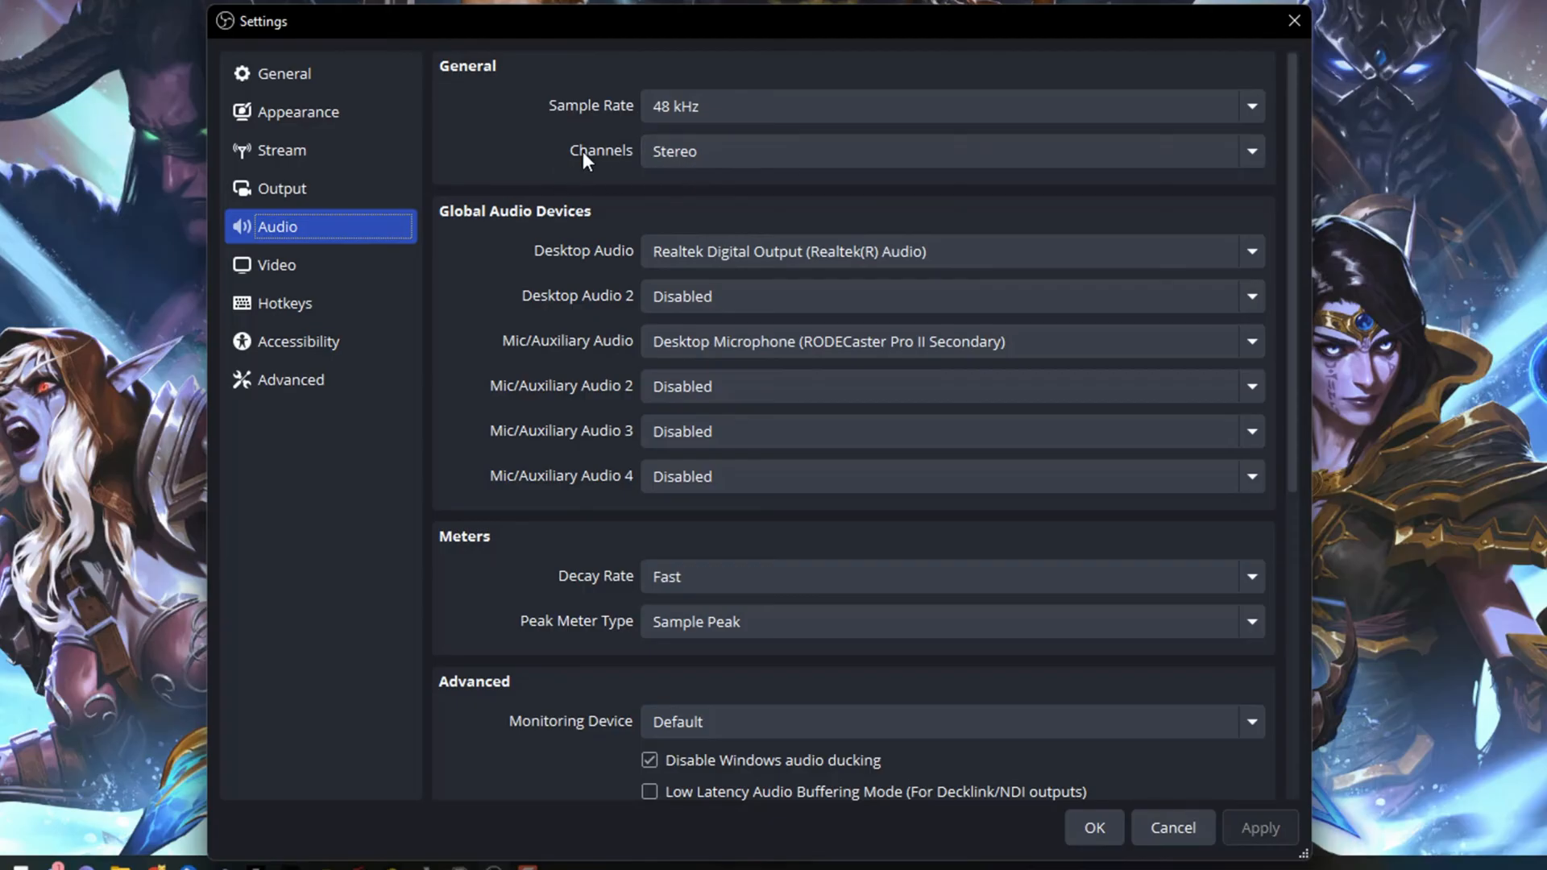
{"action": "mouse_move", "coordinate": [540, 251]}
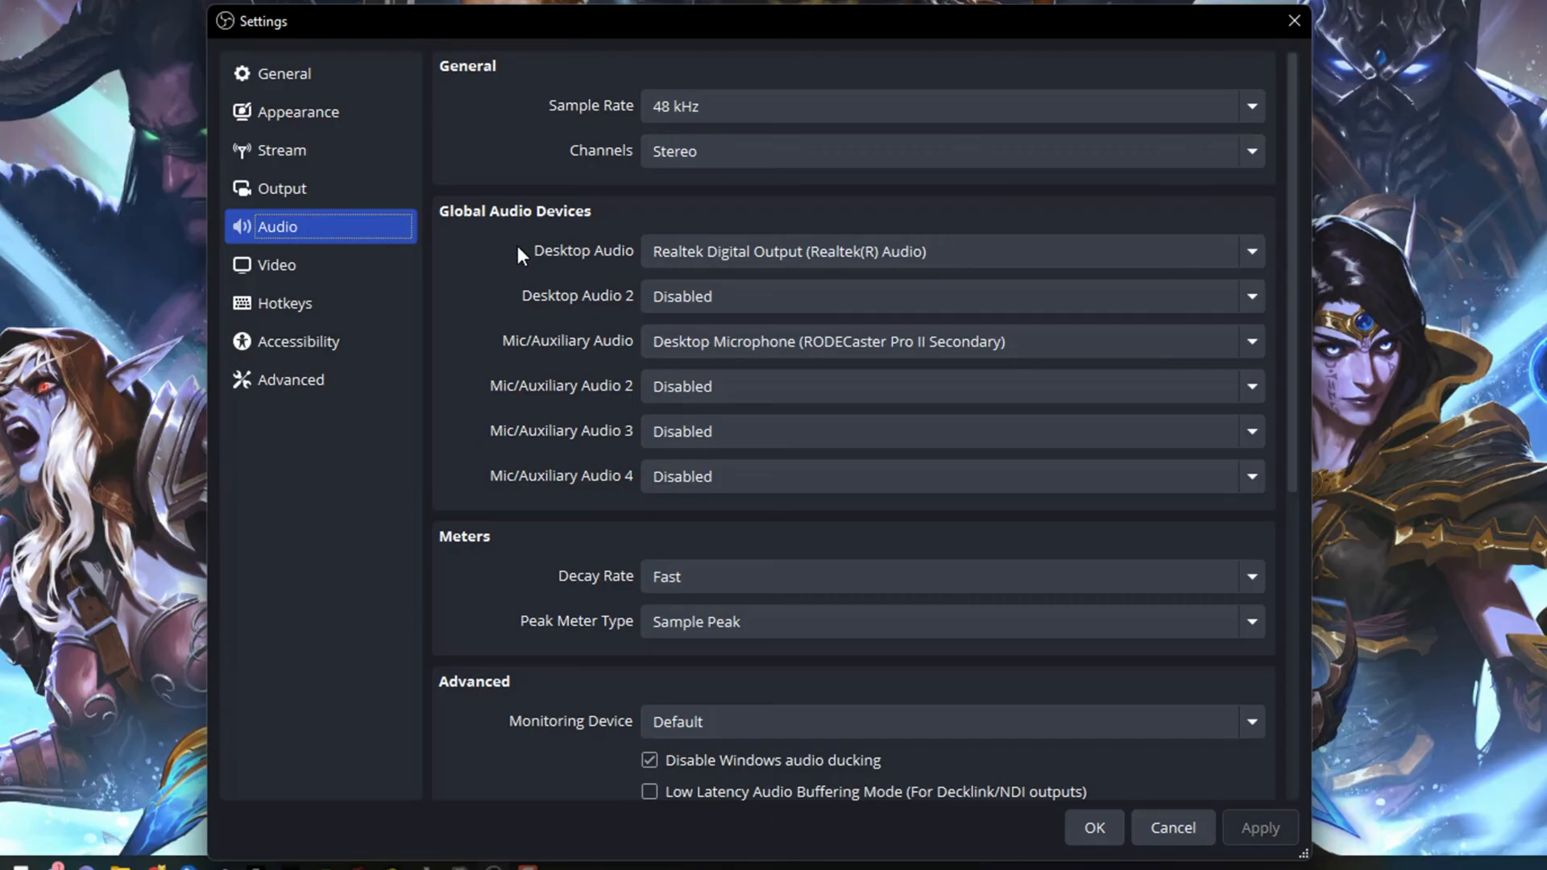
{"action": "mouse_move", "coordinate": [685, 240]}
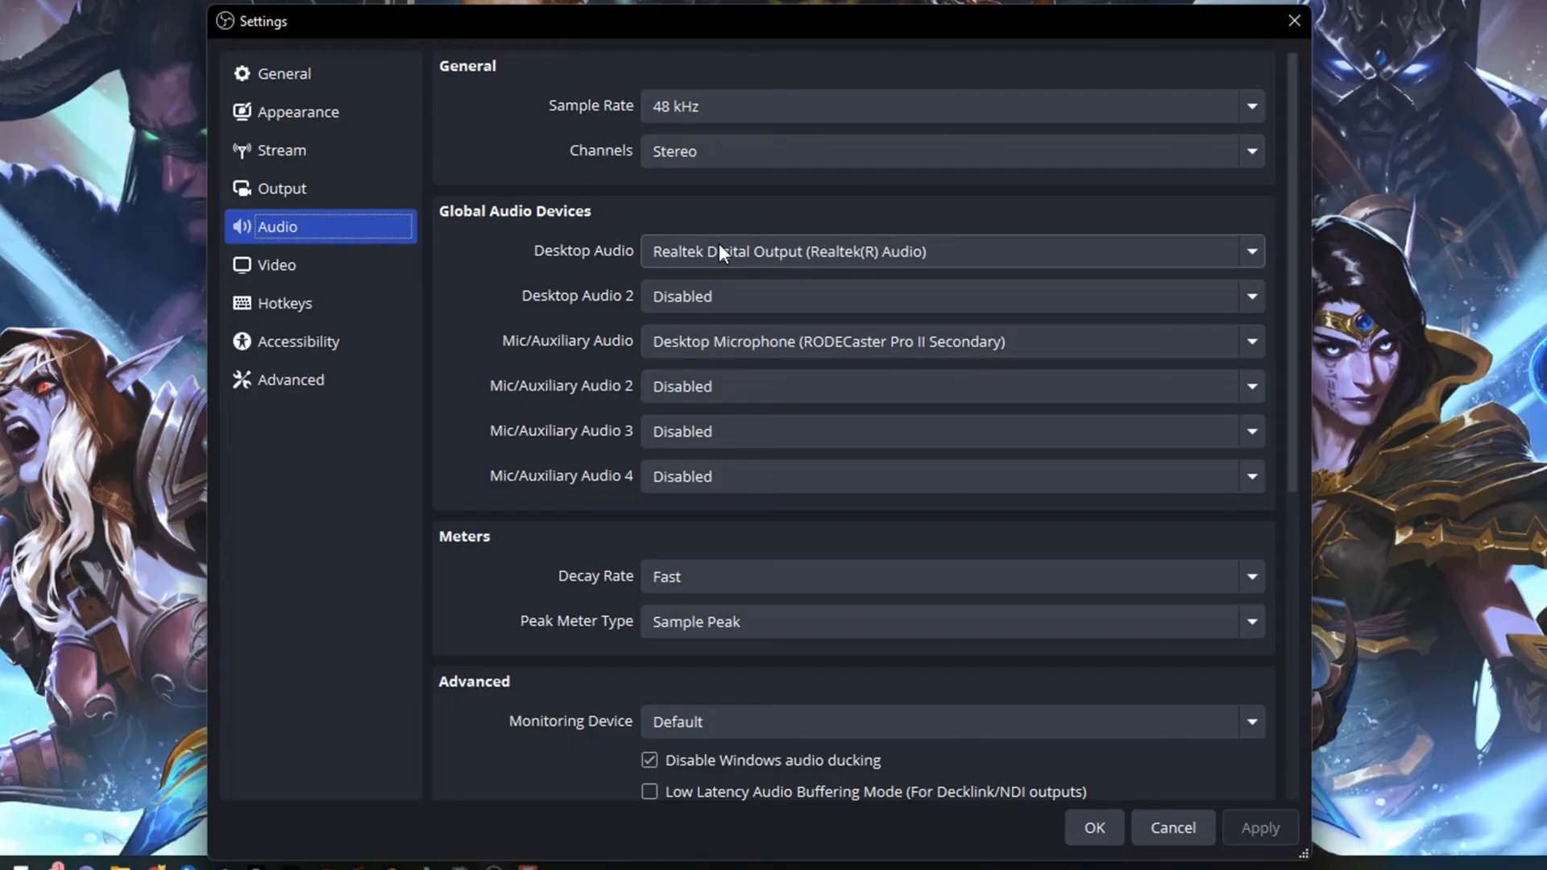
{"action": "mouse_move", "coordinate": [743, 220]}
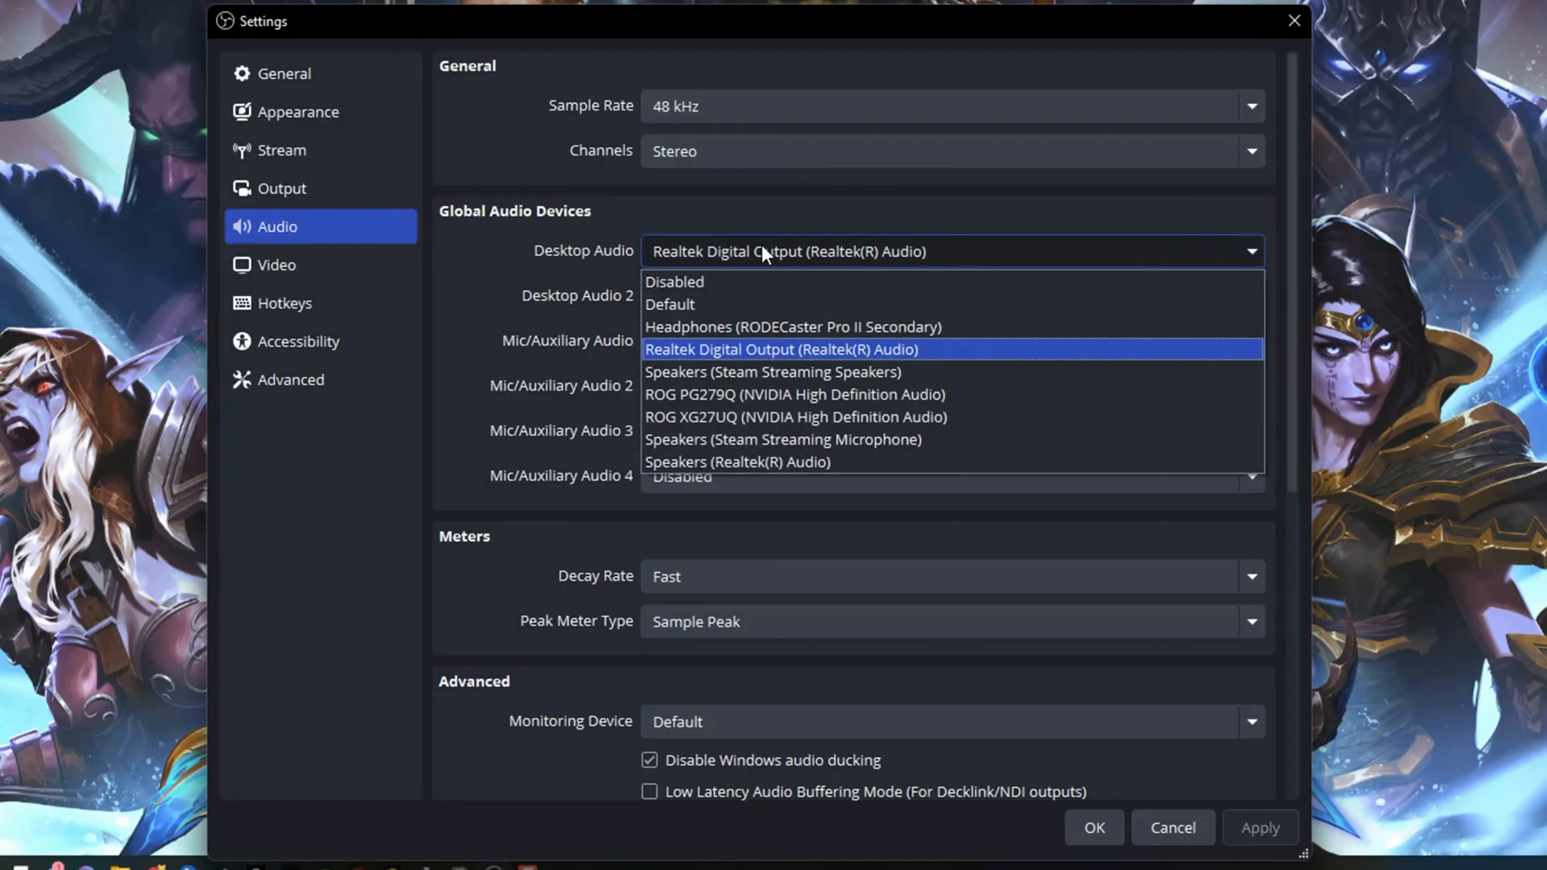
{"action": "mouse_move", "coordinate": [674, 304]}
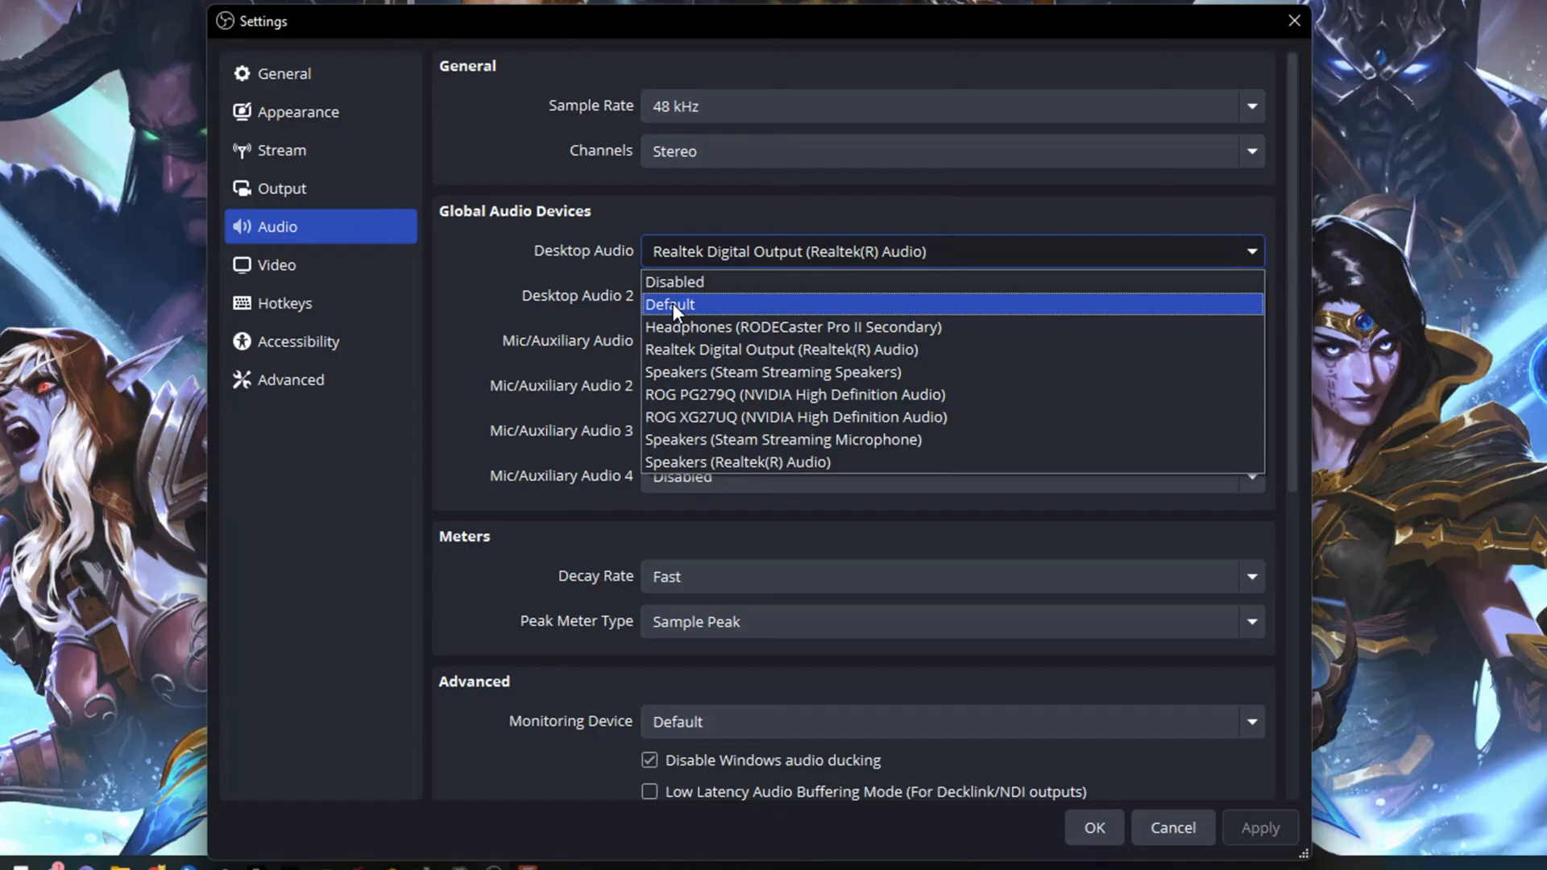
{"action": "mouse_move", "coordinate": [676, 328]}
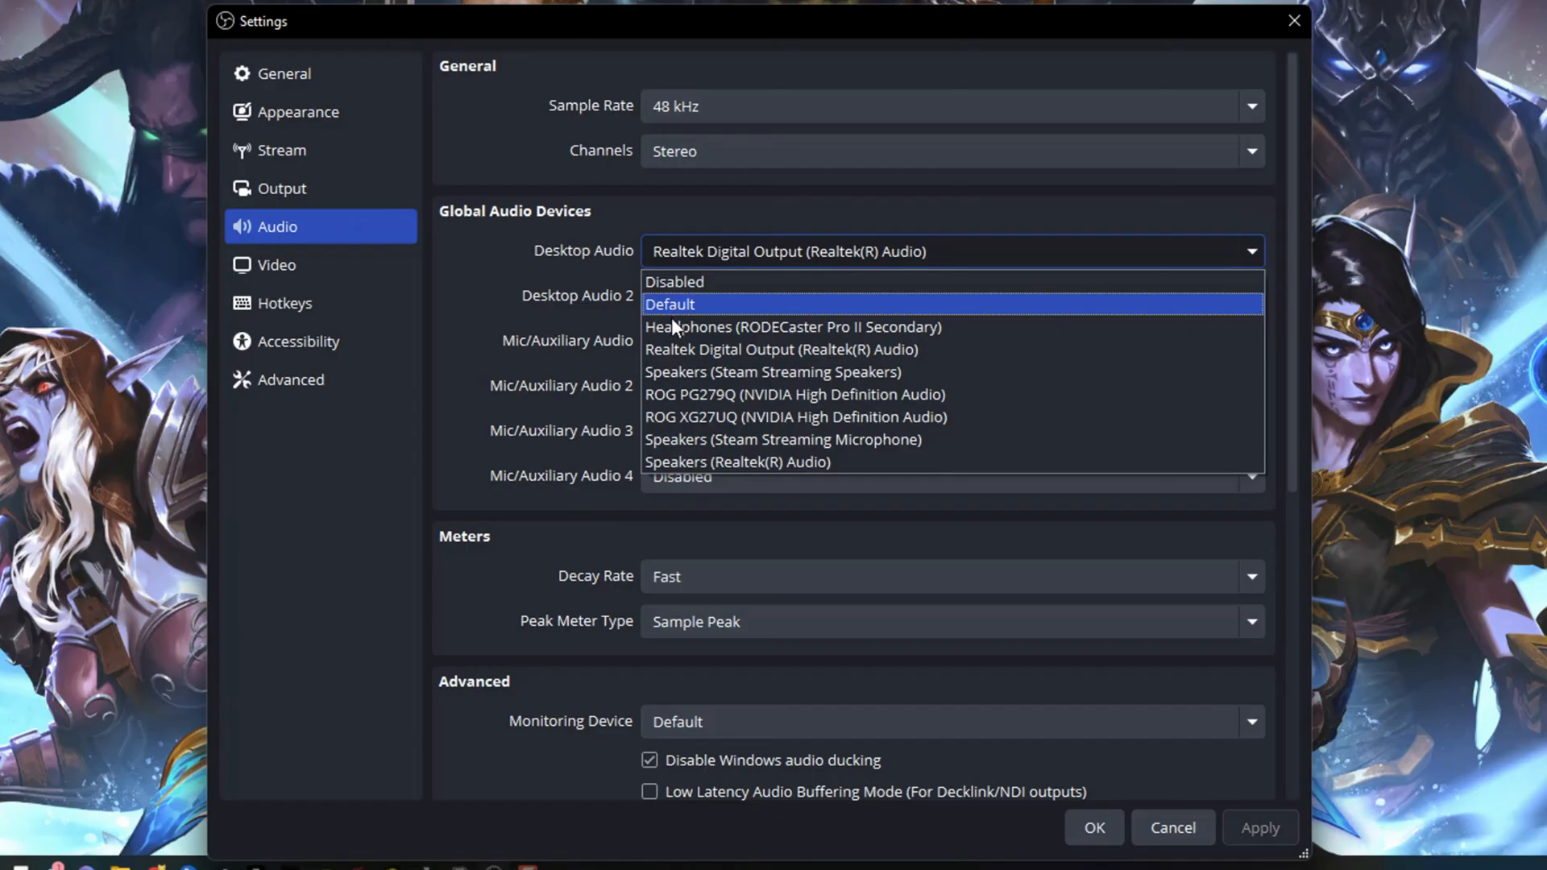
{"action": "mouse_move", "coordinate": [782, 349]}
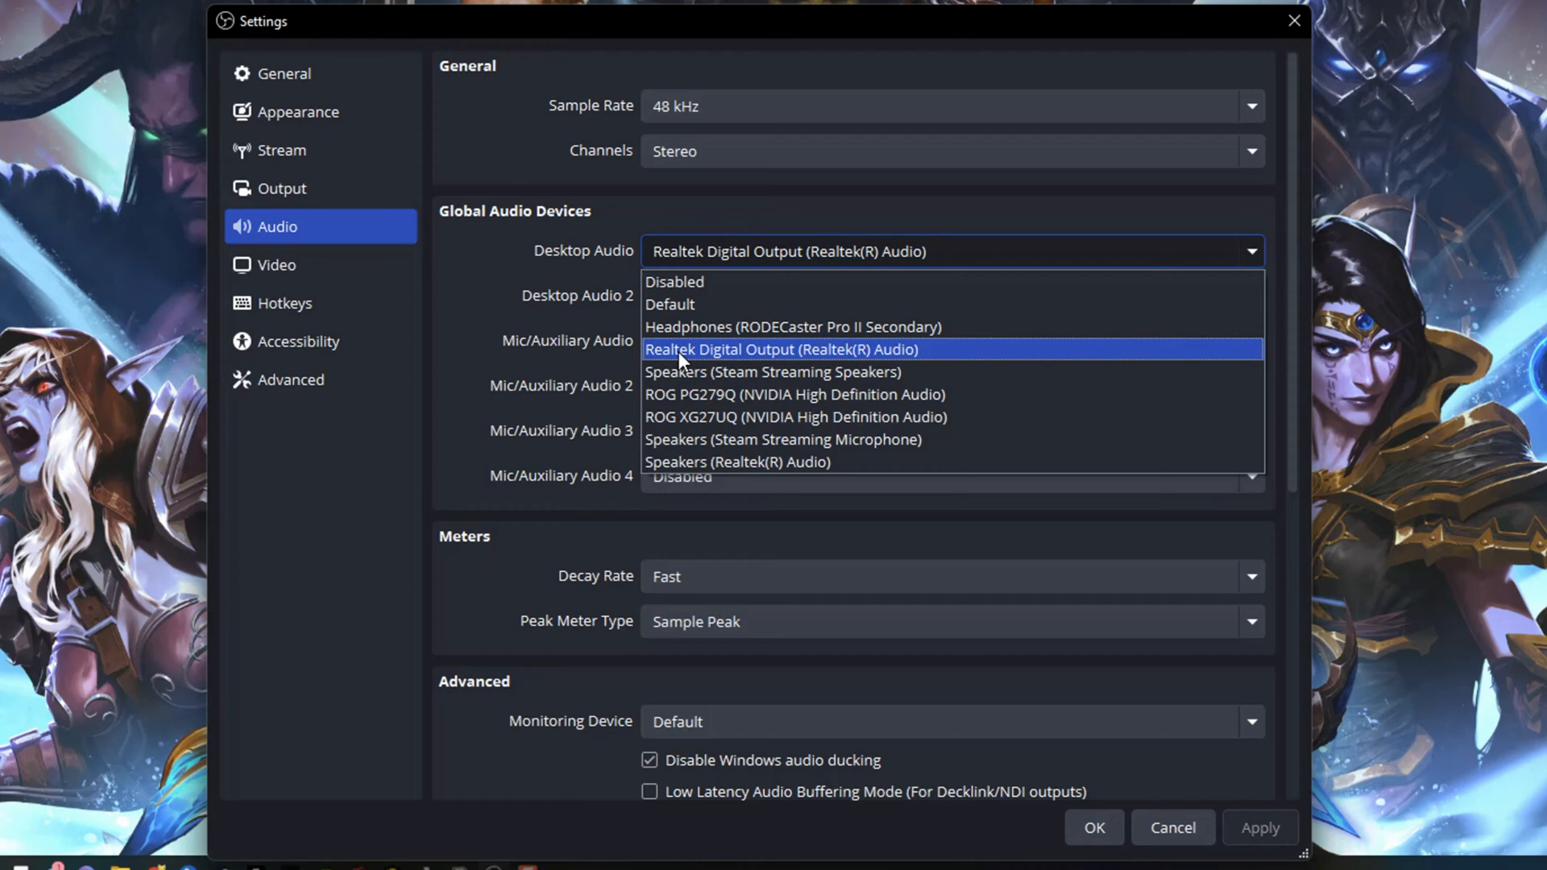
{"action": "left_click", "coordinate": [781, 349]}
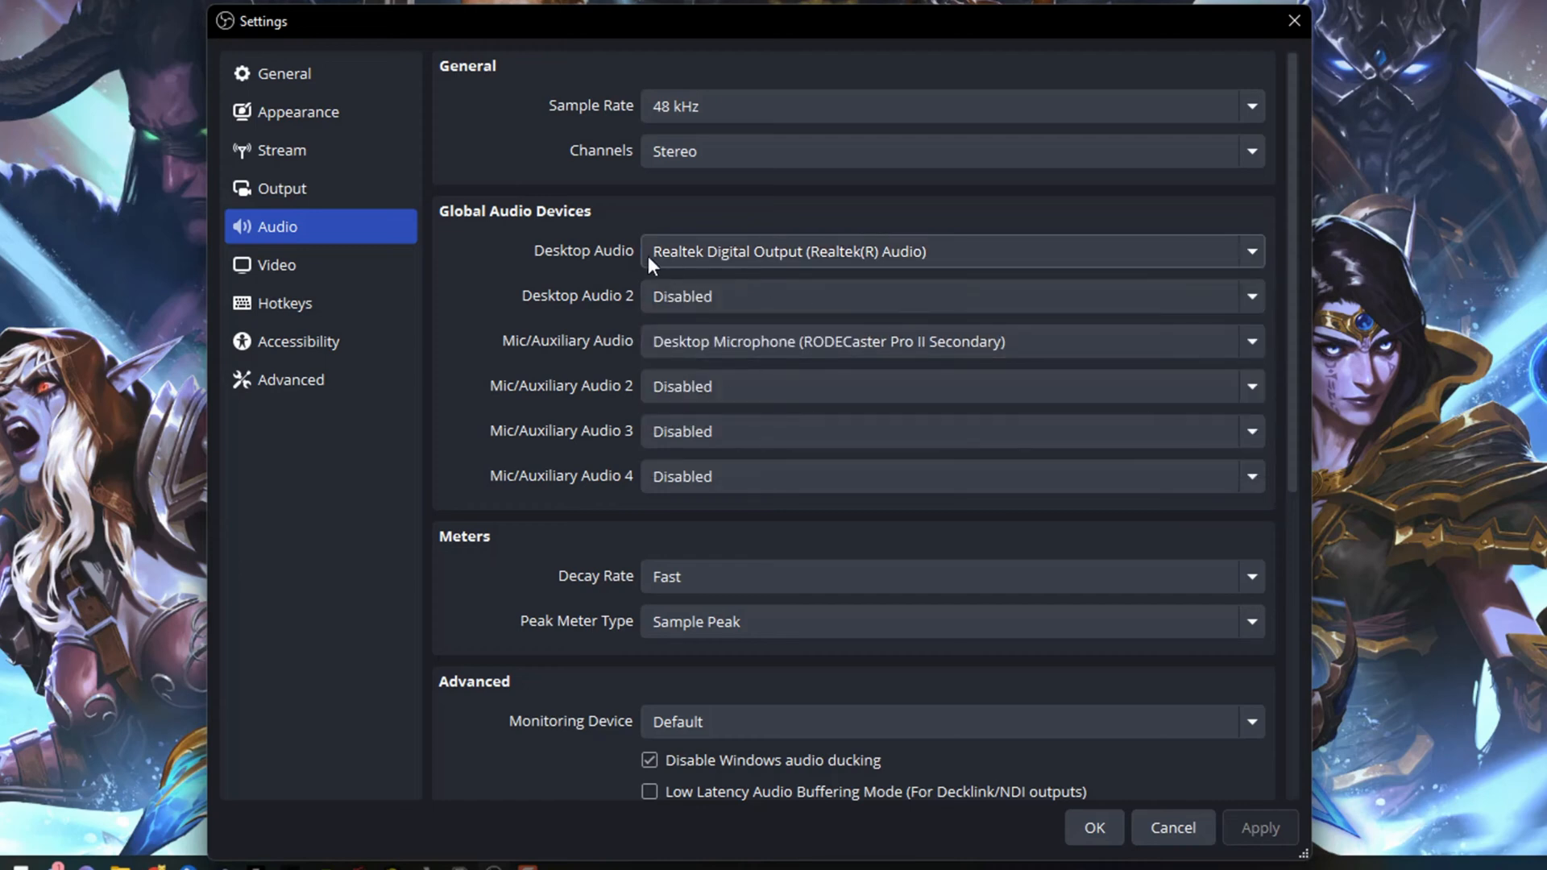
{"action": "mouse_move", "coordinate": [557, 249]}
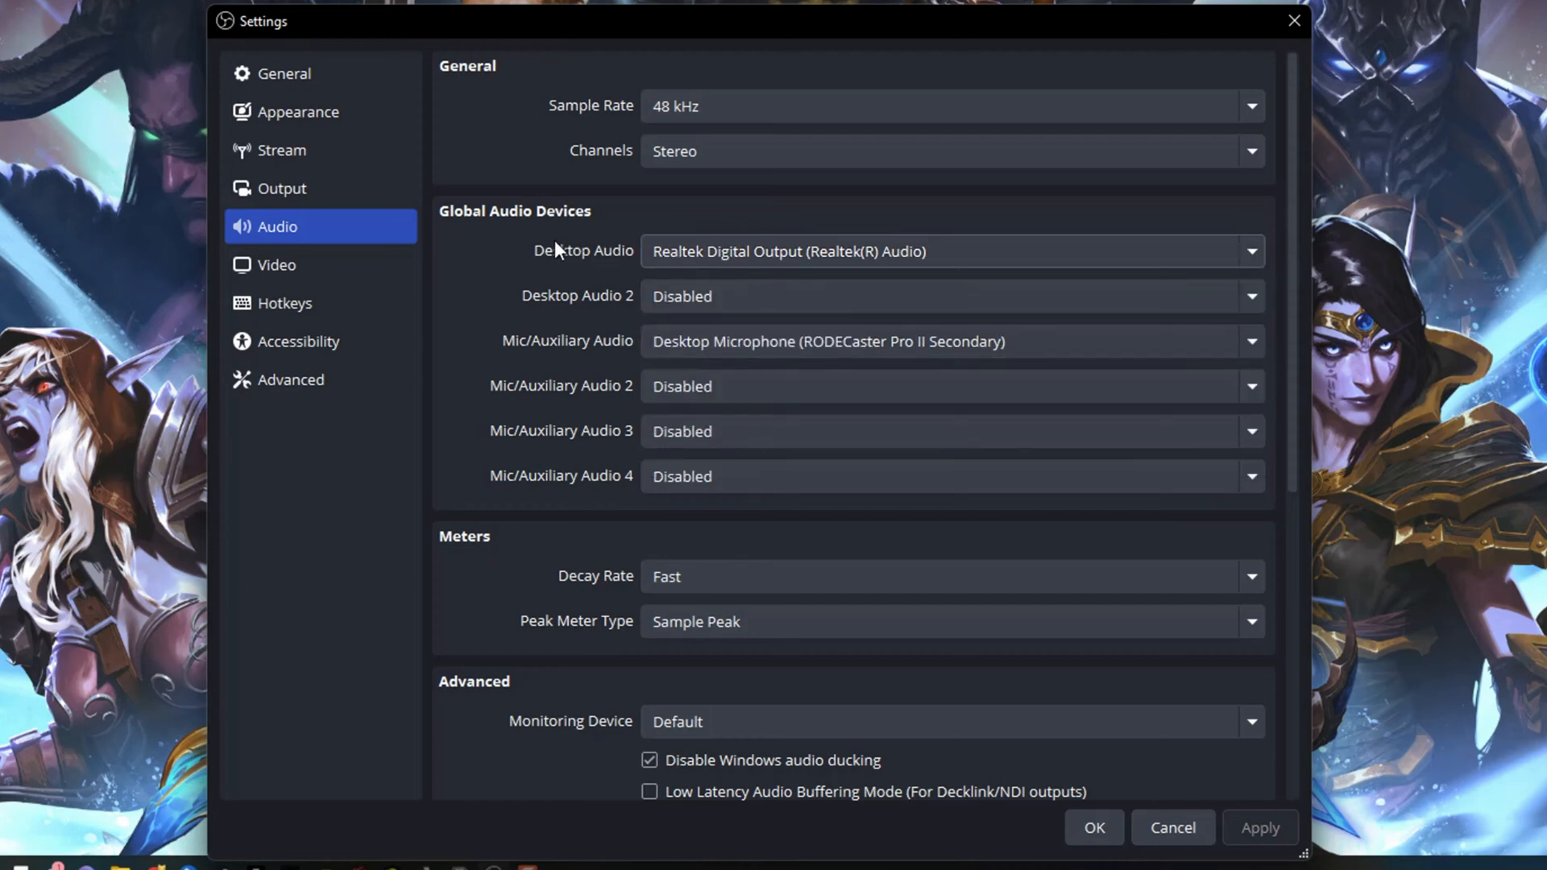
{"action": "mouse_move", "coordinate": [528, 361]}
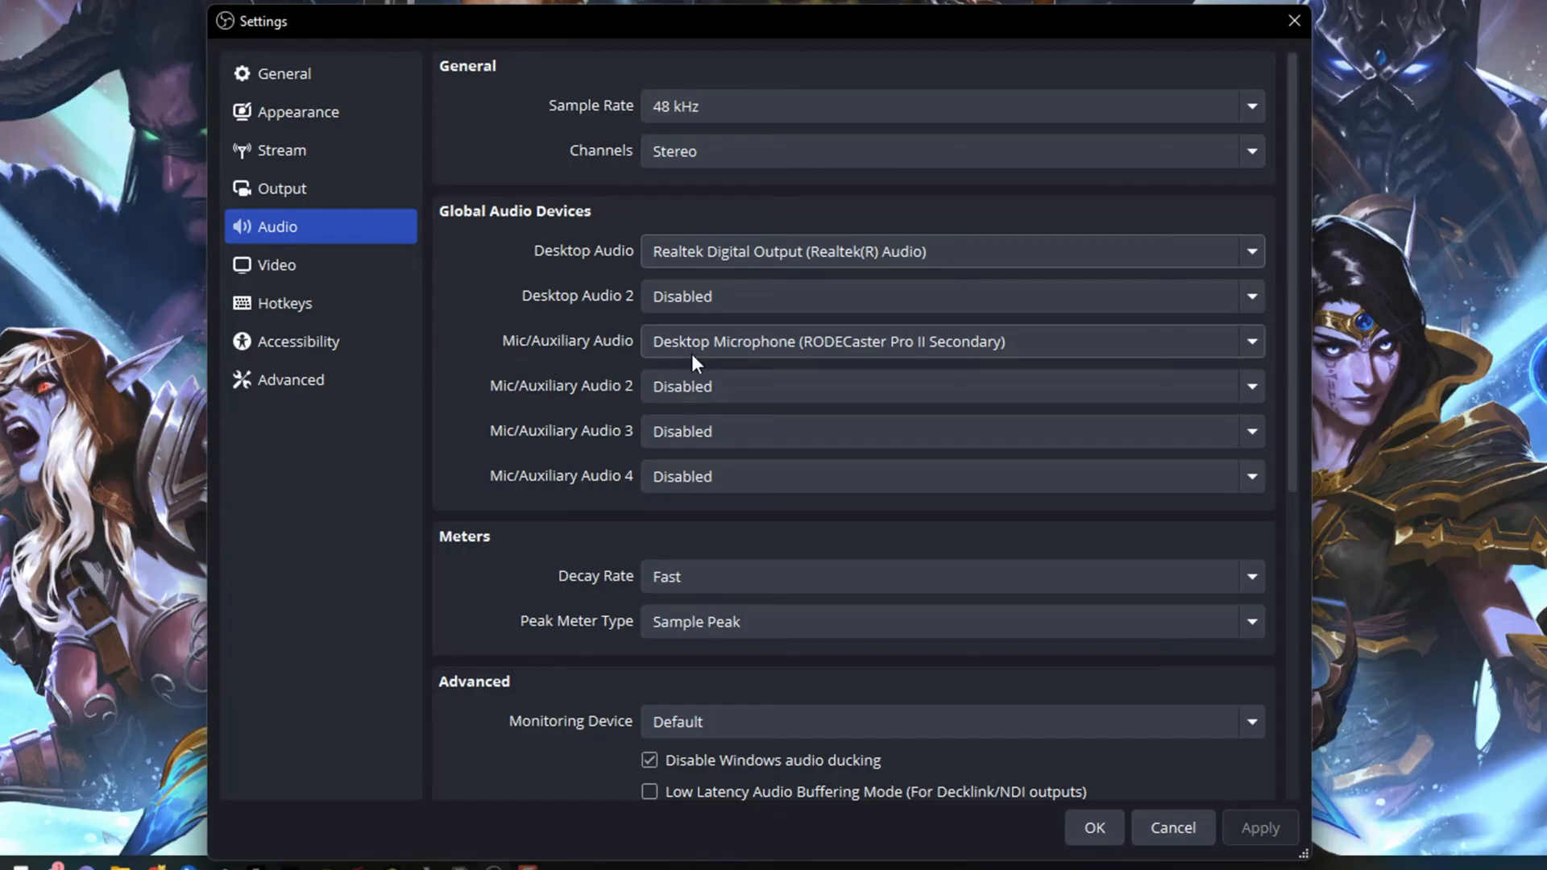
{"action": "left_click", "coordinate": [948, 342]}
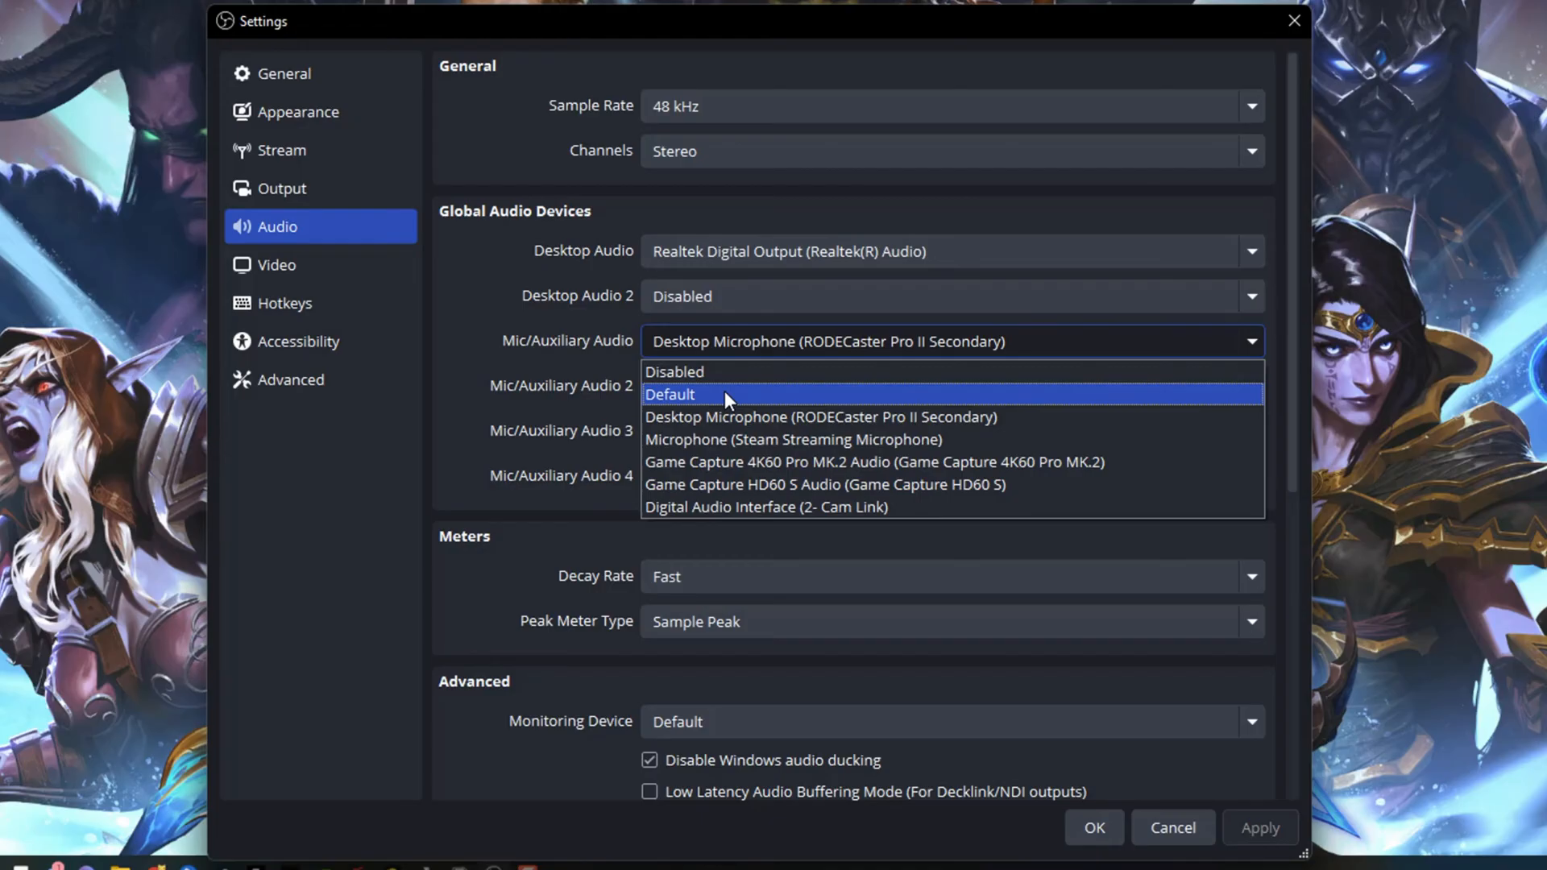
{"action": "mouse_move", "coordinate": [687, 395]}
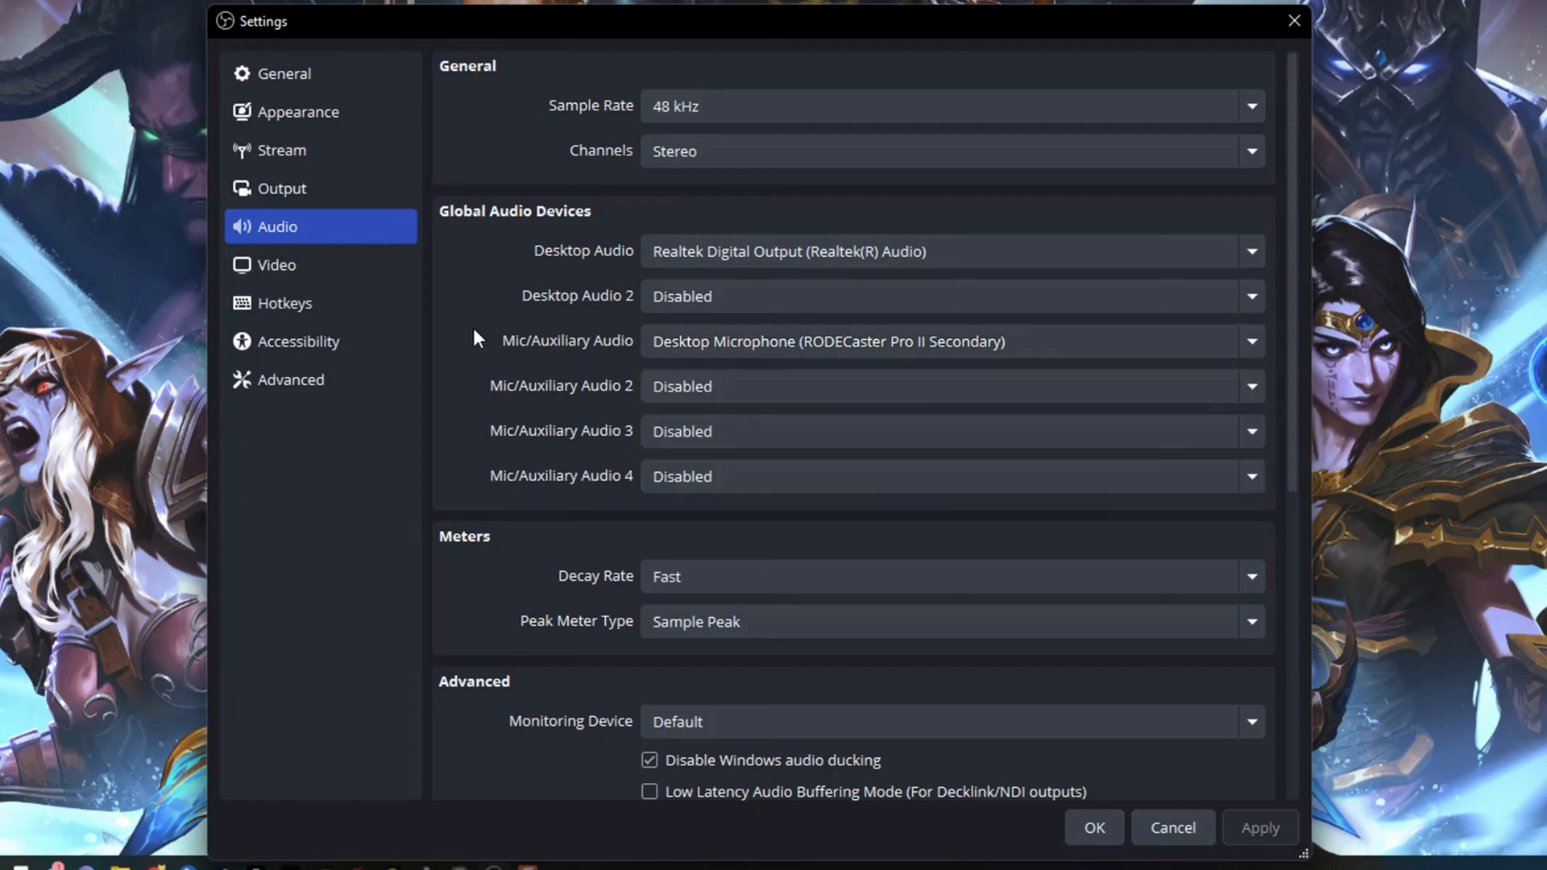
{"action": "mouse_move", "coordinate": [476, 350]}
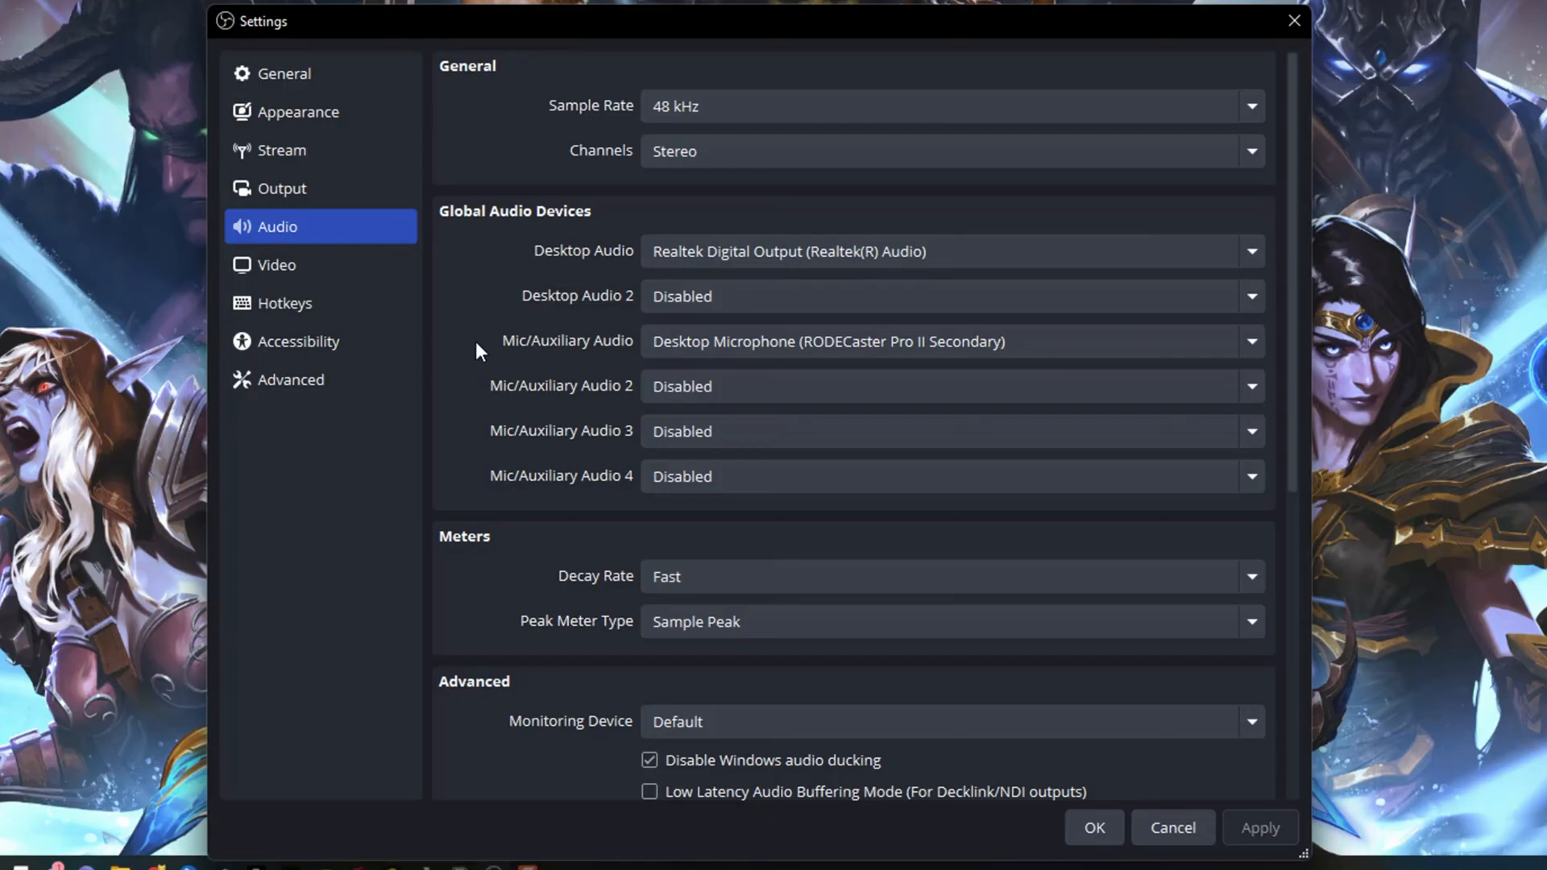
{"action": "mouse_move", "coordinate": [597, 501]}
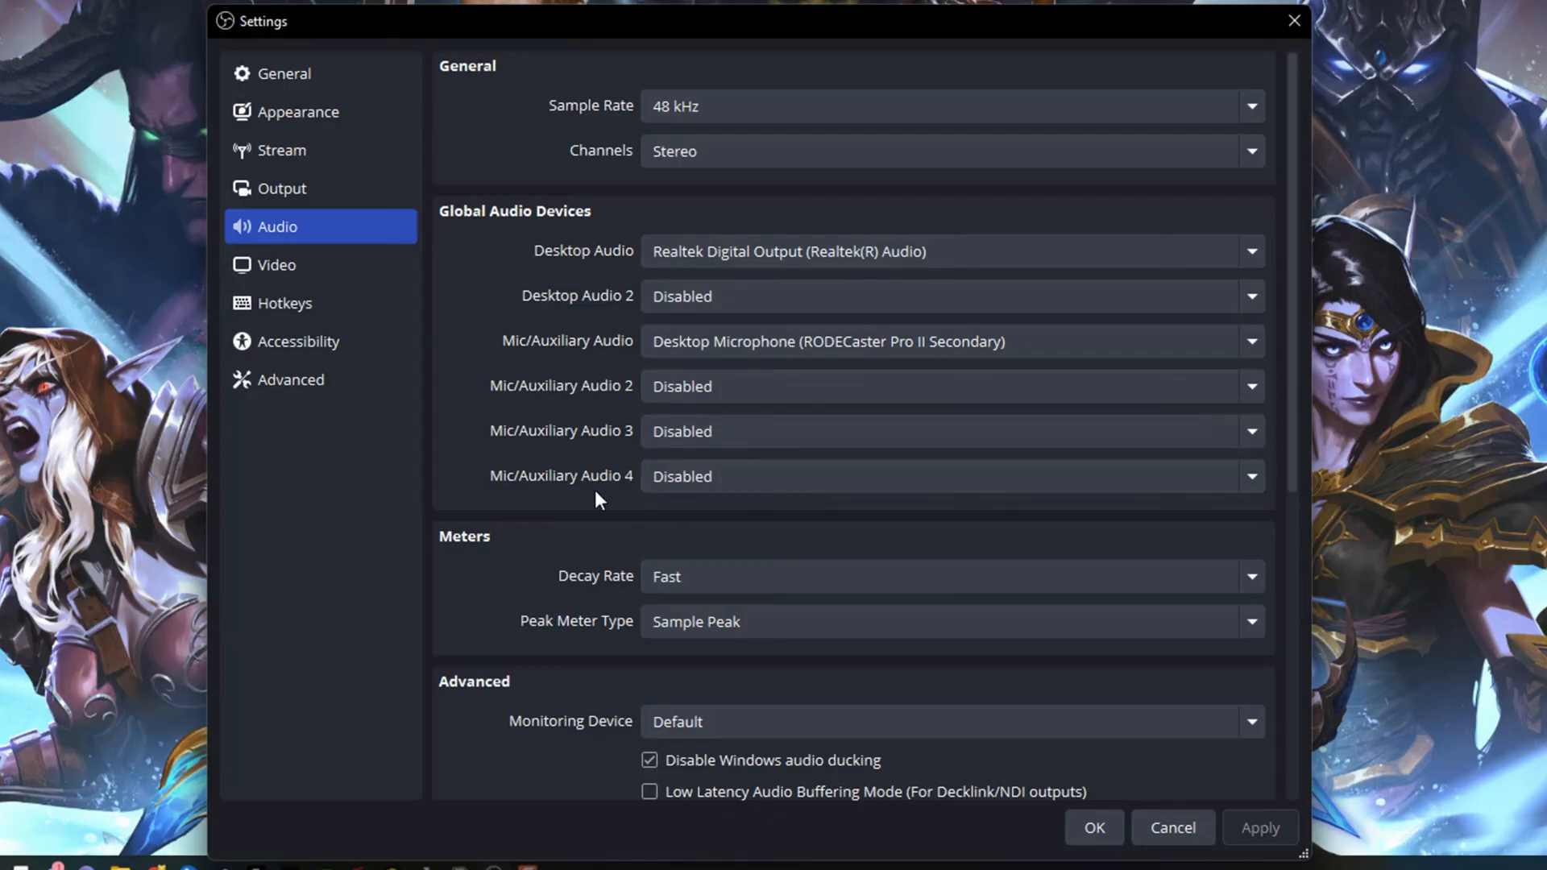
{"action": "mouse_move", "coordinate": [566, 441]}
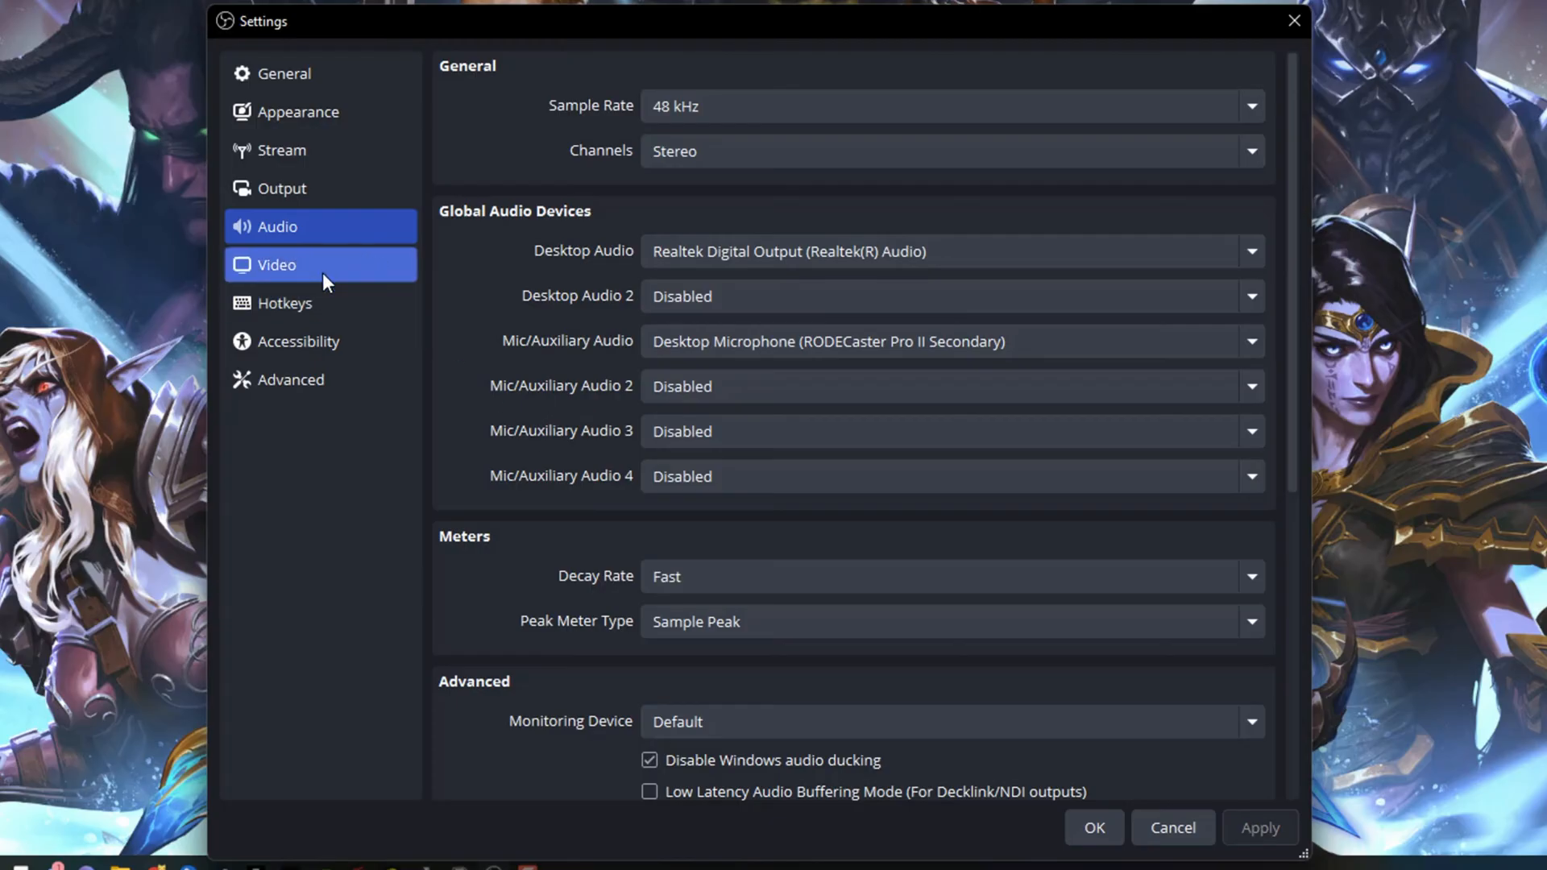
Keep the Video base resolution at 2560x1440 and the common frame rate at 60 FPS
{"action": "left_click", "coordinate": [275, 265]}
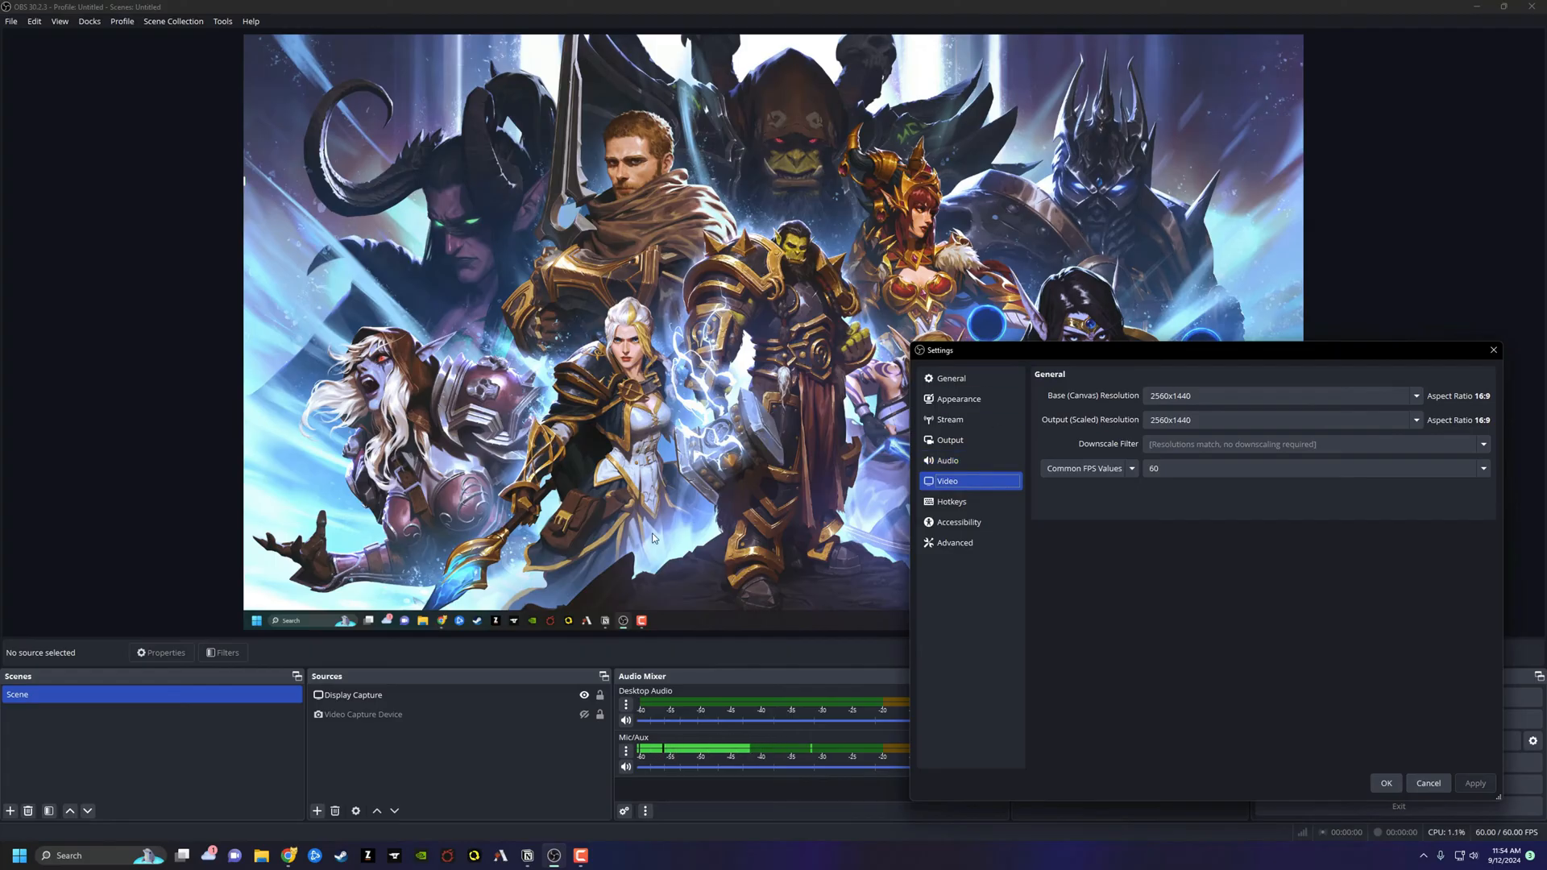
{"action": "mouse_move", "coordinate": [544, 229]}
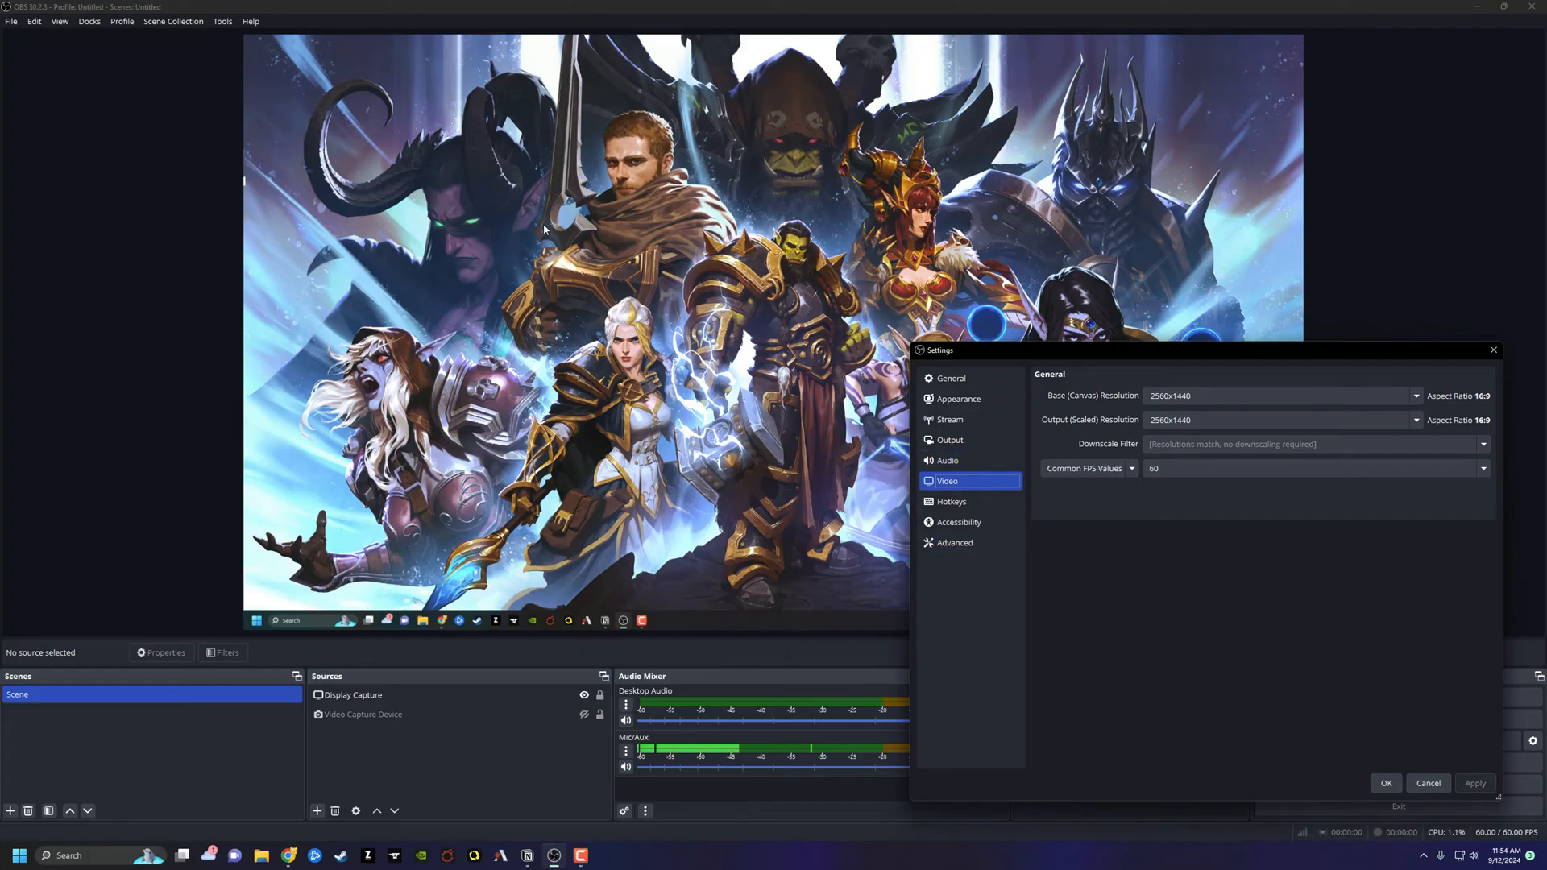
{"action": "mouse_move", "coordinate": [422, 211]}
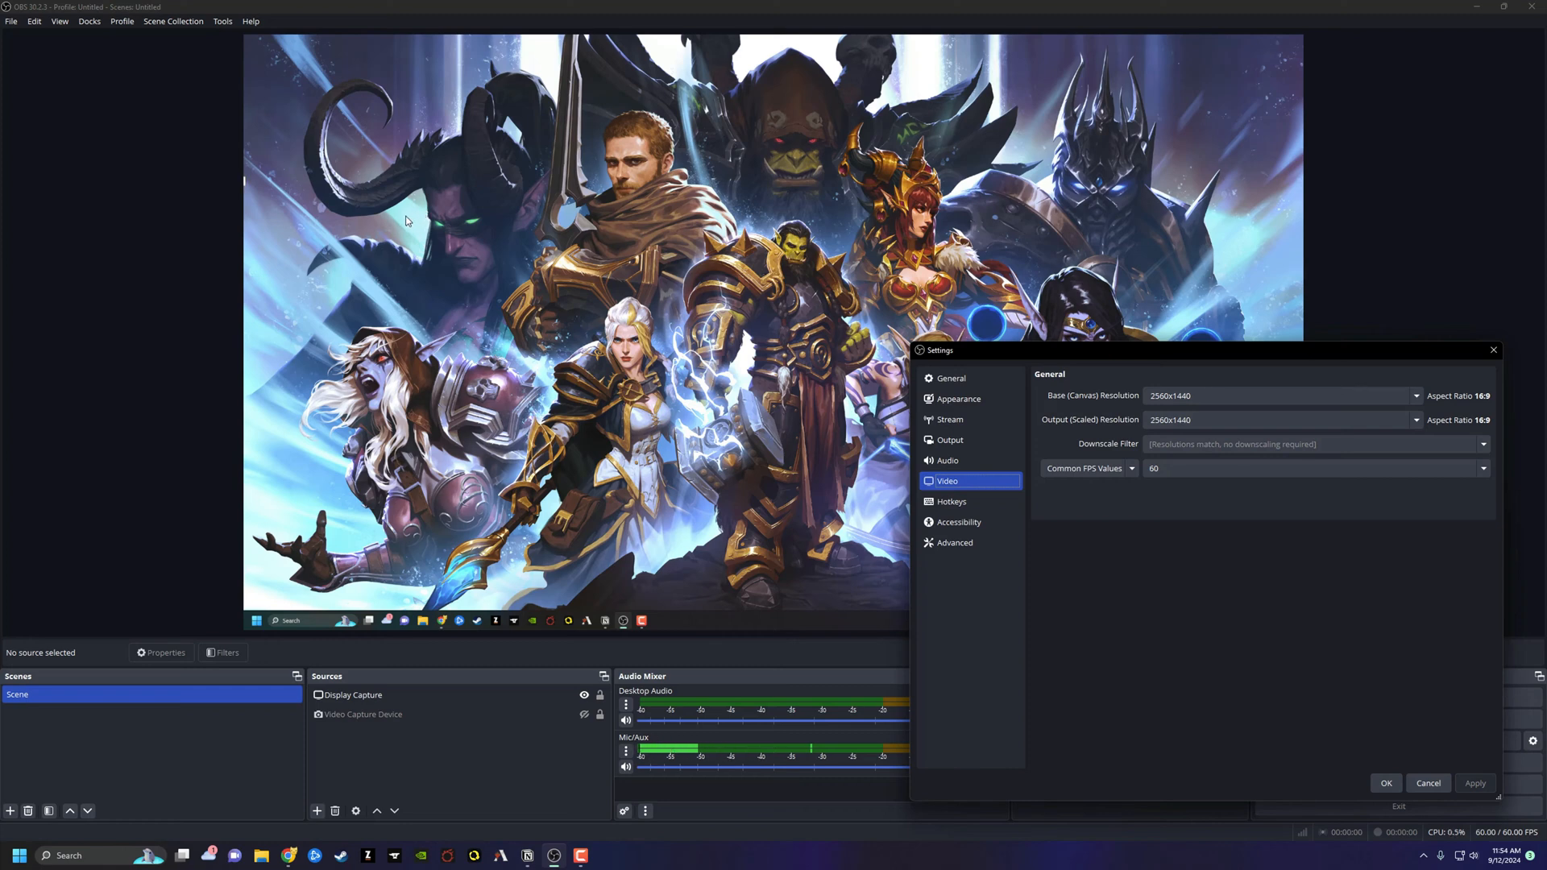
{"action": "mouse_move", "coordinate": [388, 229]}
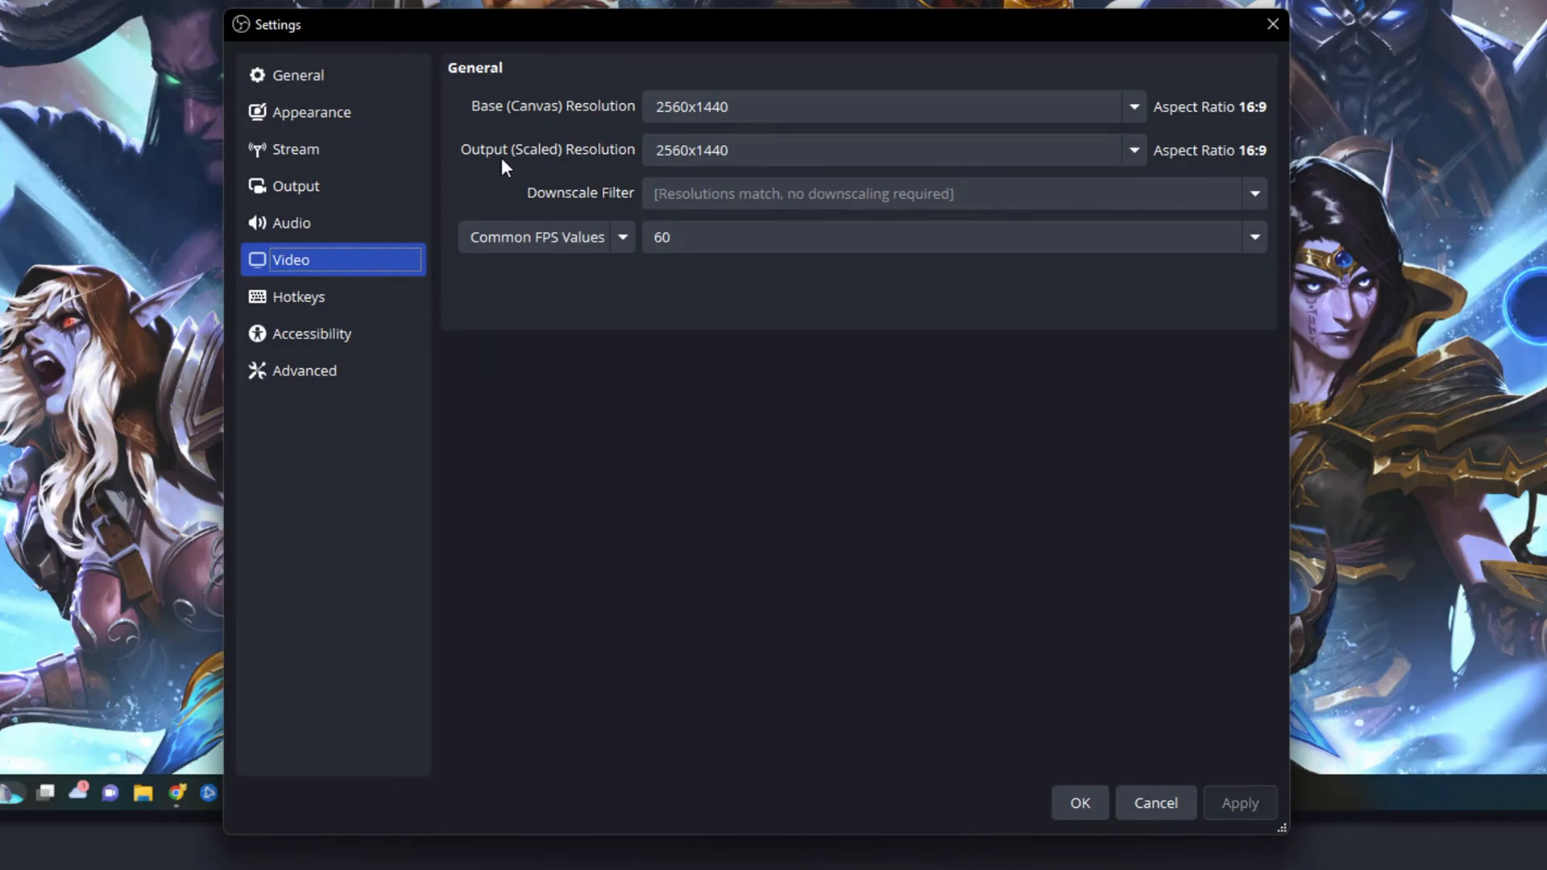
{"action": "left_click", "coordinate": [1131, 106]}
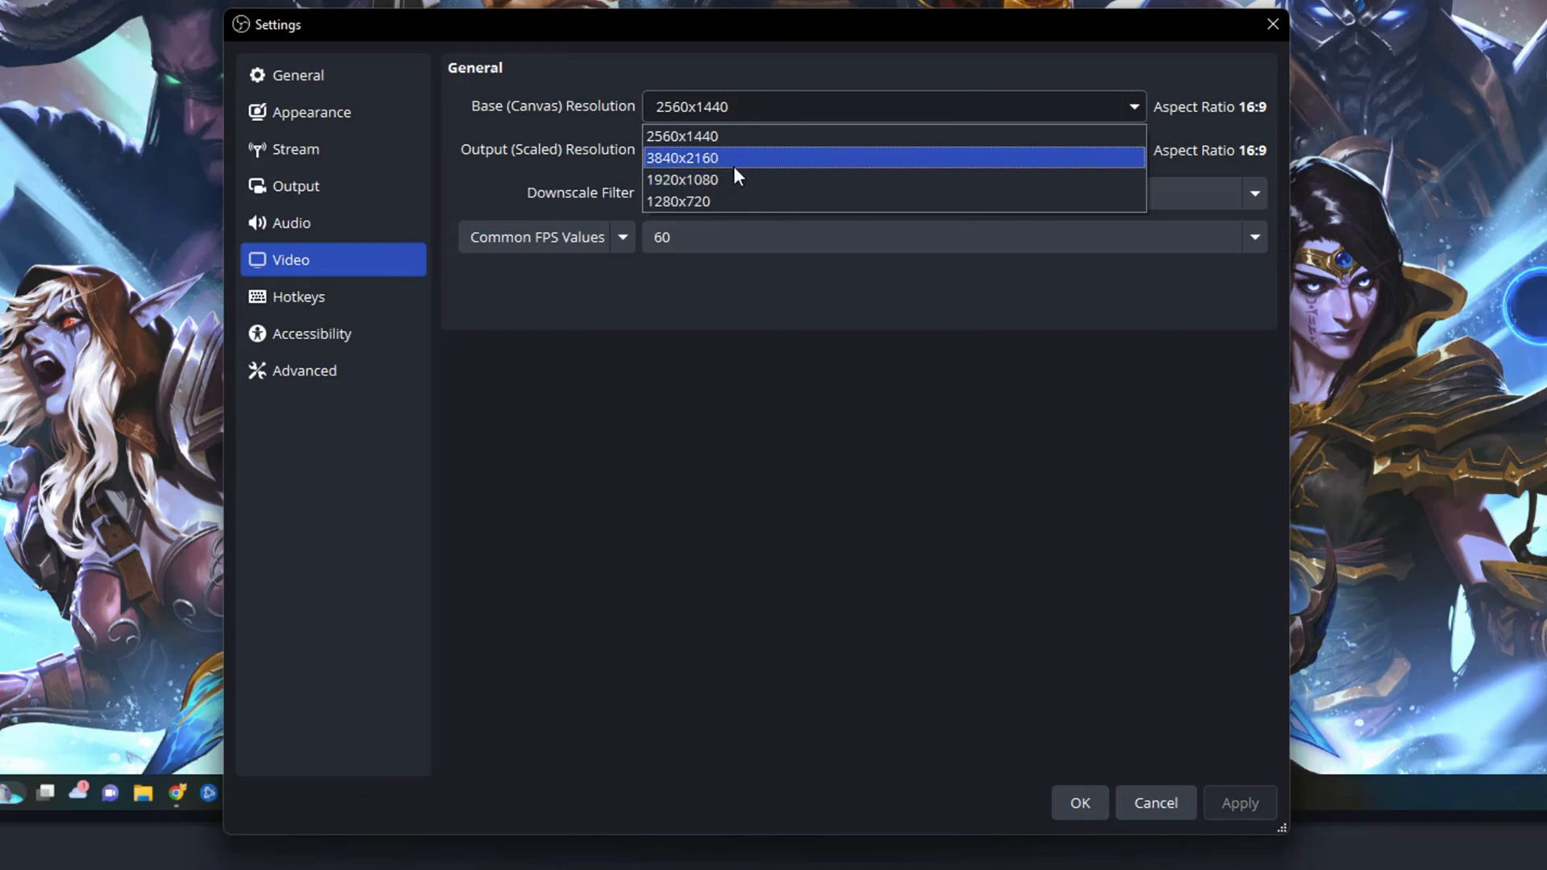
{"action": "left_click", "coordinate": [683, 136]}
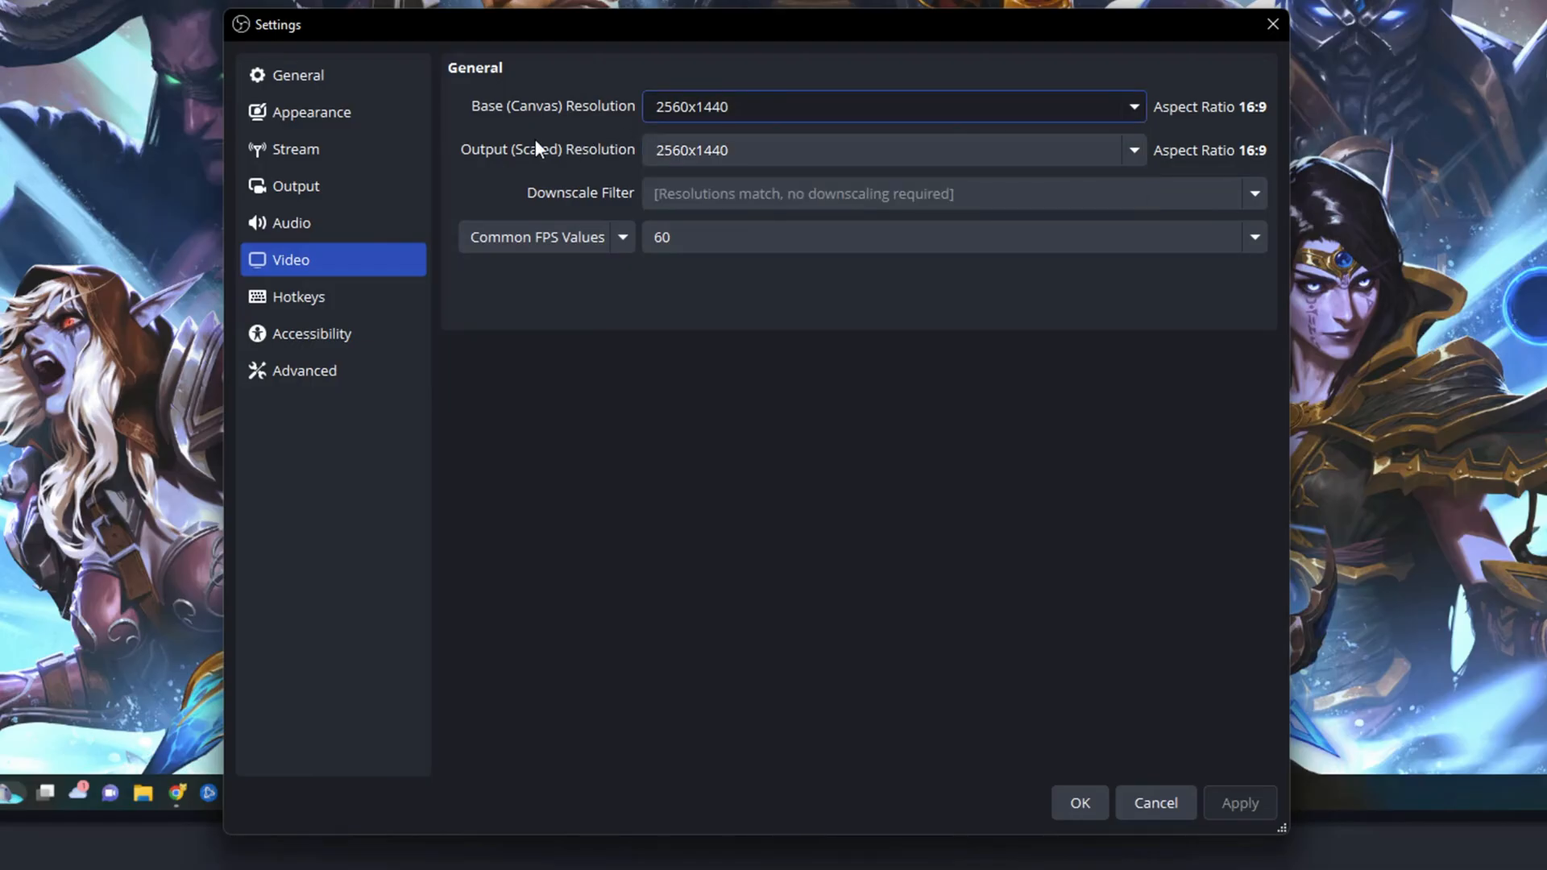
{"action": "mouse_move", "coordinate": [512, 299]}
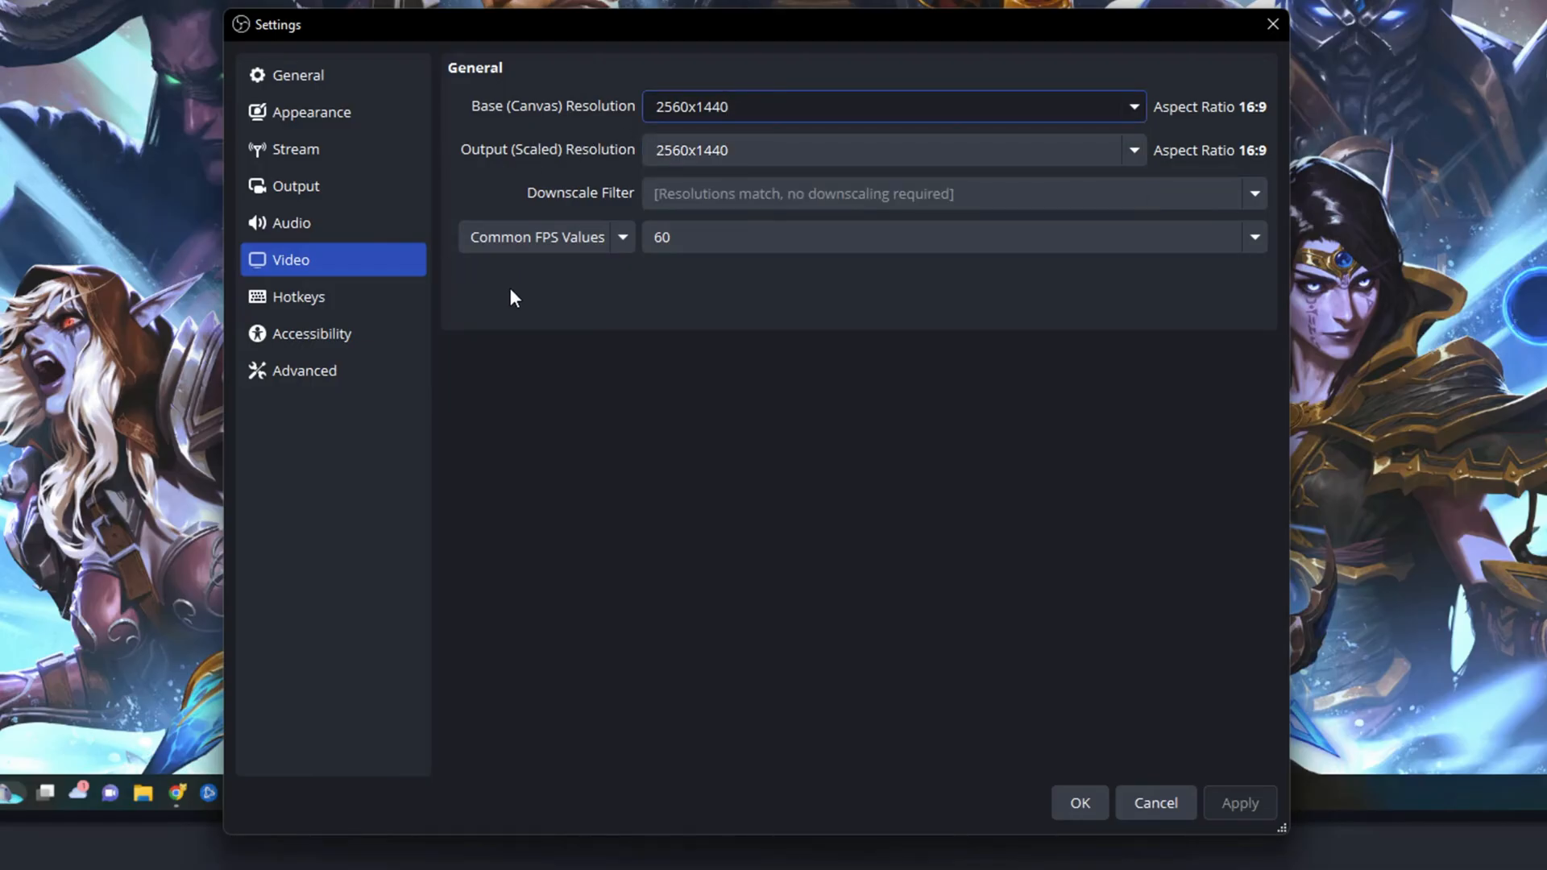
{"action": "mouse_move", "coordinate": [545, 303]}
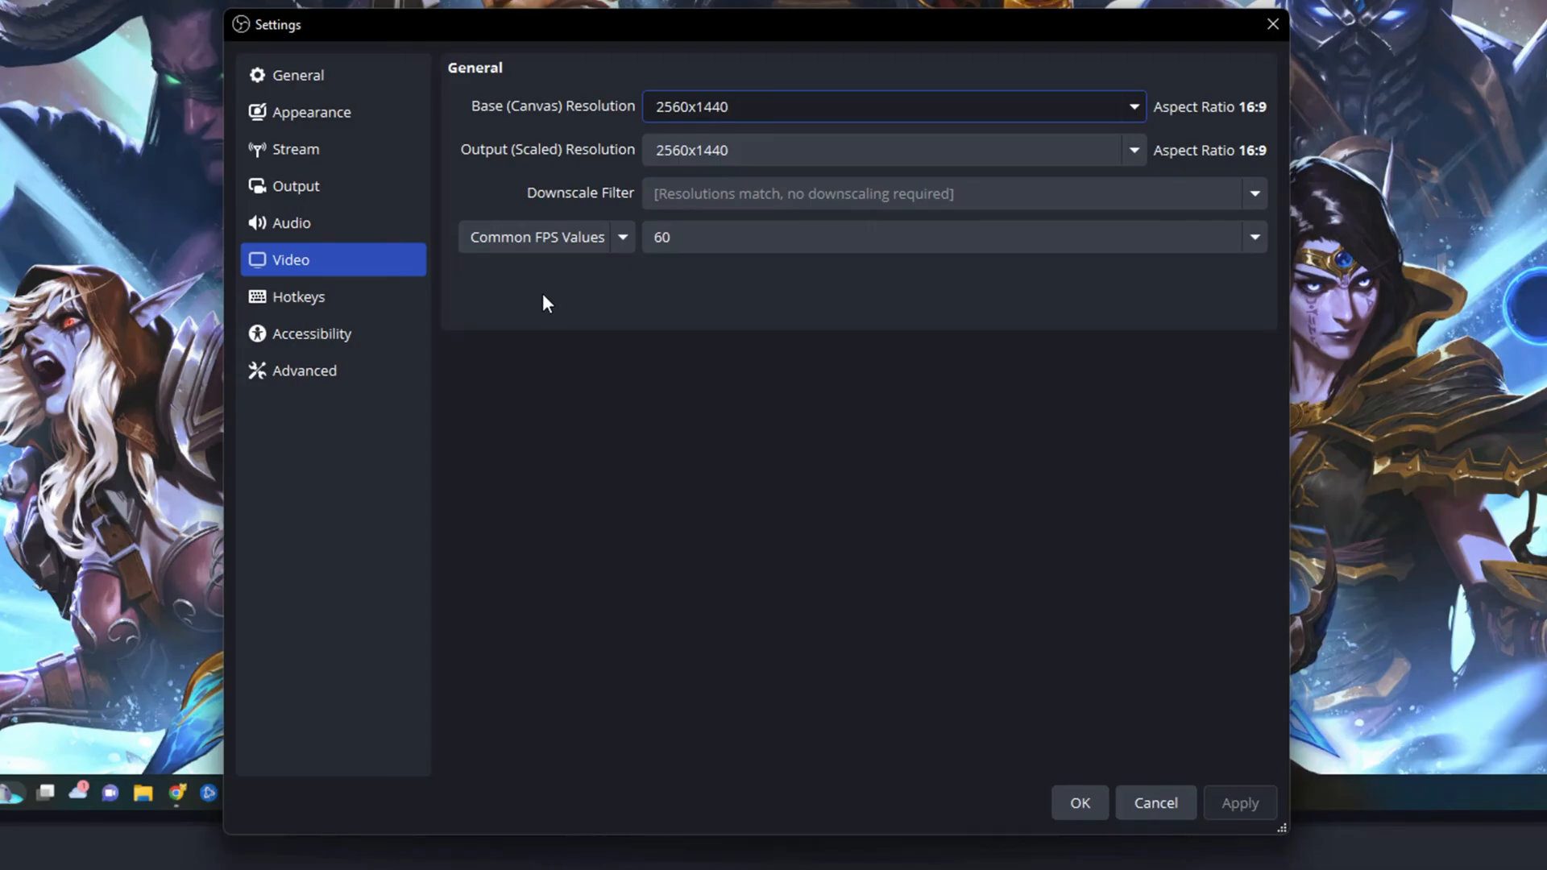
{"action": "left_click", "coordinate": [1253, 236]}
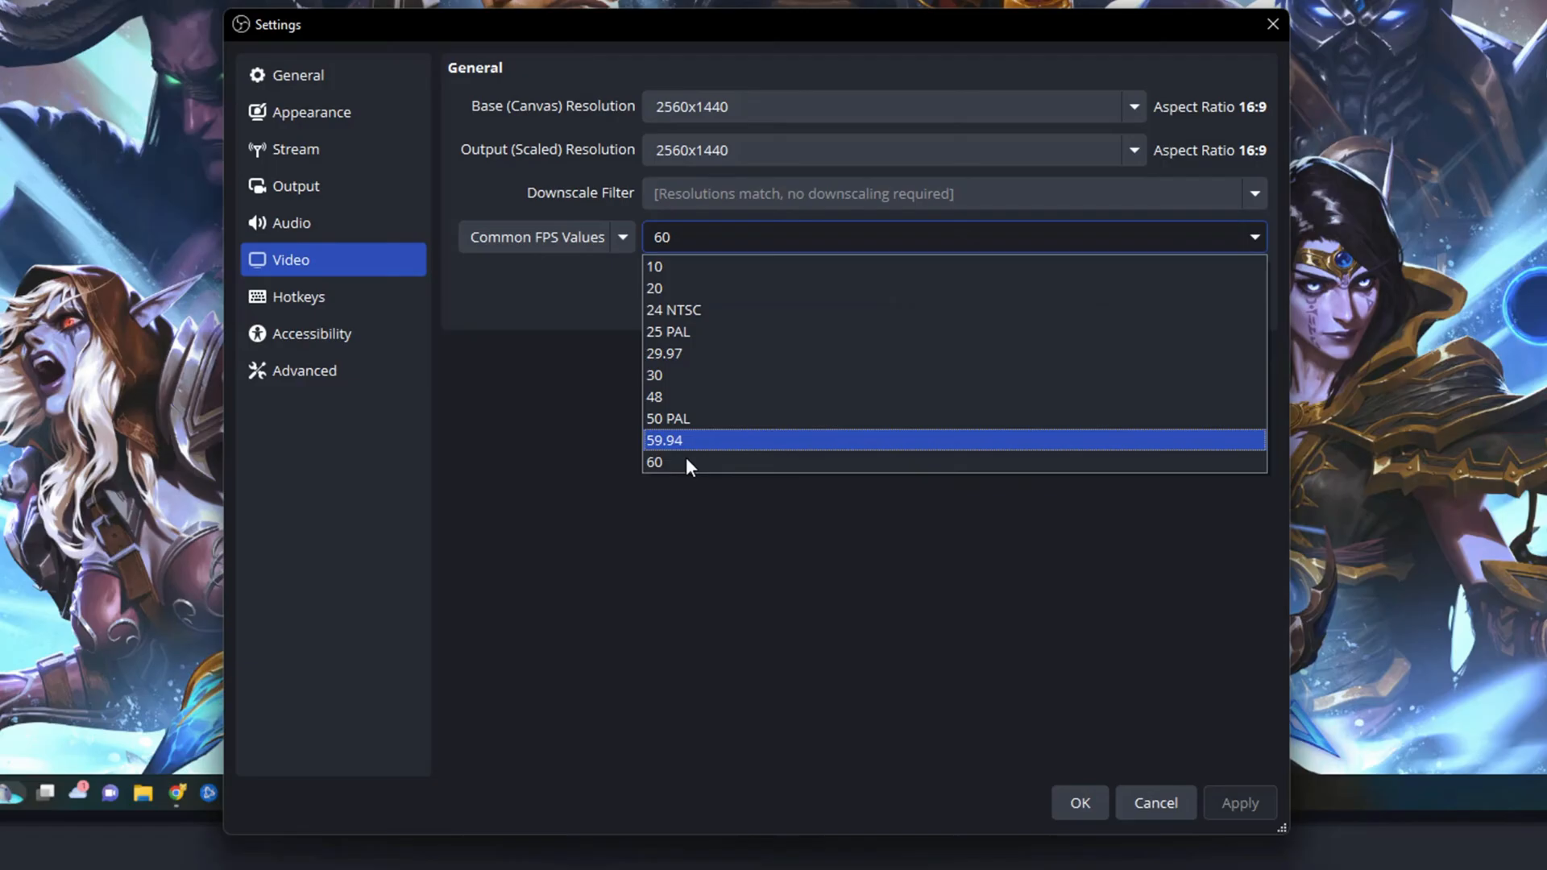
{"action": "mouse_move", "coordinate": [666, 464]}
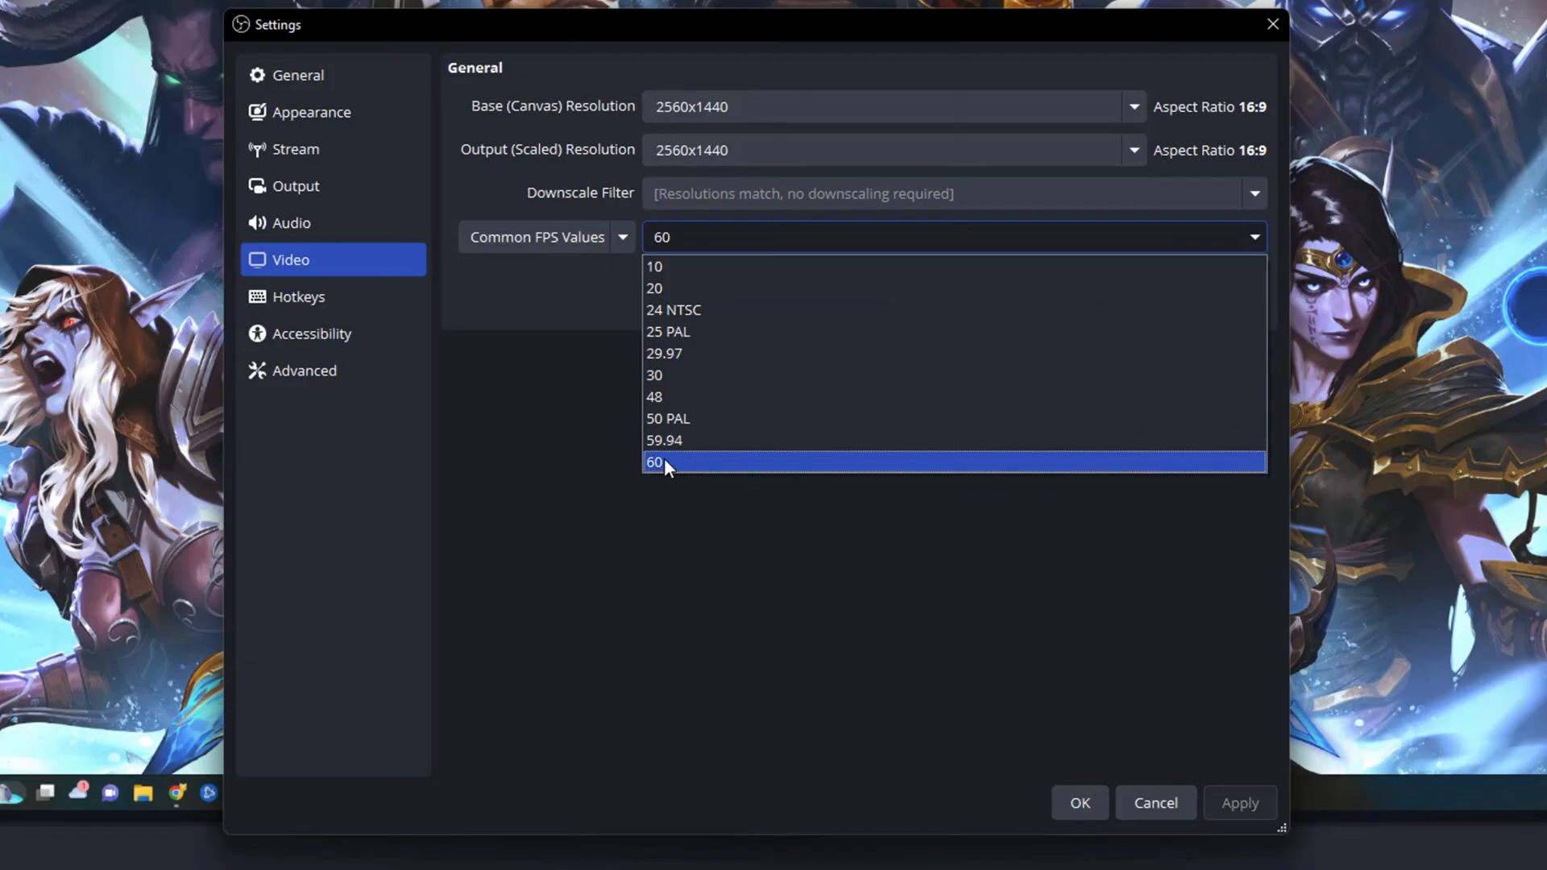
{"action": "mouse_move", "coordinate": [668, 417]}
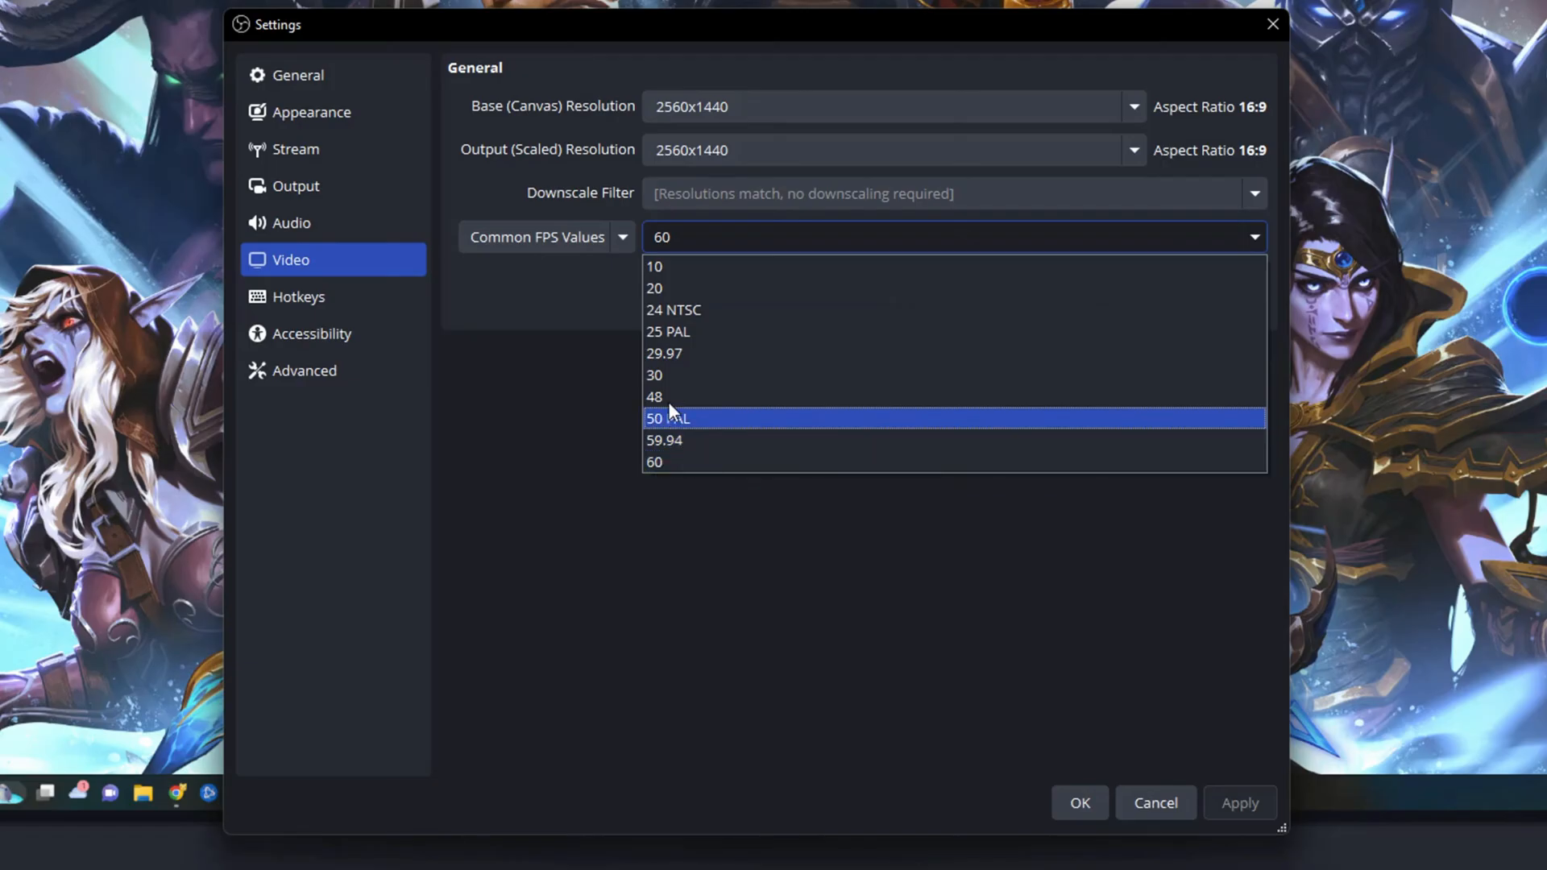
{"action": "left_click", "coordinate": [655, 462]}
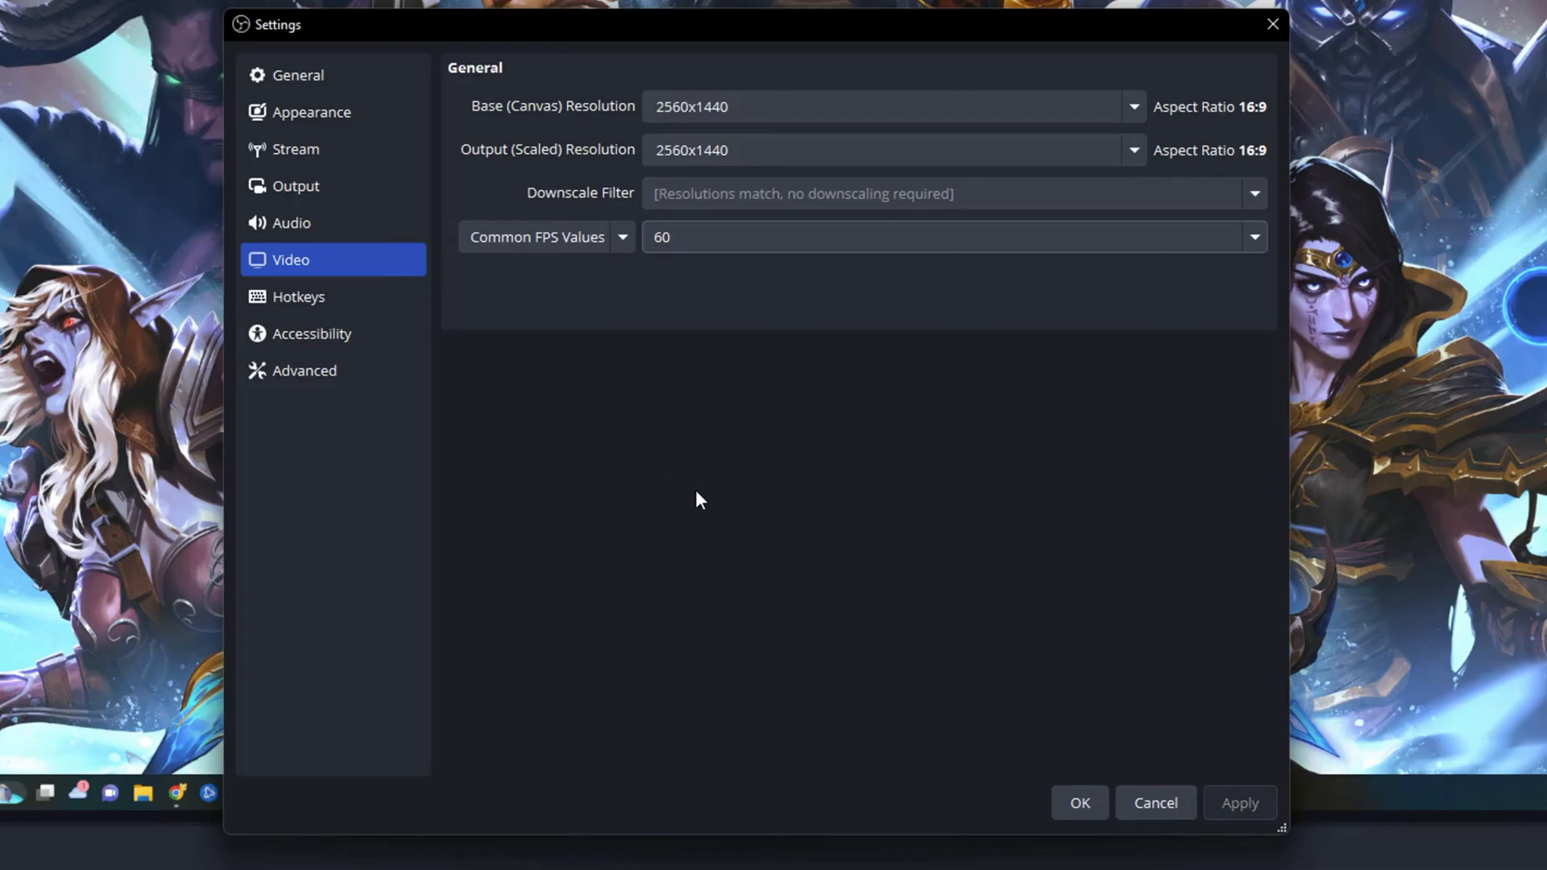
{"action": "mouse_move", "coordinate": [693, 526]}
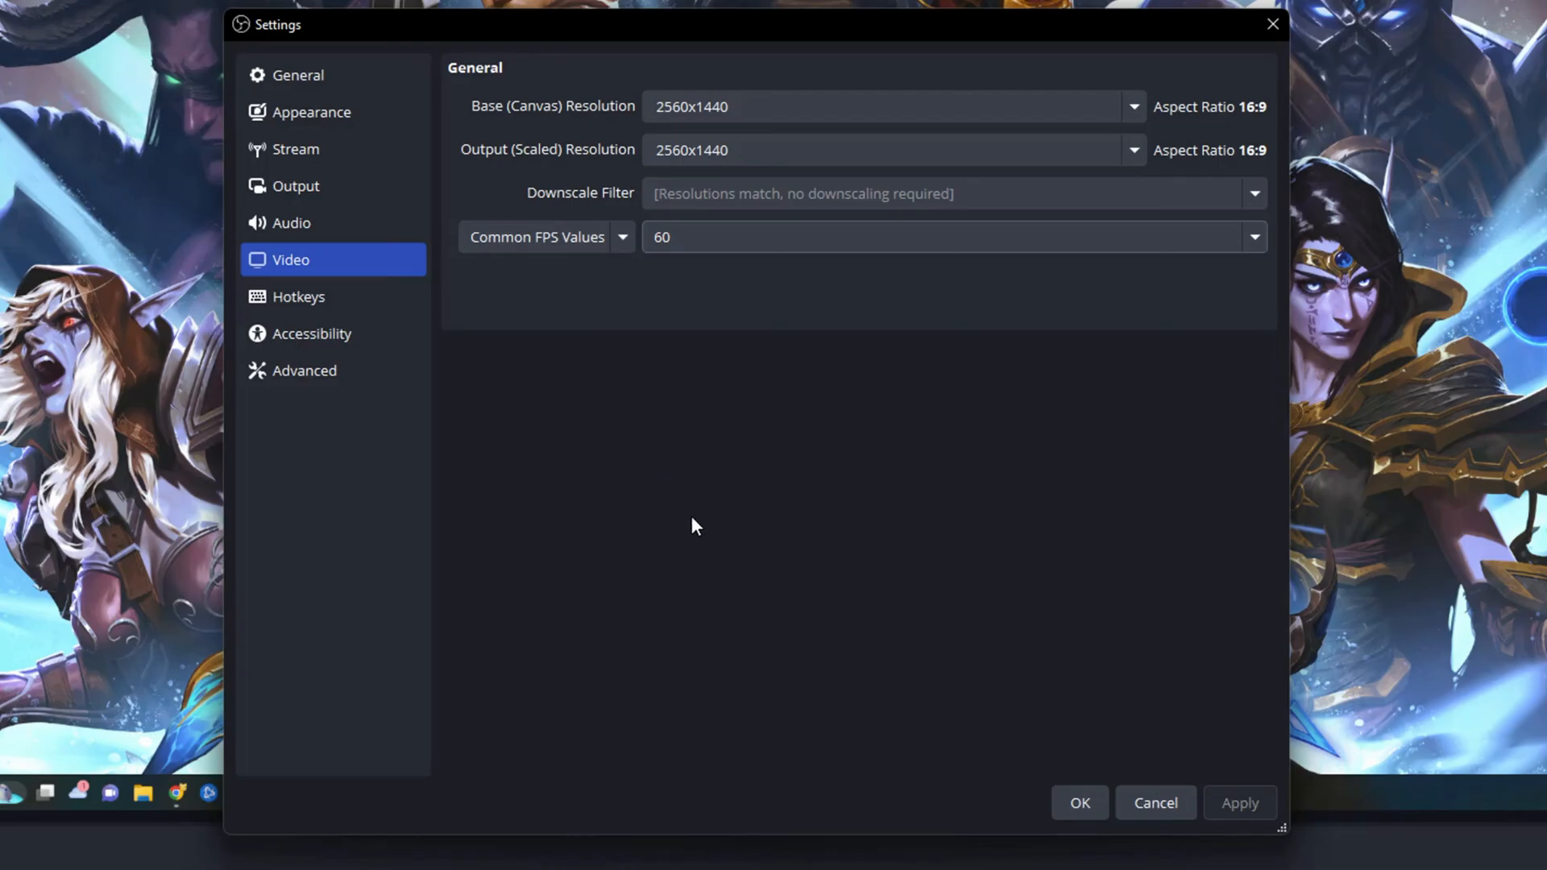
{"action": "mouse_move", "coordinate": [874, 492]}
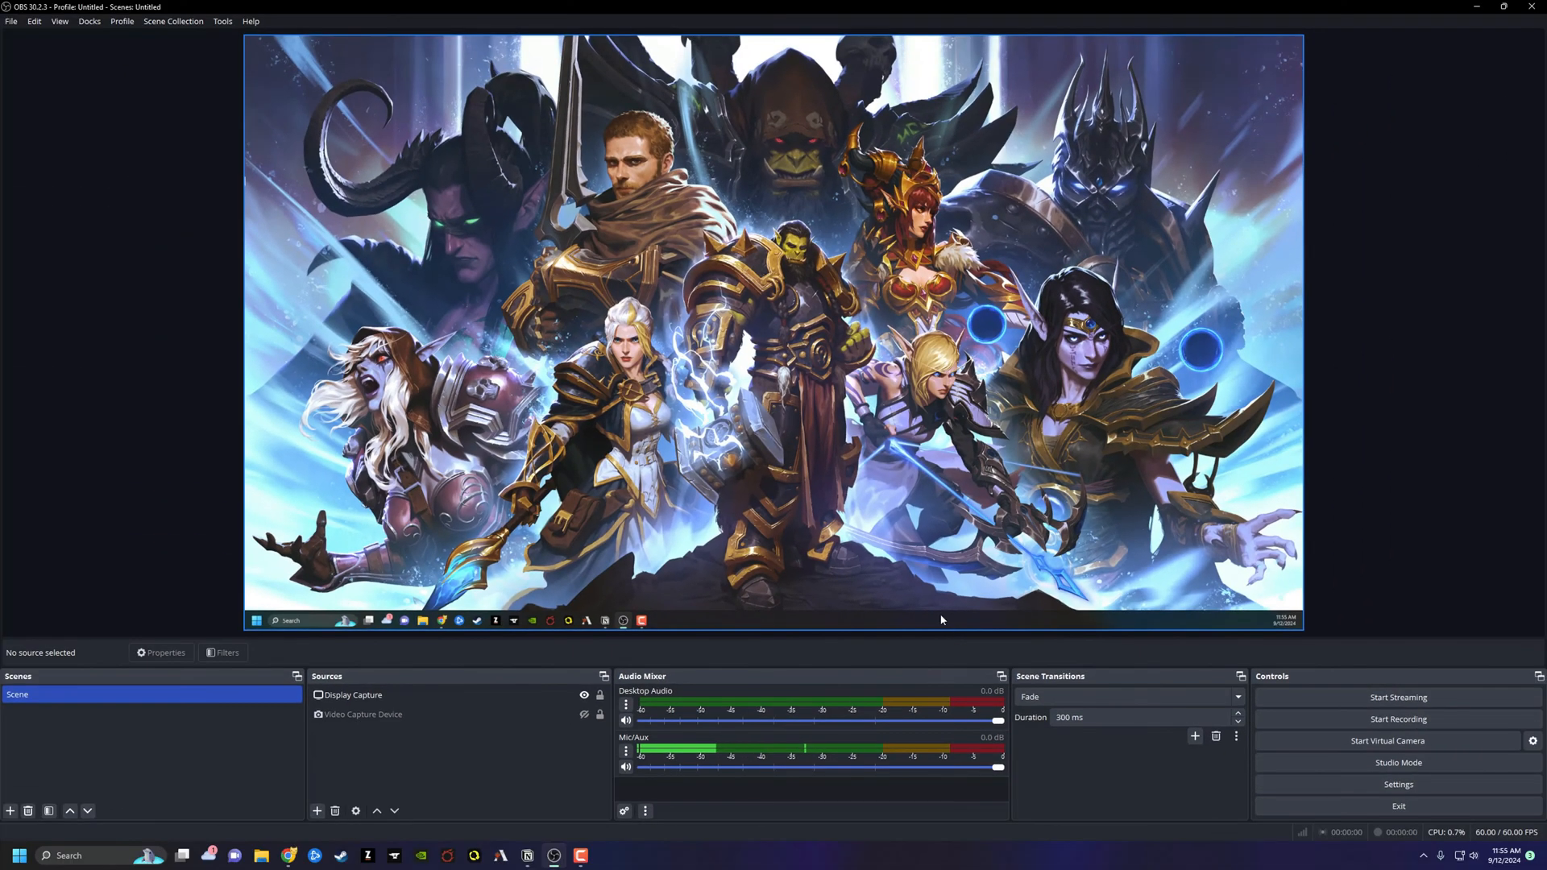
{"action": "mouse_move", "coordinate": [593, 309]}
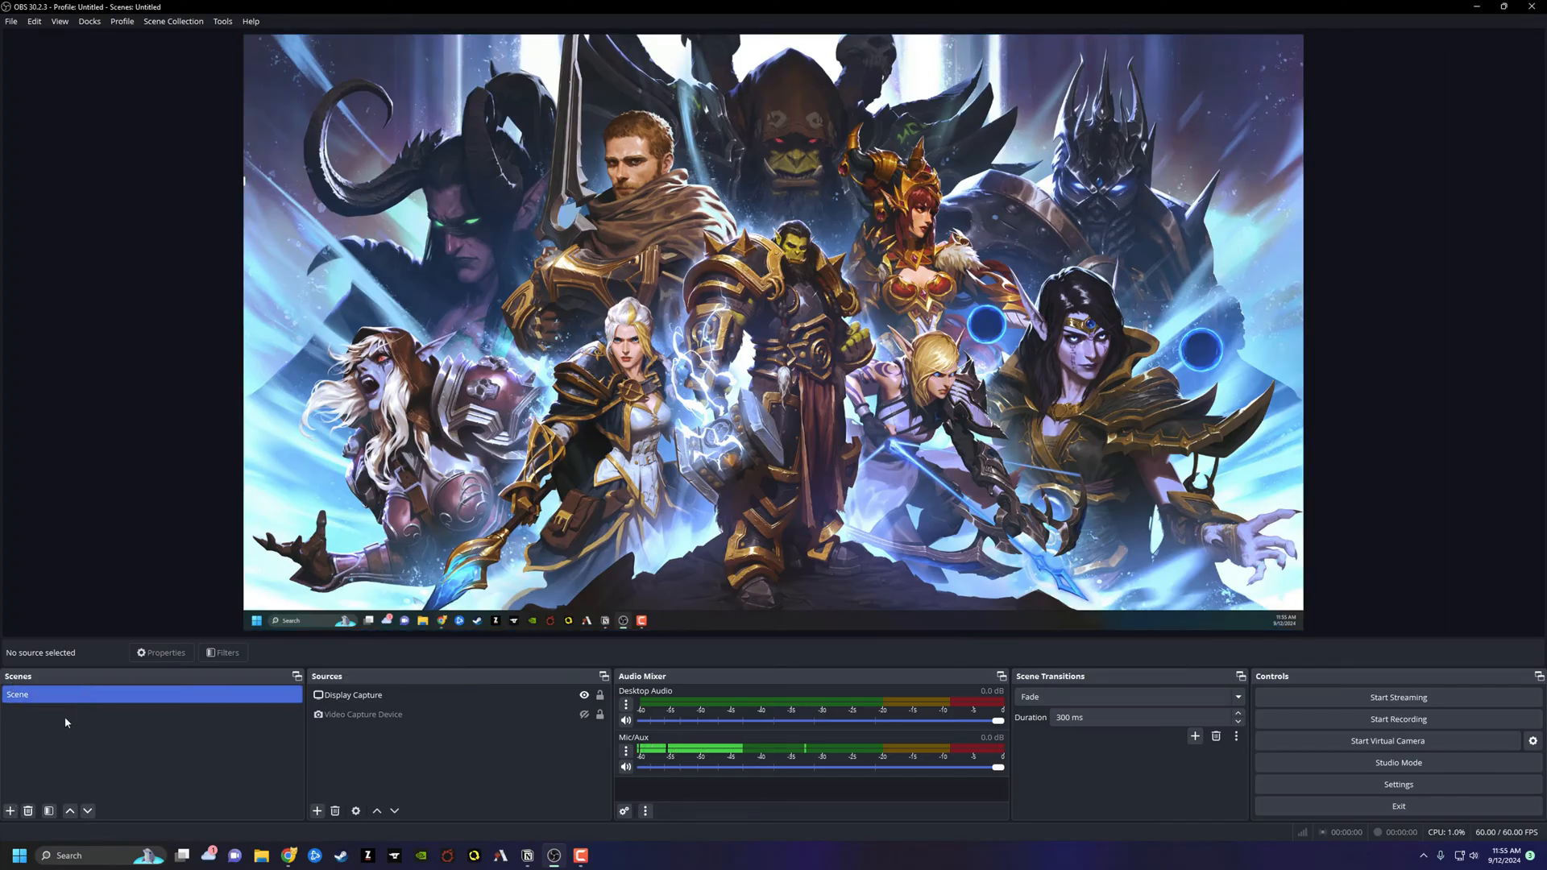
Create the empty scene 'Scene 2' and bring up the source types to add
{"action": "left_click", "coordinate": [10, 810]}
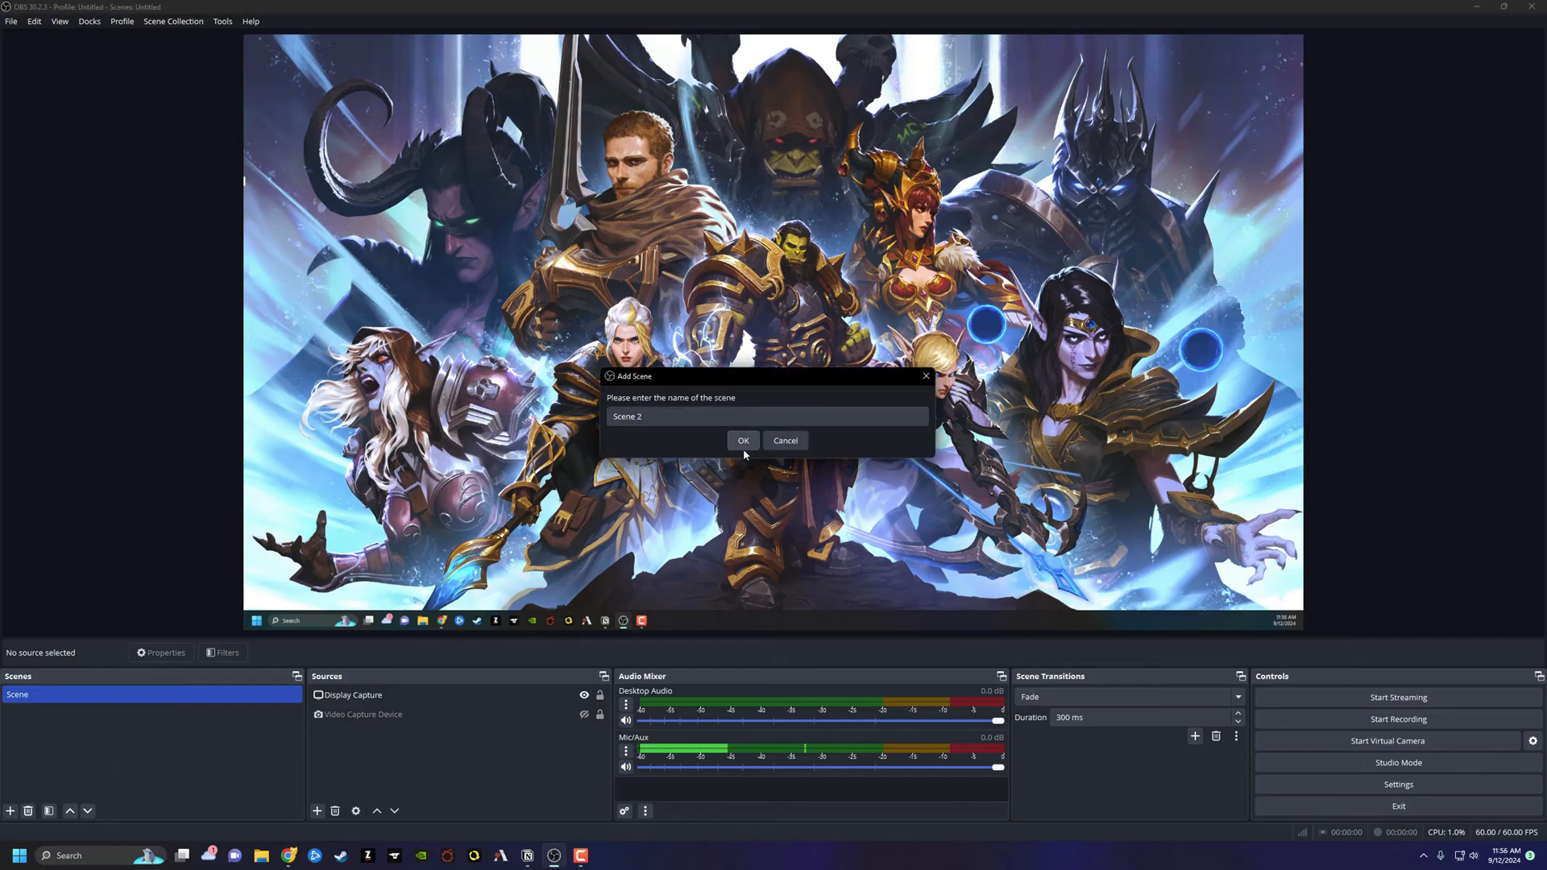
{"action": "left_click", "coordinate": [743, 439]}
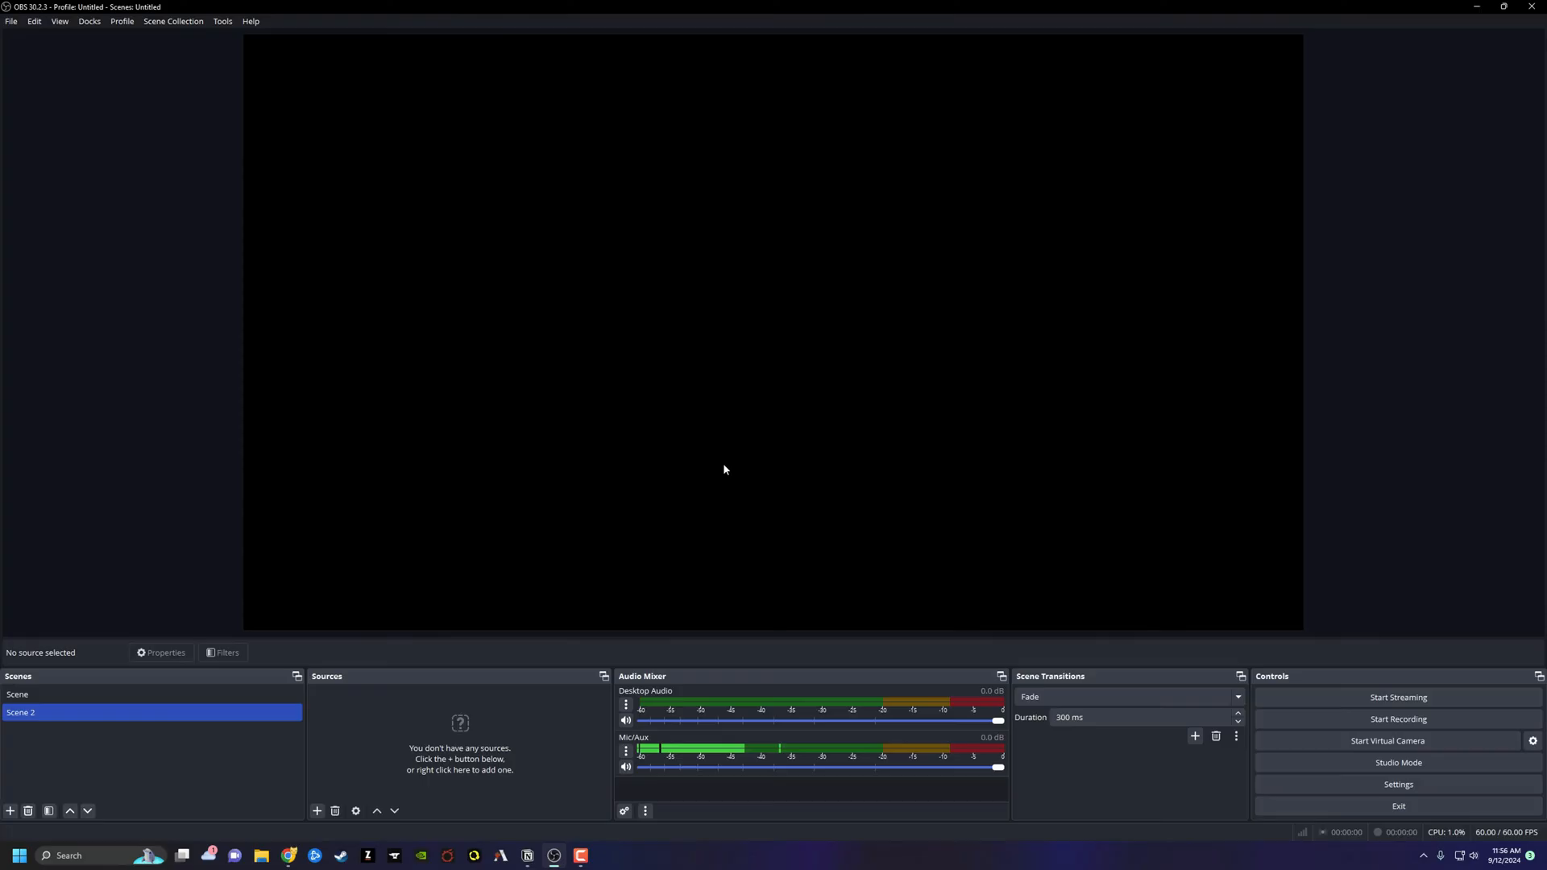
{"action": "mouse_move", "coordinate": [631, 342]}
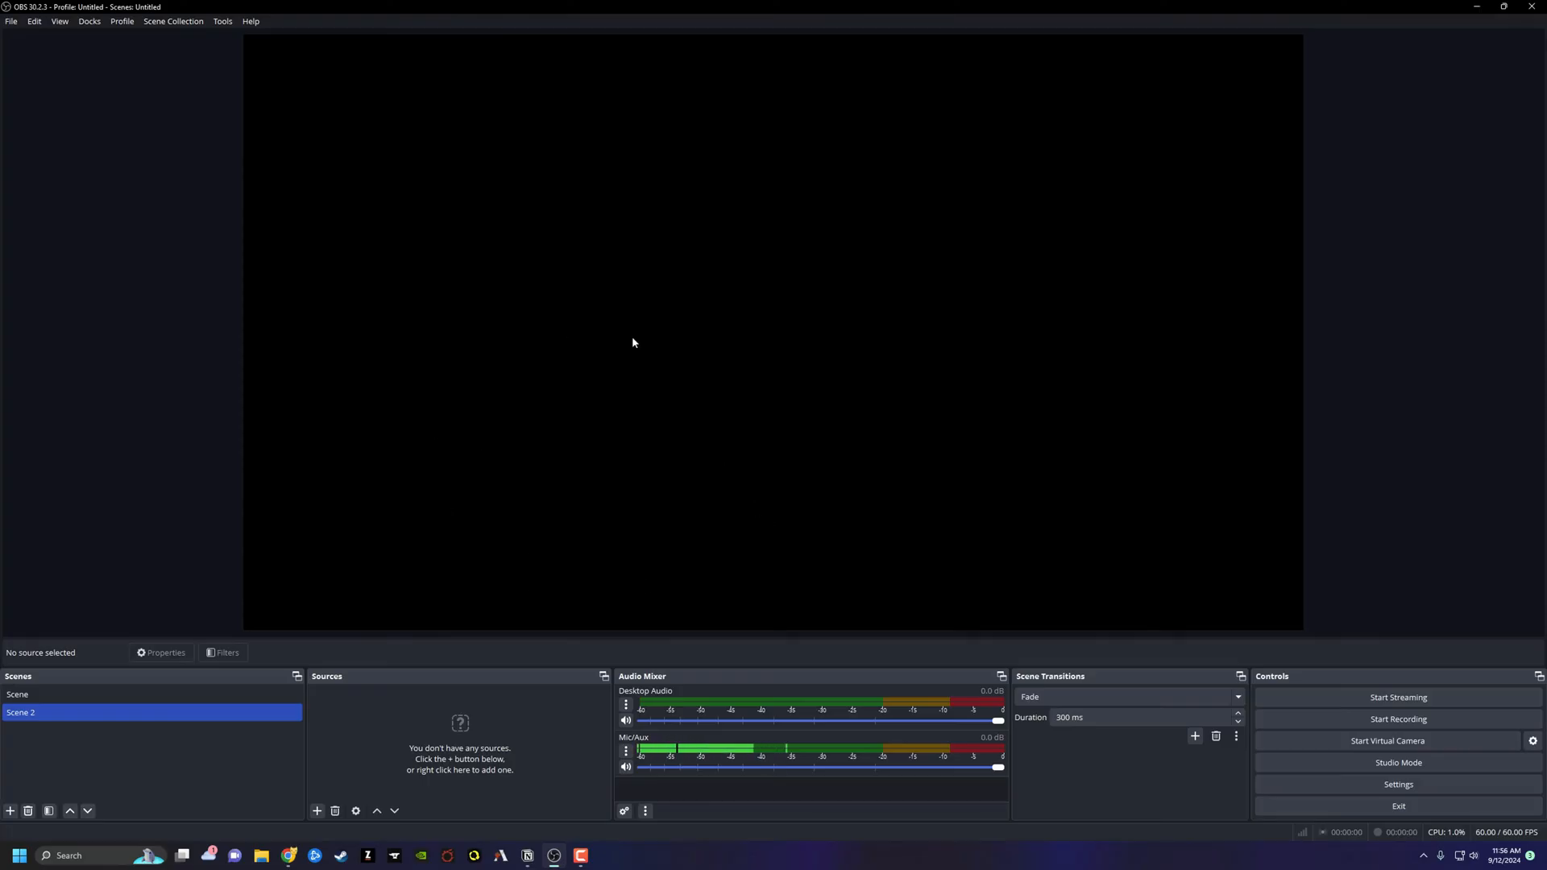
{"action": "mouse_move", "coordinate": [610, 314]}
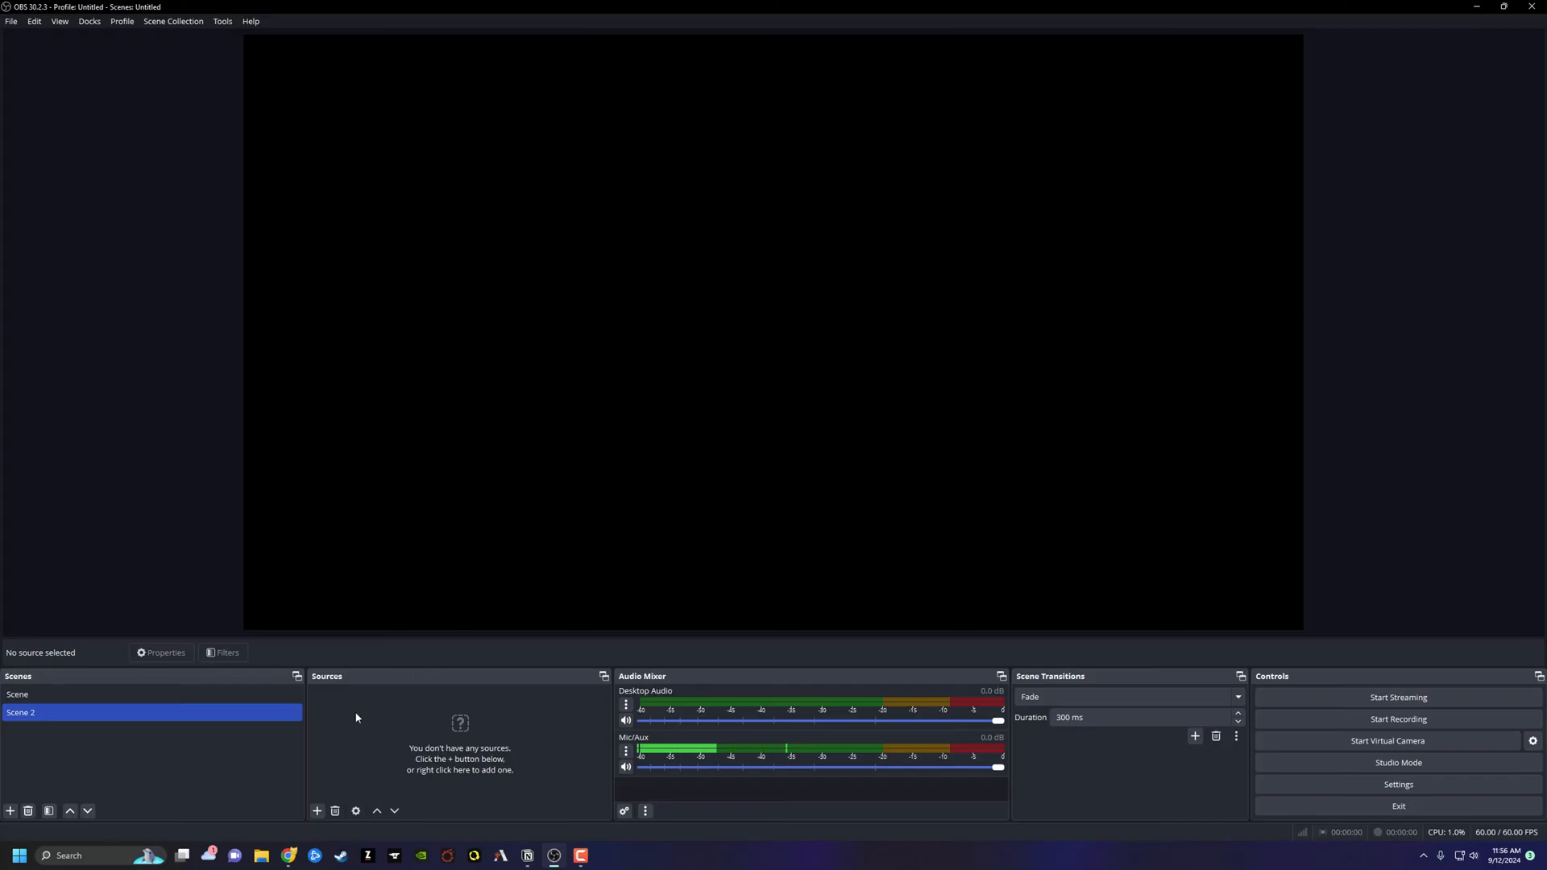
{"action": "left_click", "coordinate": [316, 810]}
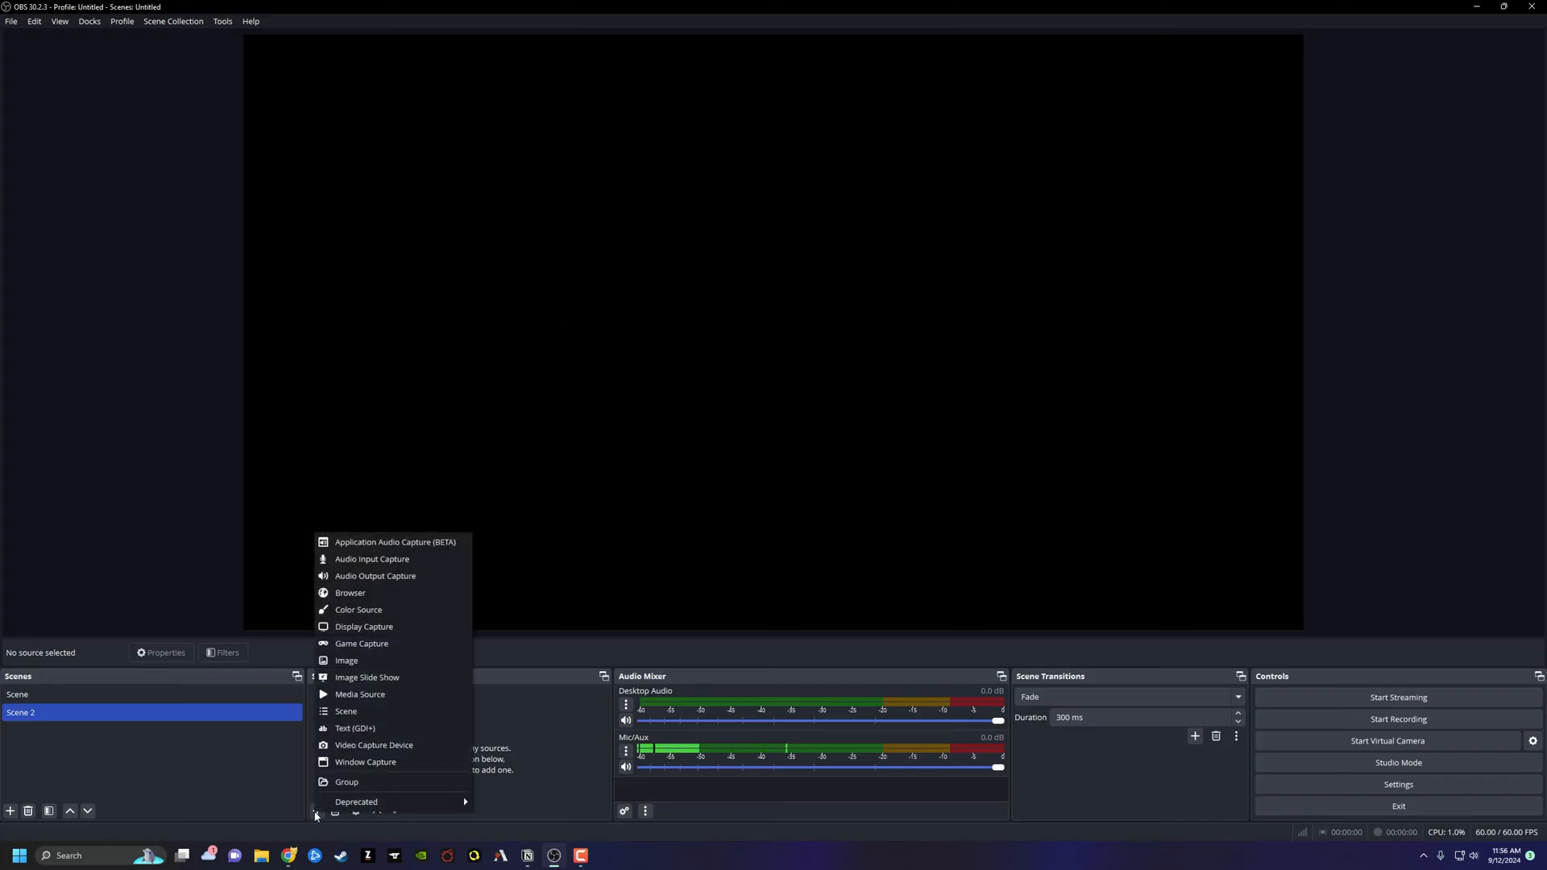
{"action": "mouse_move", "coordinate": [374, 728]}
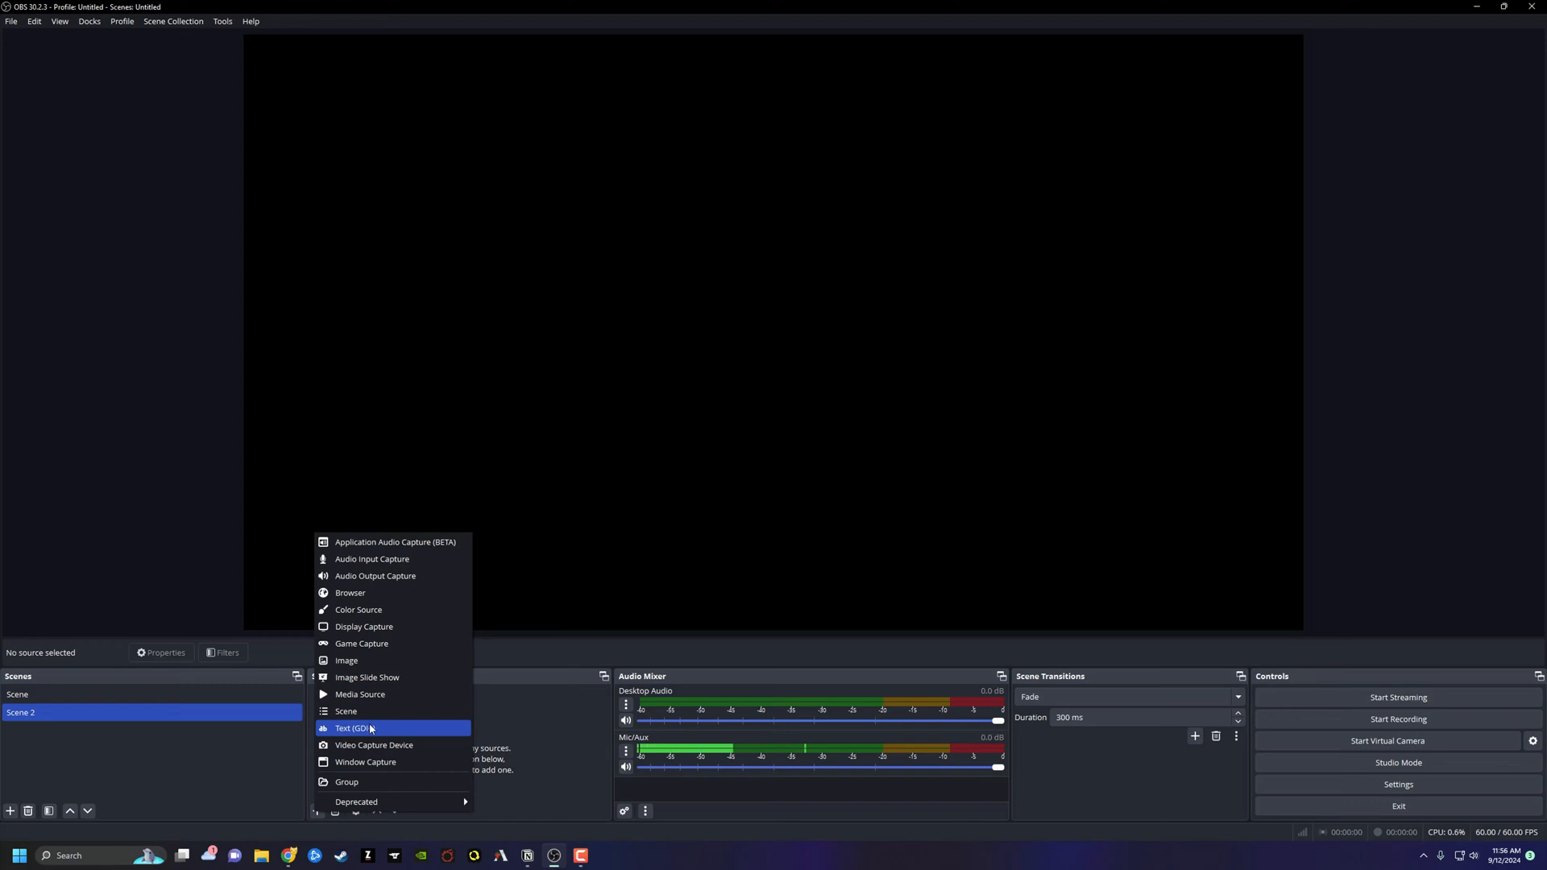
{"action": "mouse_move", "coordinate": [360, 761]}
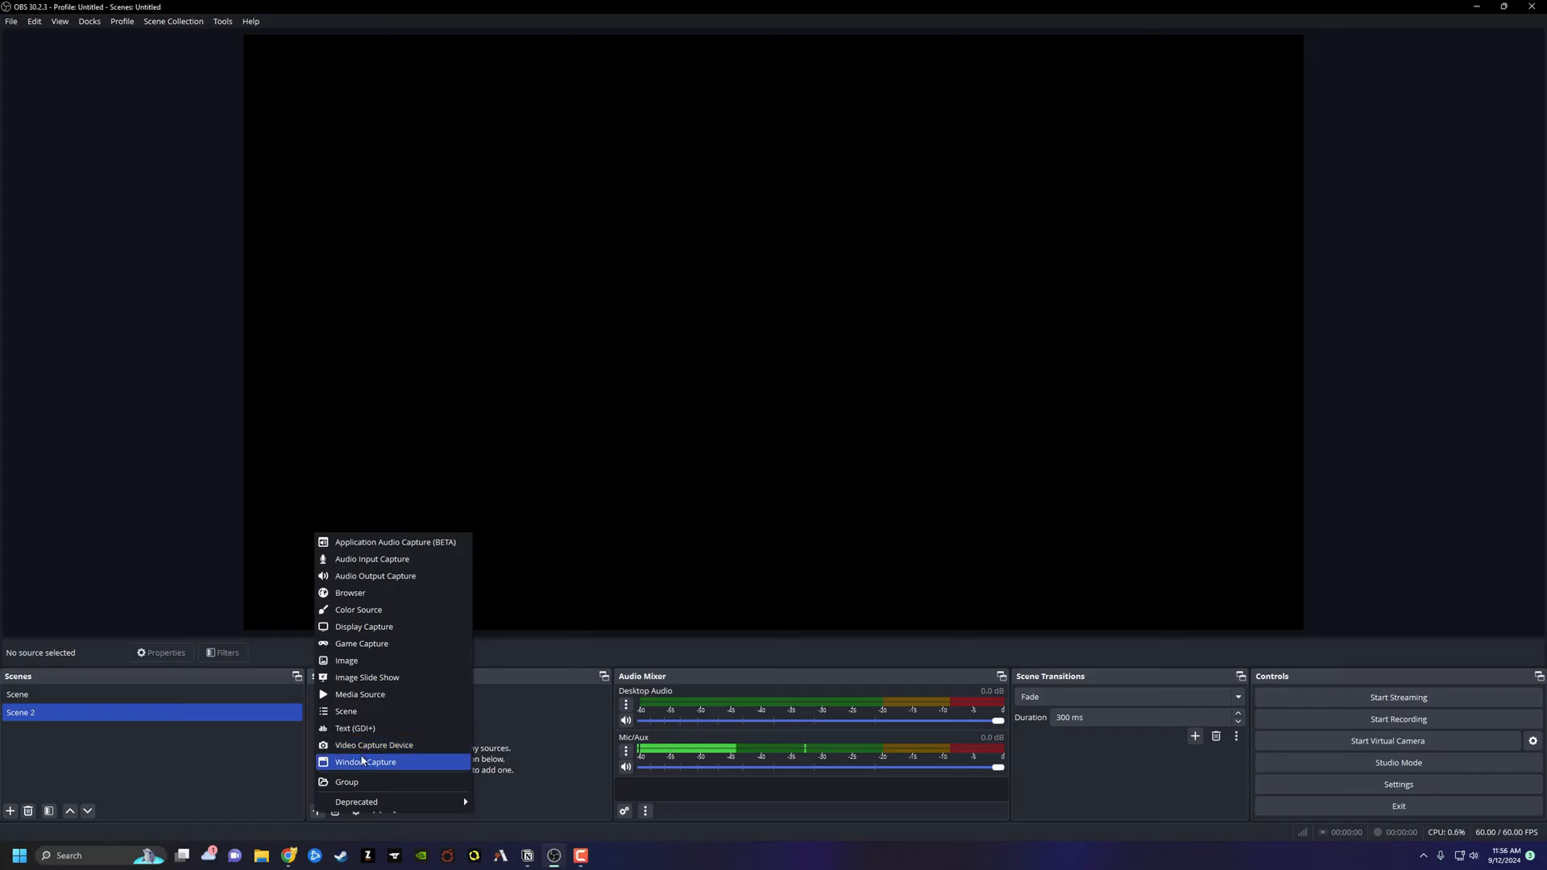
{"action": "mouse_move", "coordinate": [361, 643]}
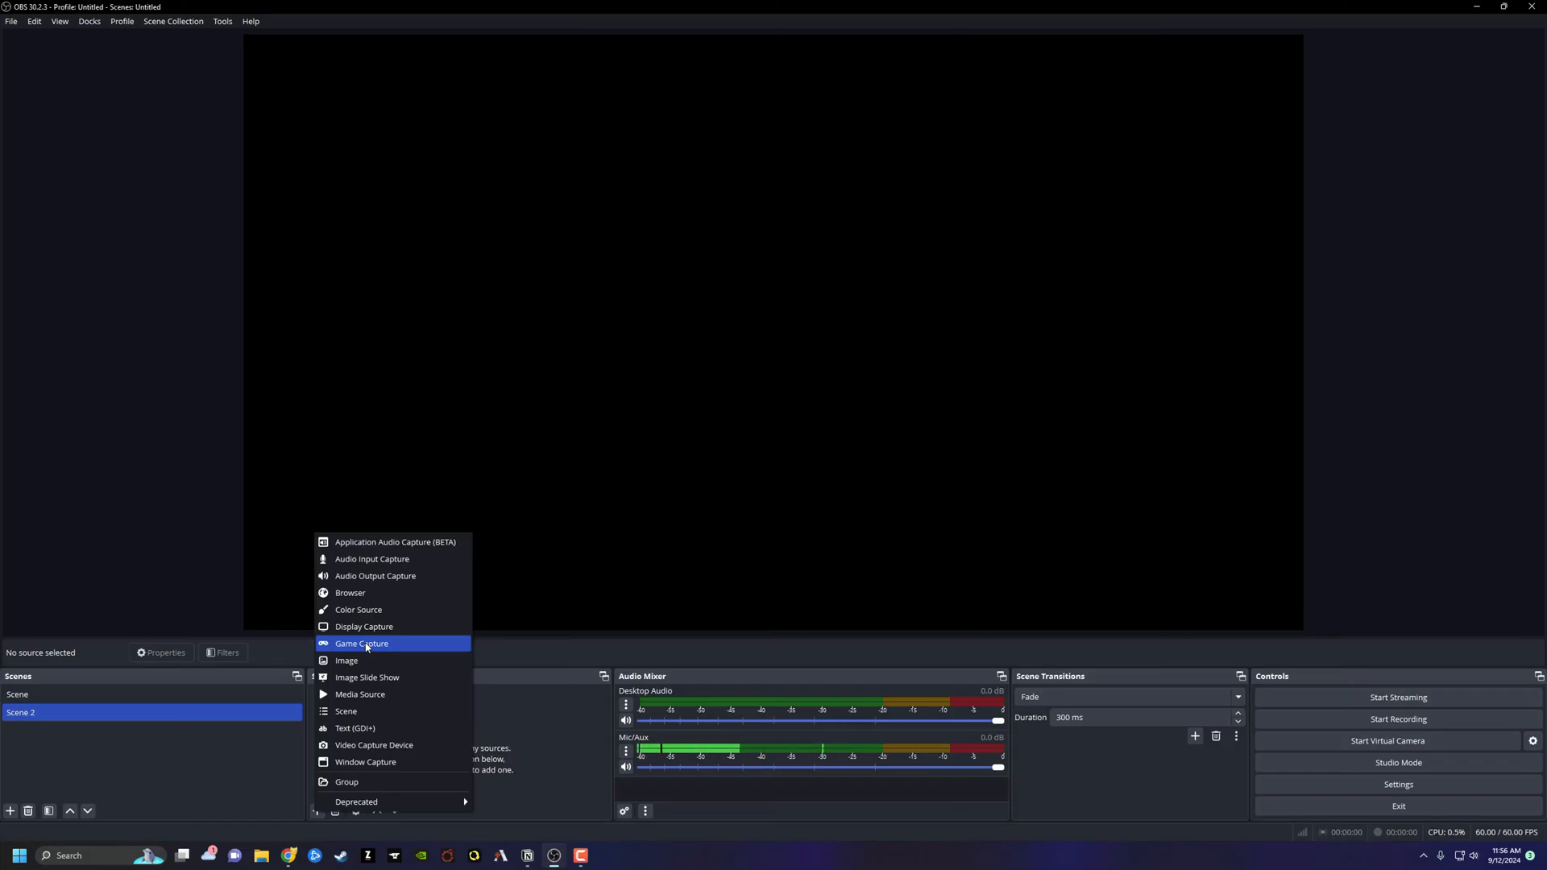
Add Display Capture 2 capturing the ROG XG27UQ 3840x2160 monitor to Scene 2
{"action": "left_click", "coordinate": [364, 627]}
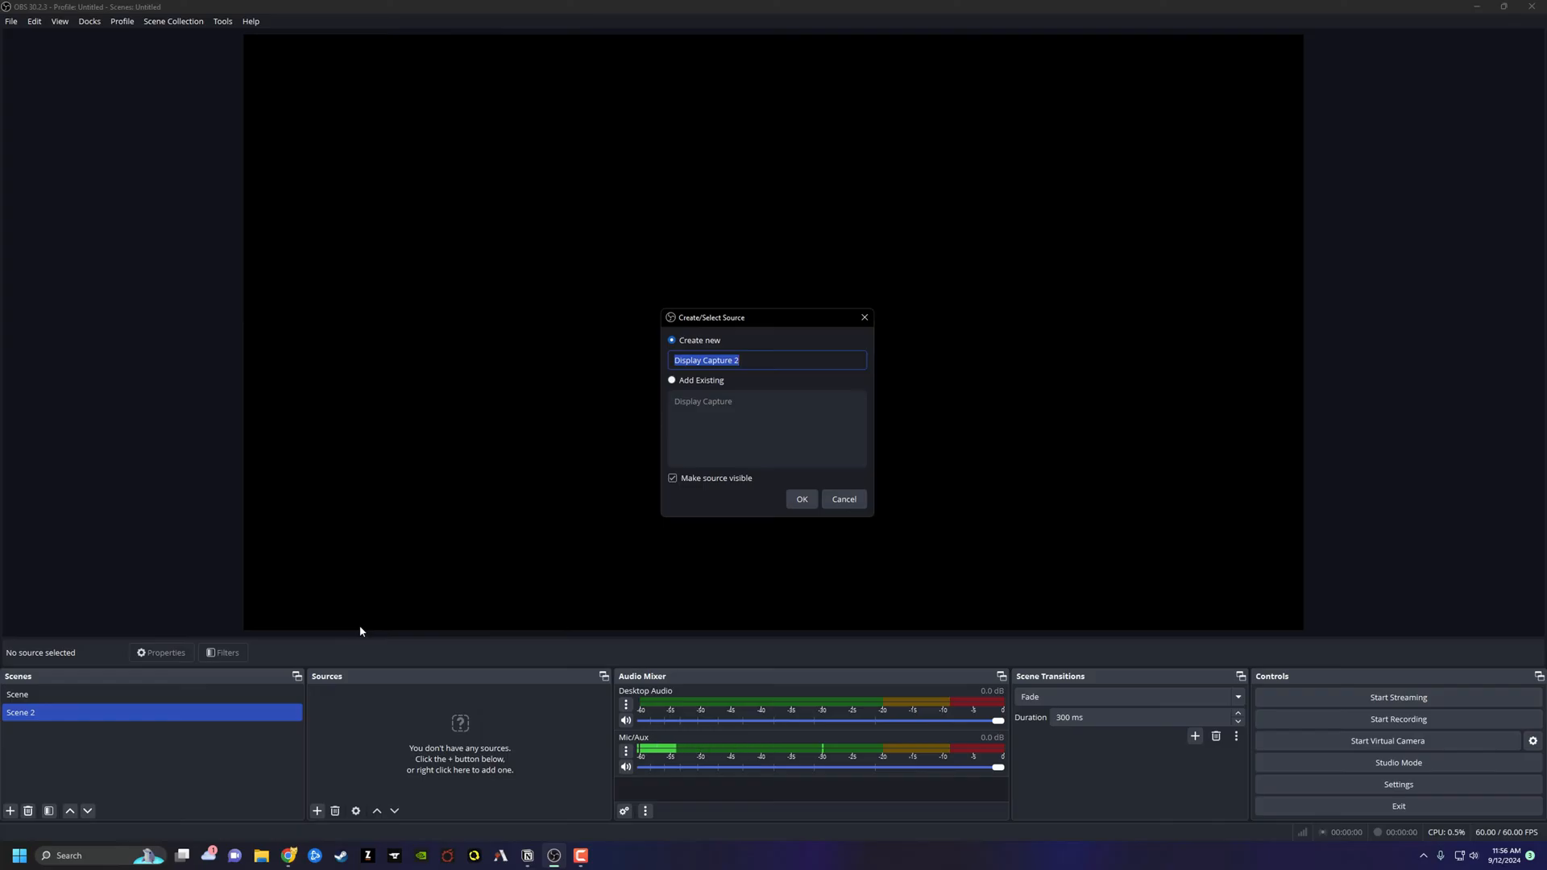
{"action": "mouse_move", "coordinate": [869, 428]}
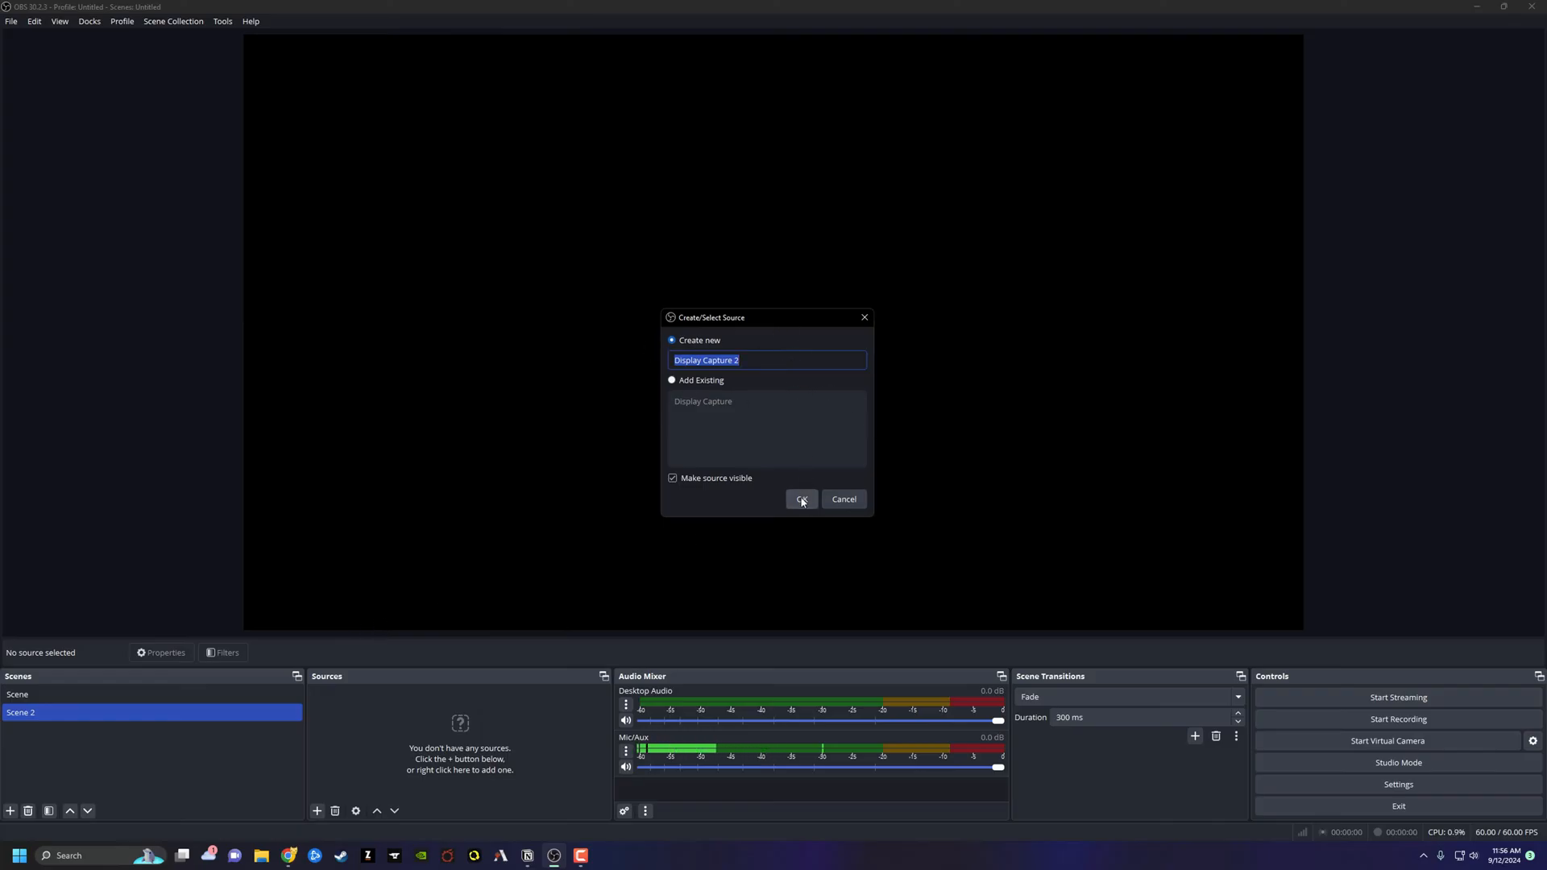
{"action": "left_click", "coordinate": [801, 500]}
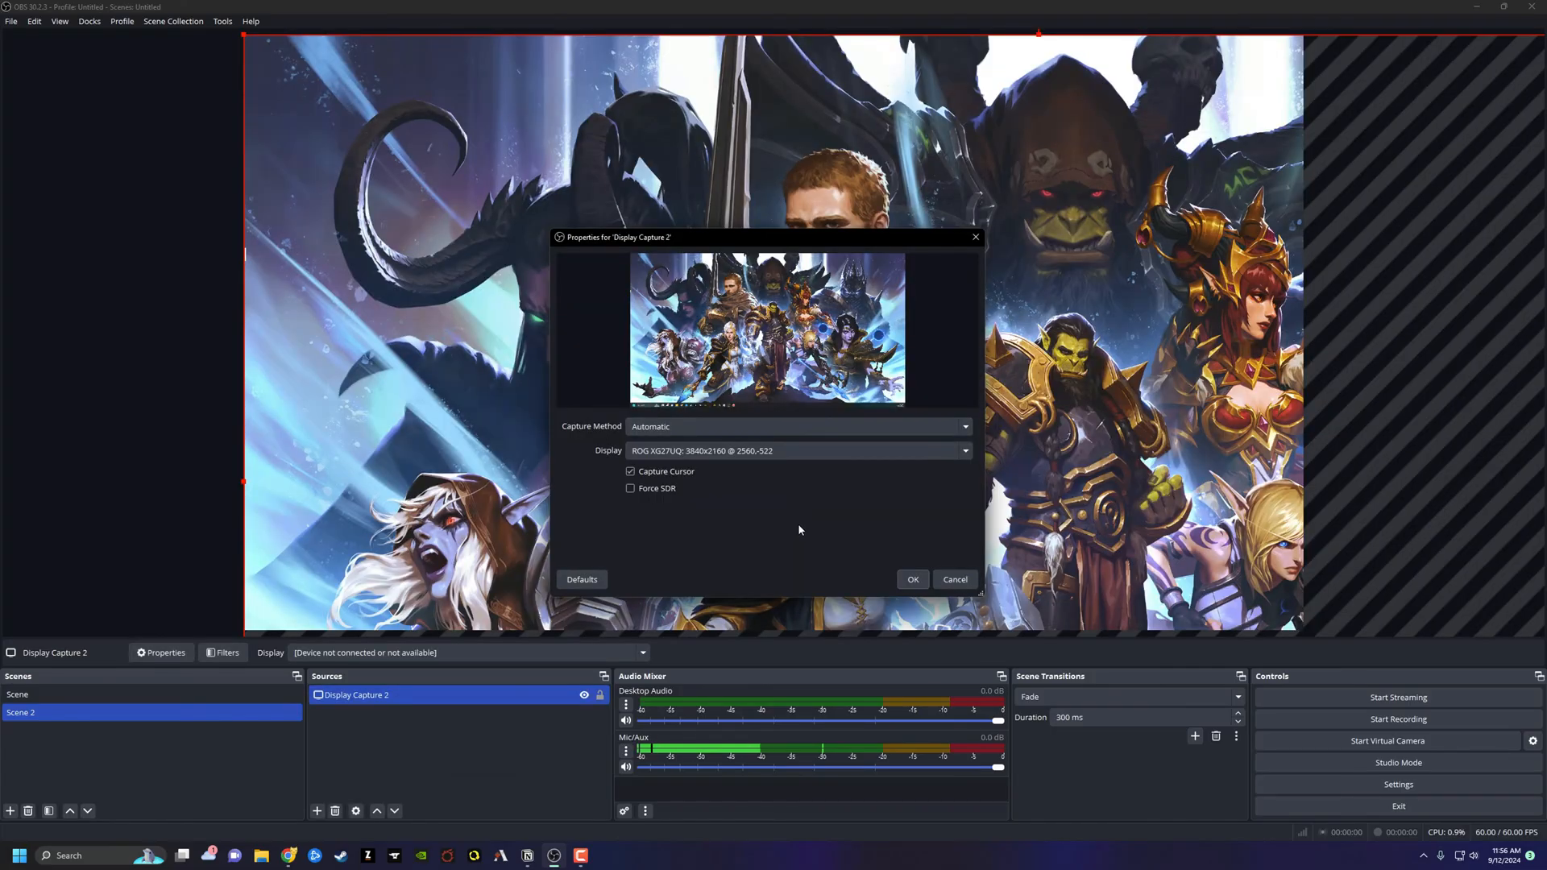
{"action": "mouse_move", "coordinate": [780, 549]}
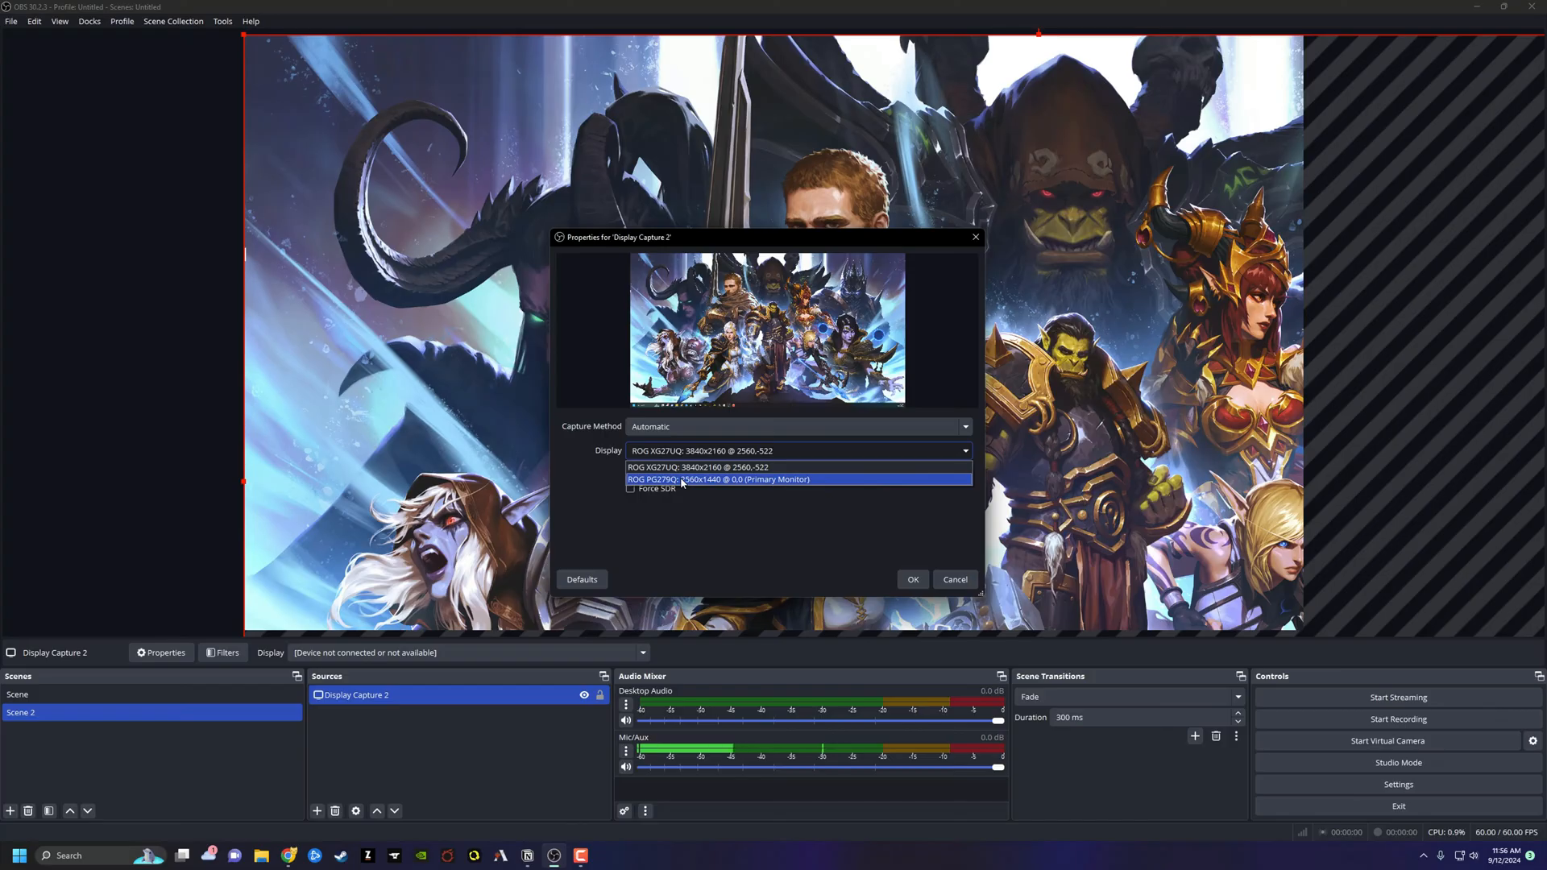
{"action": "left_click", "coordinate": [698, 466]}
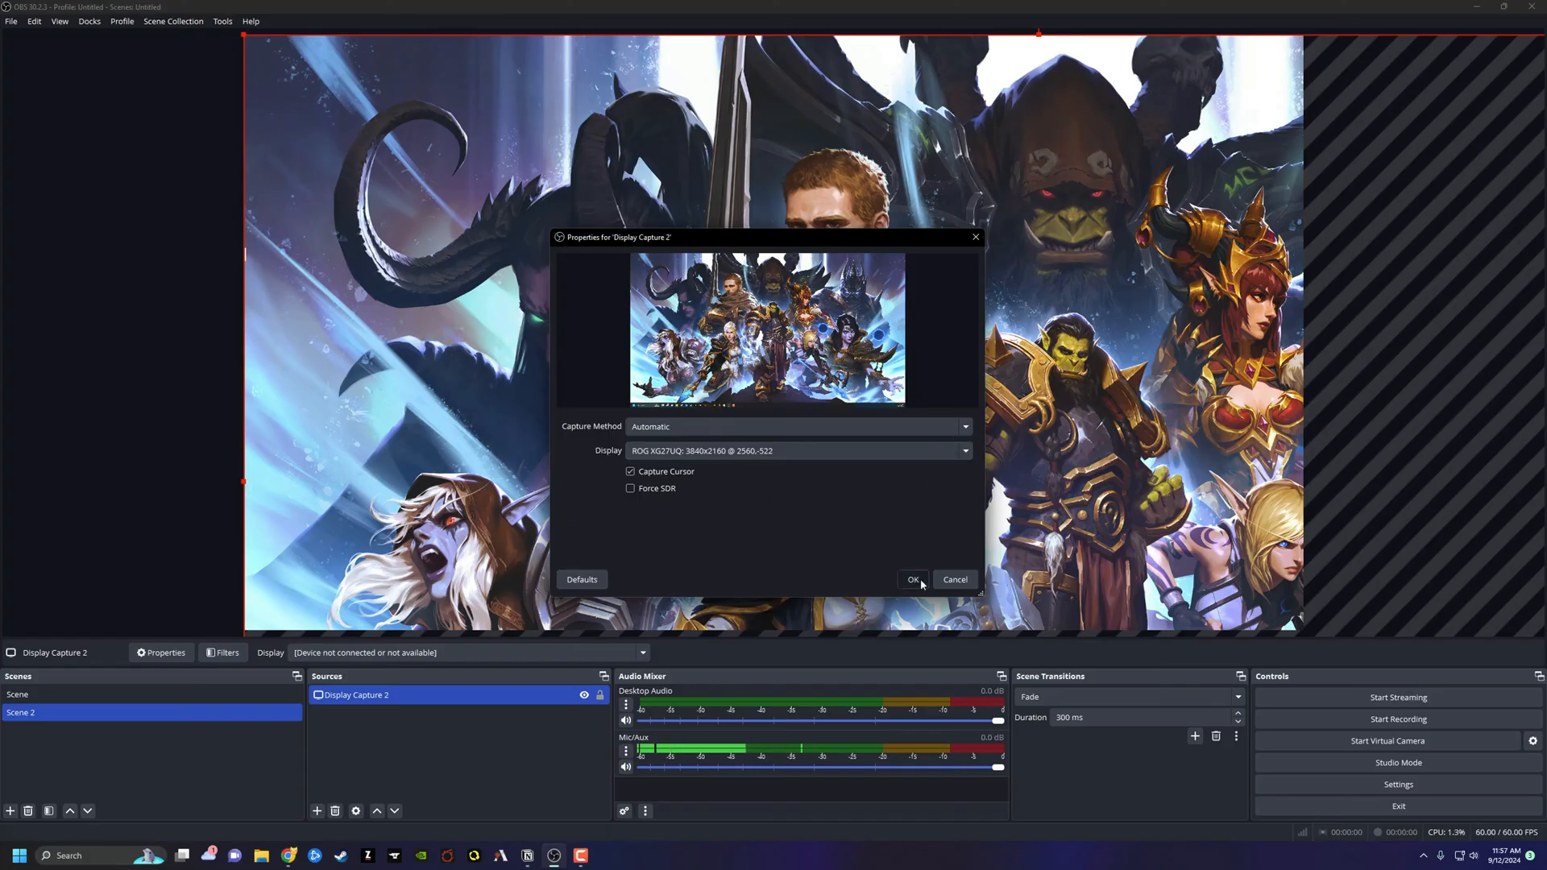
{"action": "left_click", "coordinate": [911, 580]}
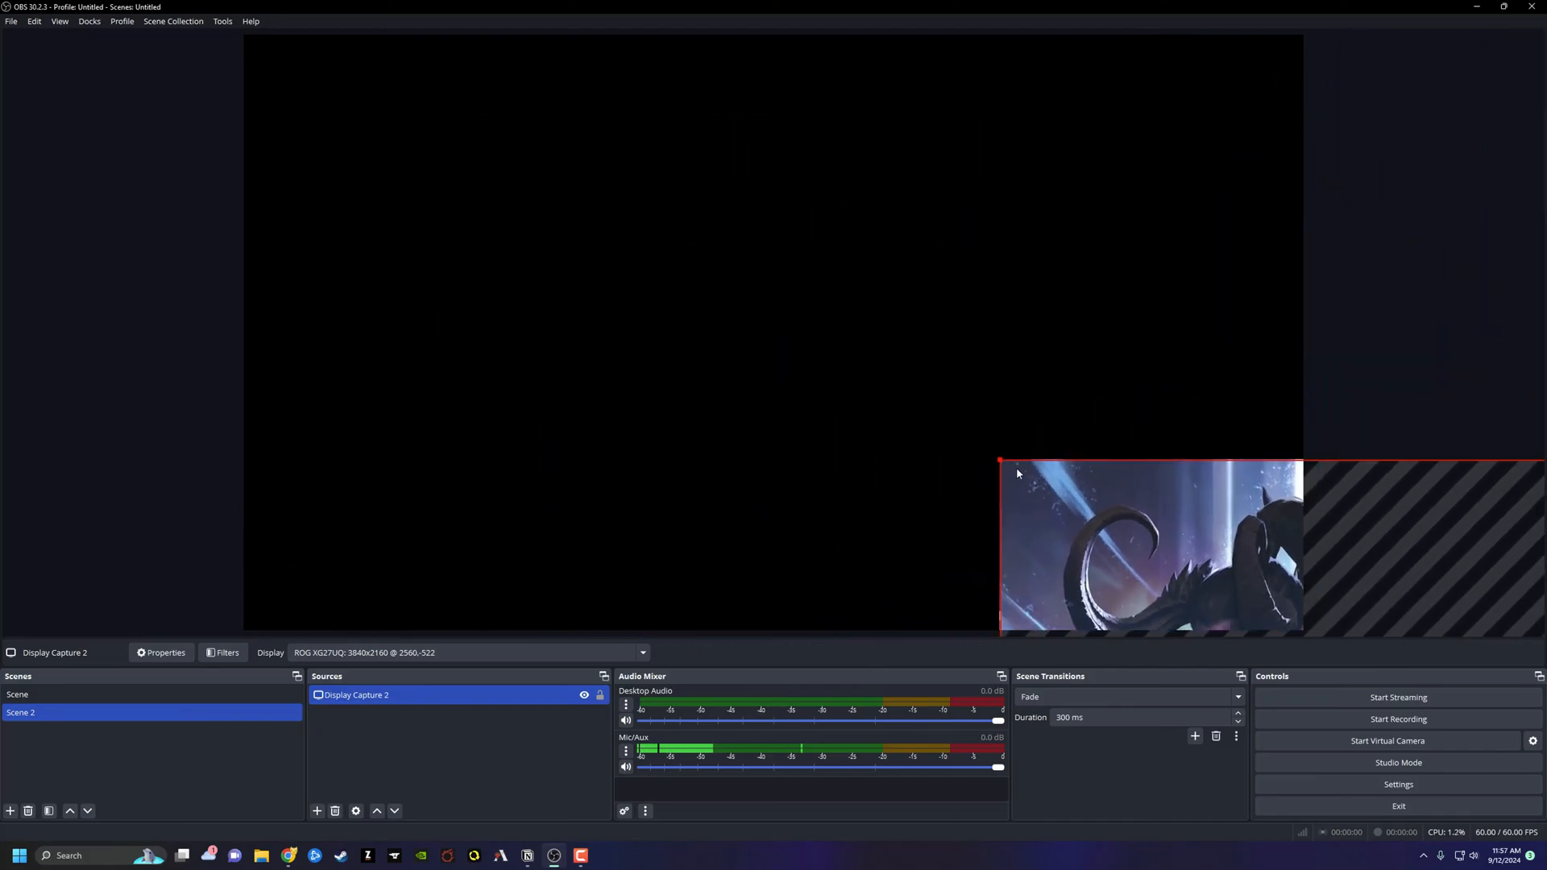
Stretch Display Capture 2 by its corner handle until it fills the whole canvas
{"action": "left_click_drag", "start_coordinate": [999, 461], "coordinate": [453, 187]}
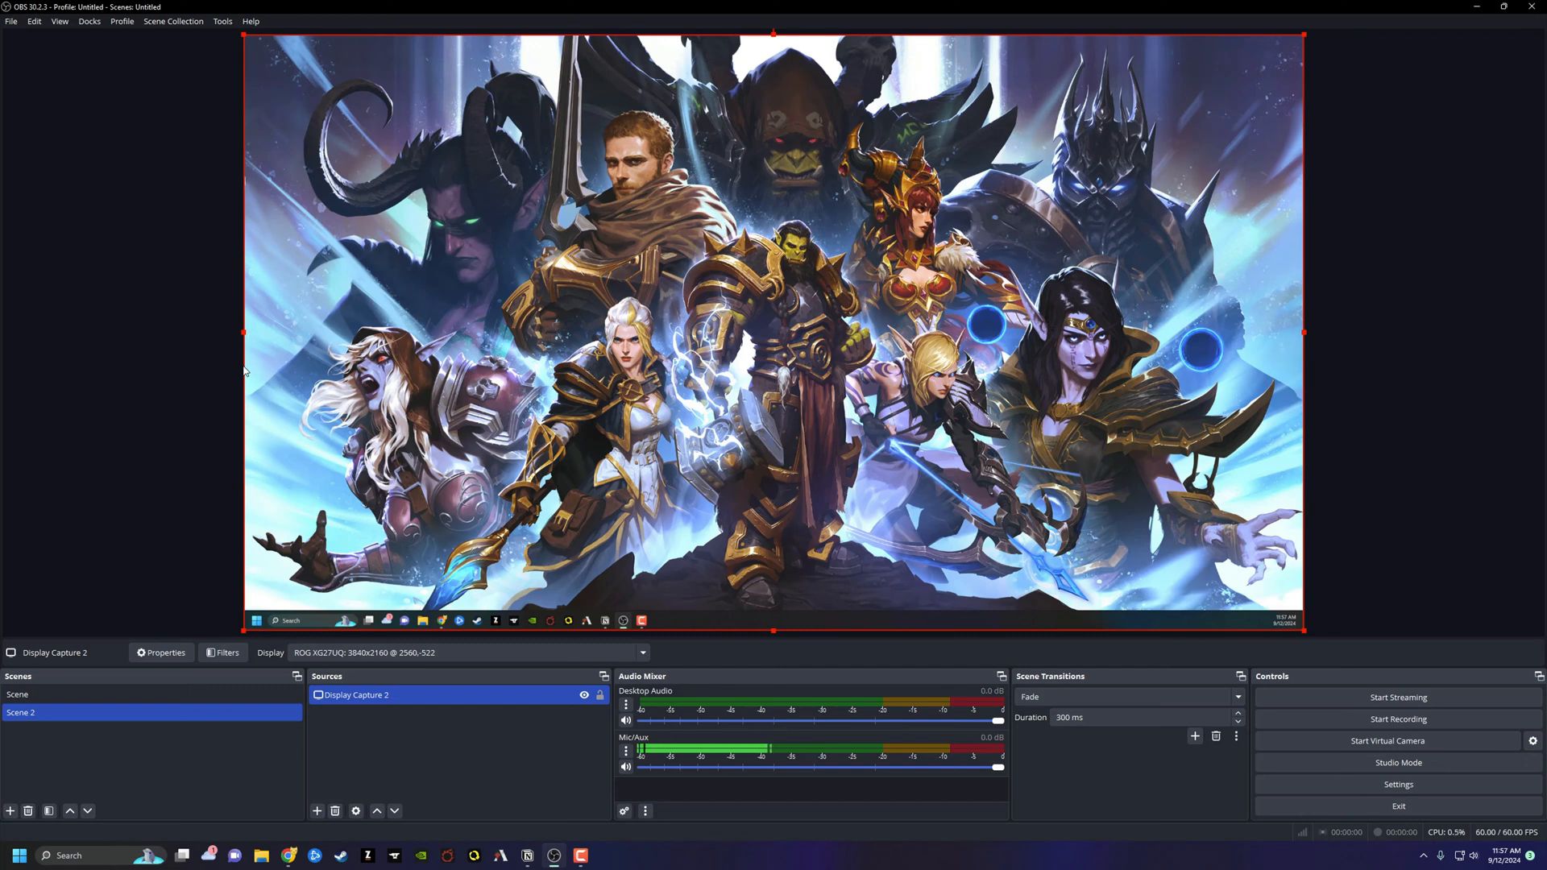
{"action": "mouse_move", "coordinate": [506, 344]}
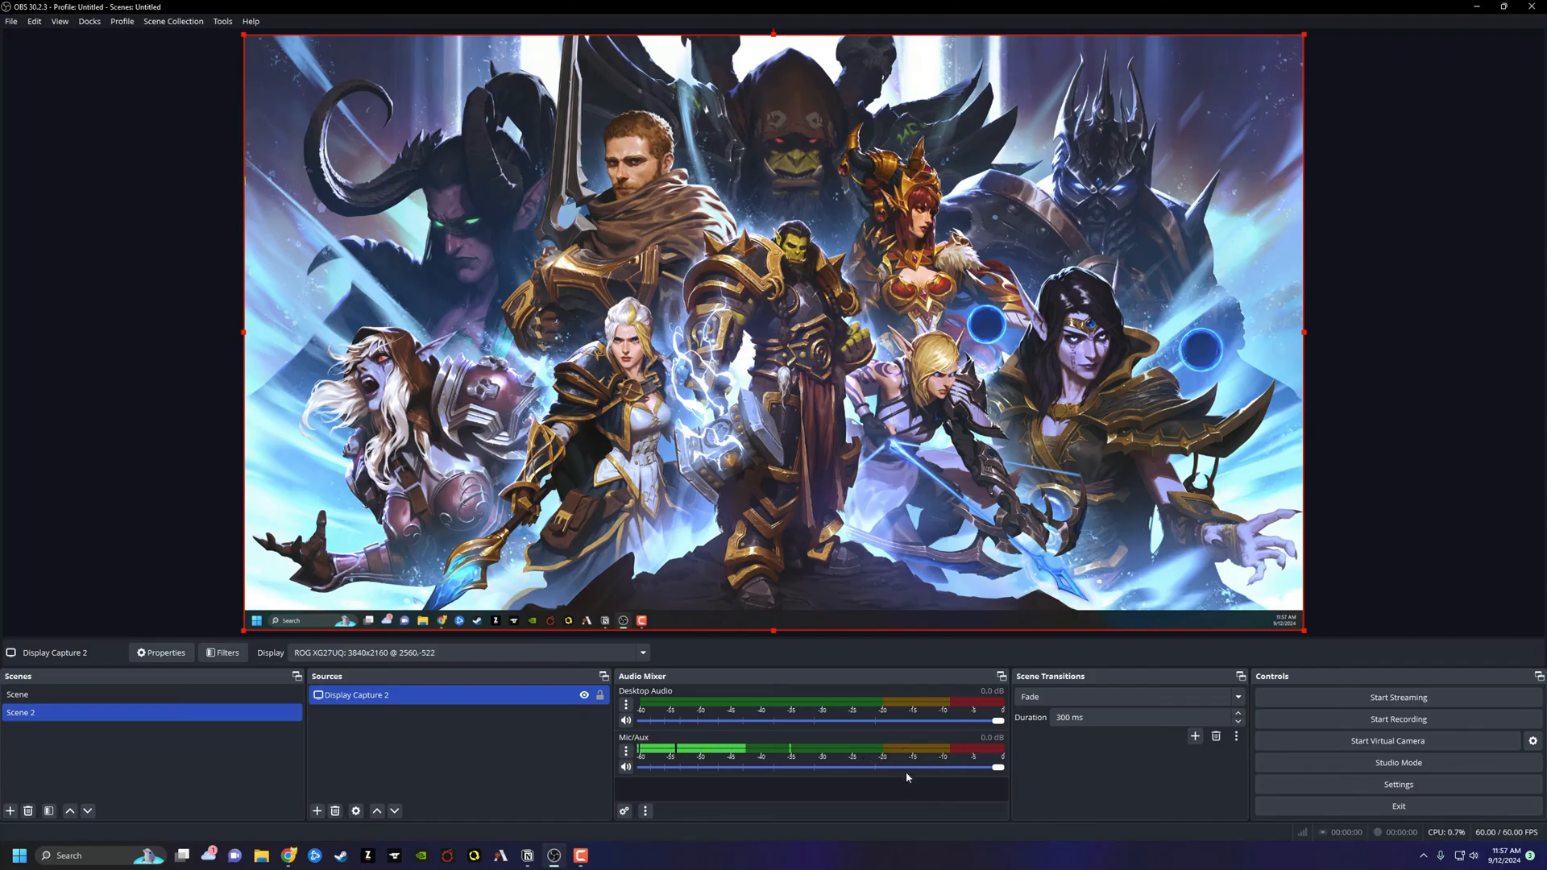
{"action": "mouse_move", "coordinate": [945, 774]}
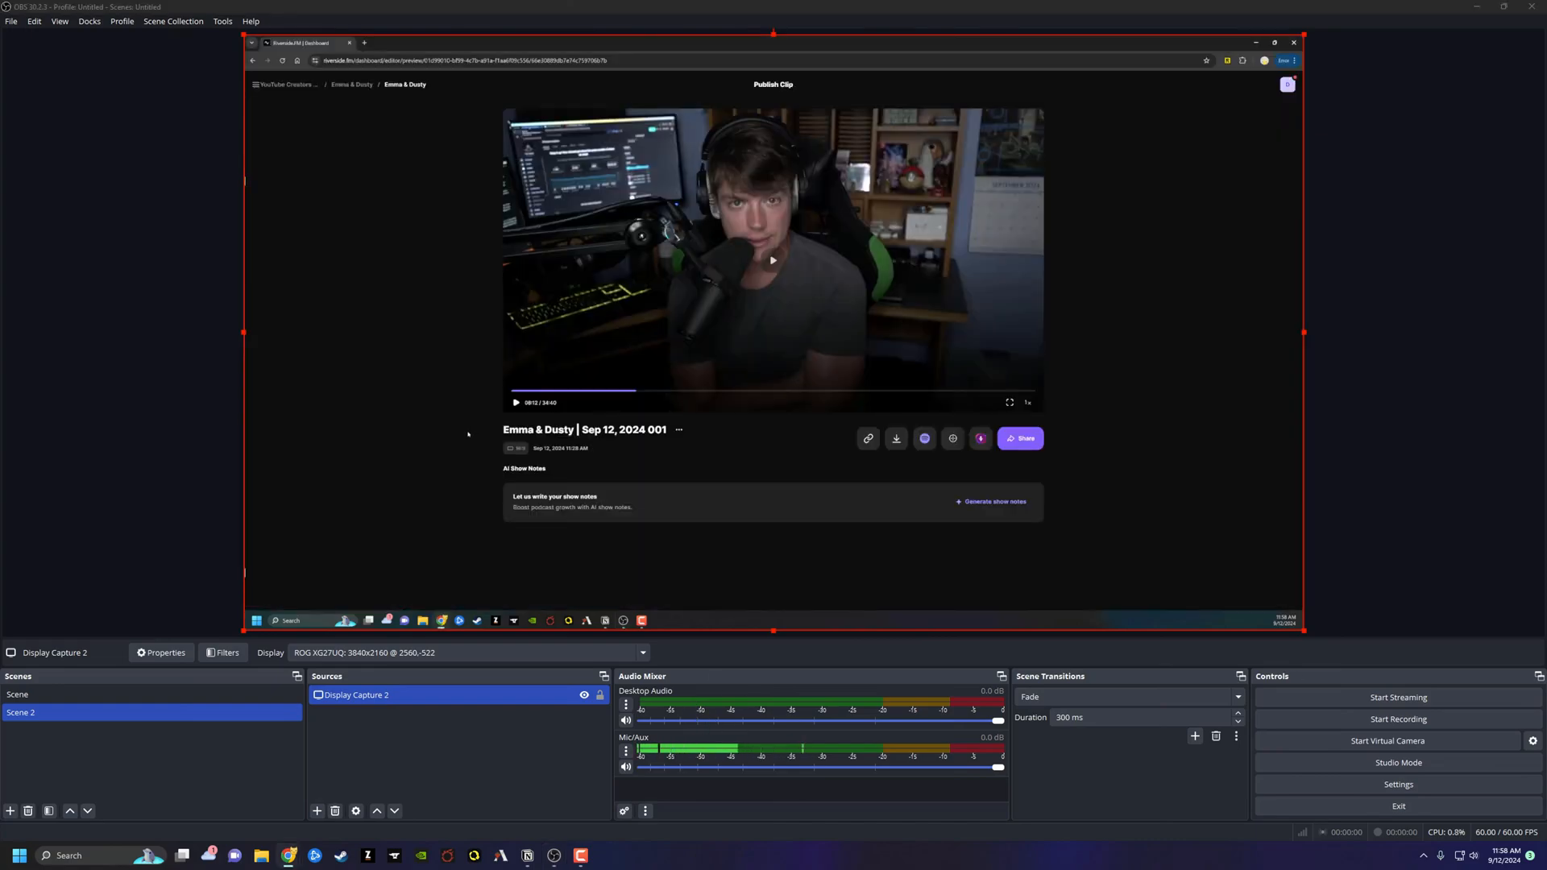
{"action": "mouse_move", "coordinate": [514, 403]}
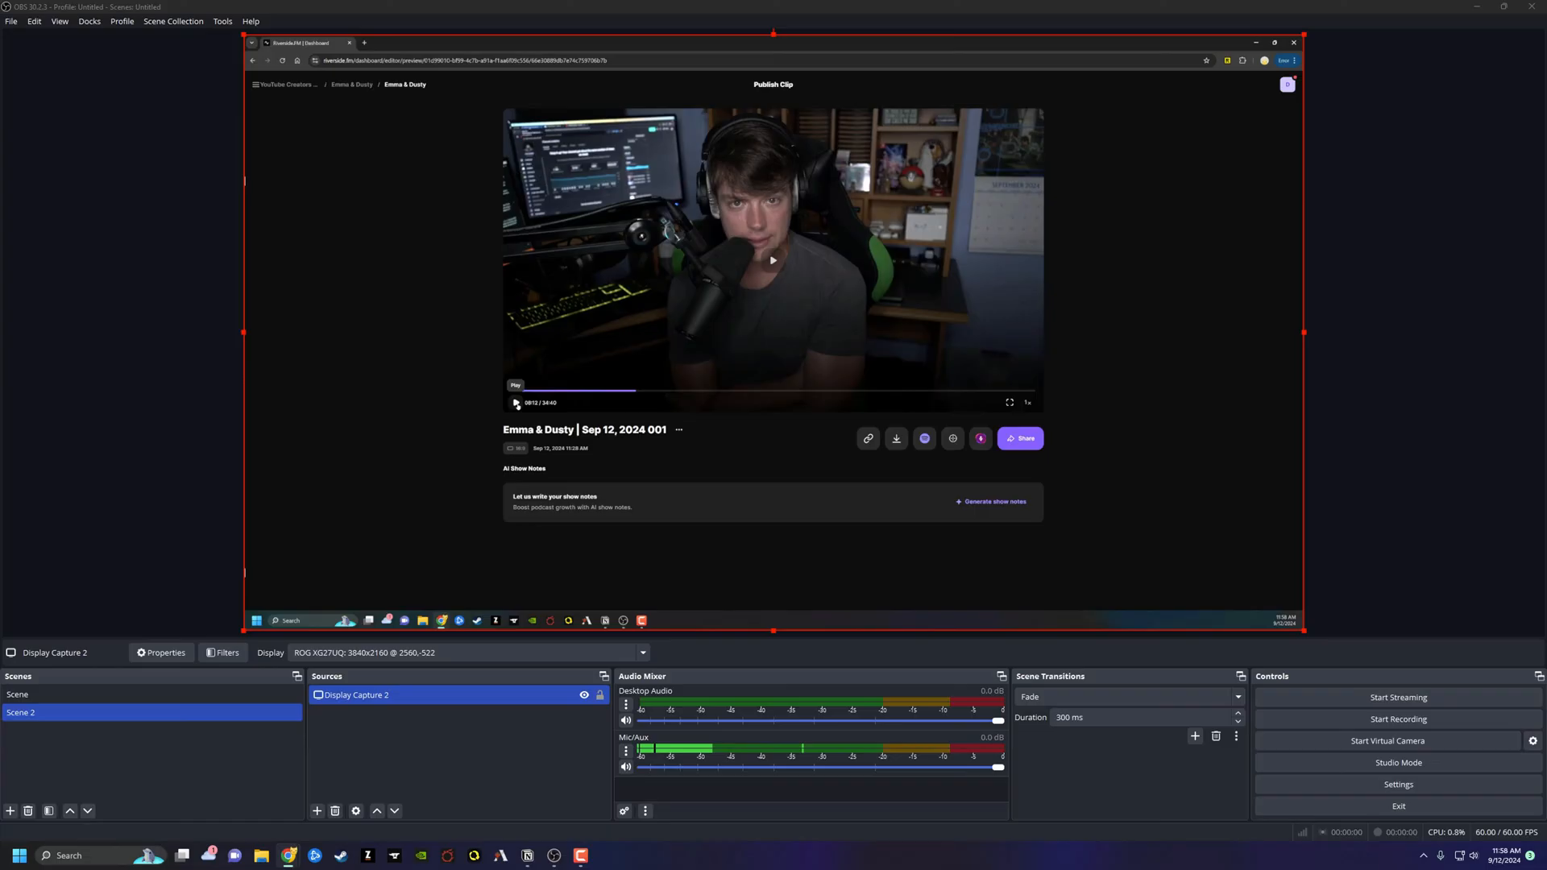
Play the browser video on the captured monitor and watch the Desktop Audio meter respond
{"action": "left_click", "coordinate": [515, 404]}
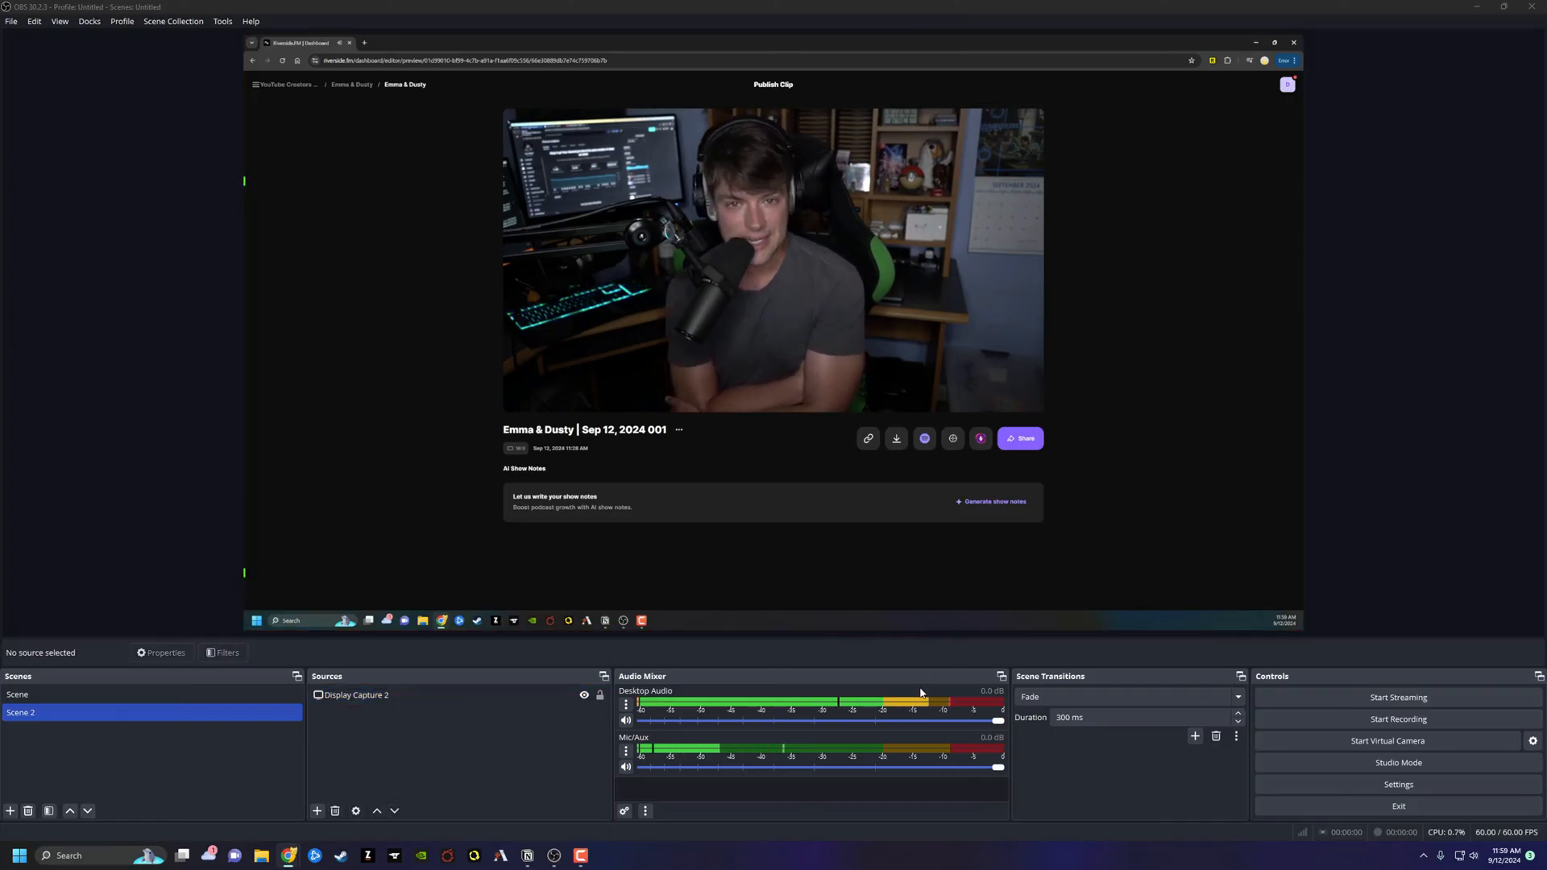
{"action": "left_click", "coordinate": [773, 259]}
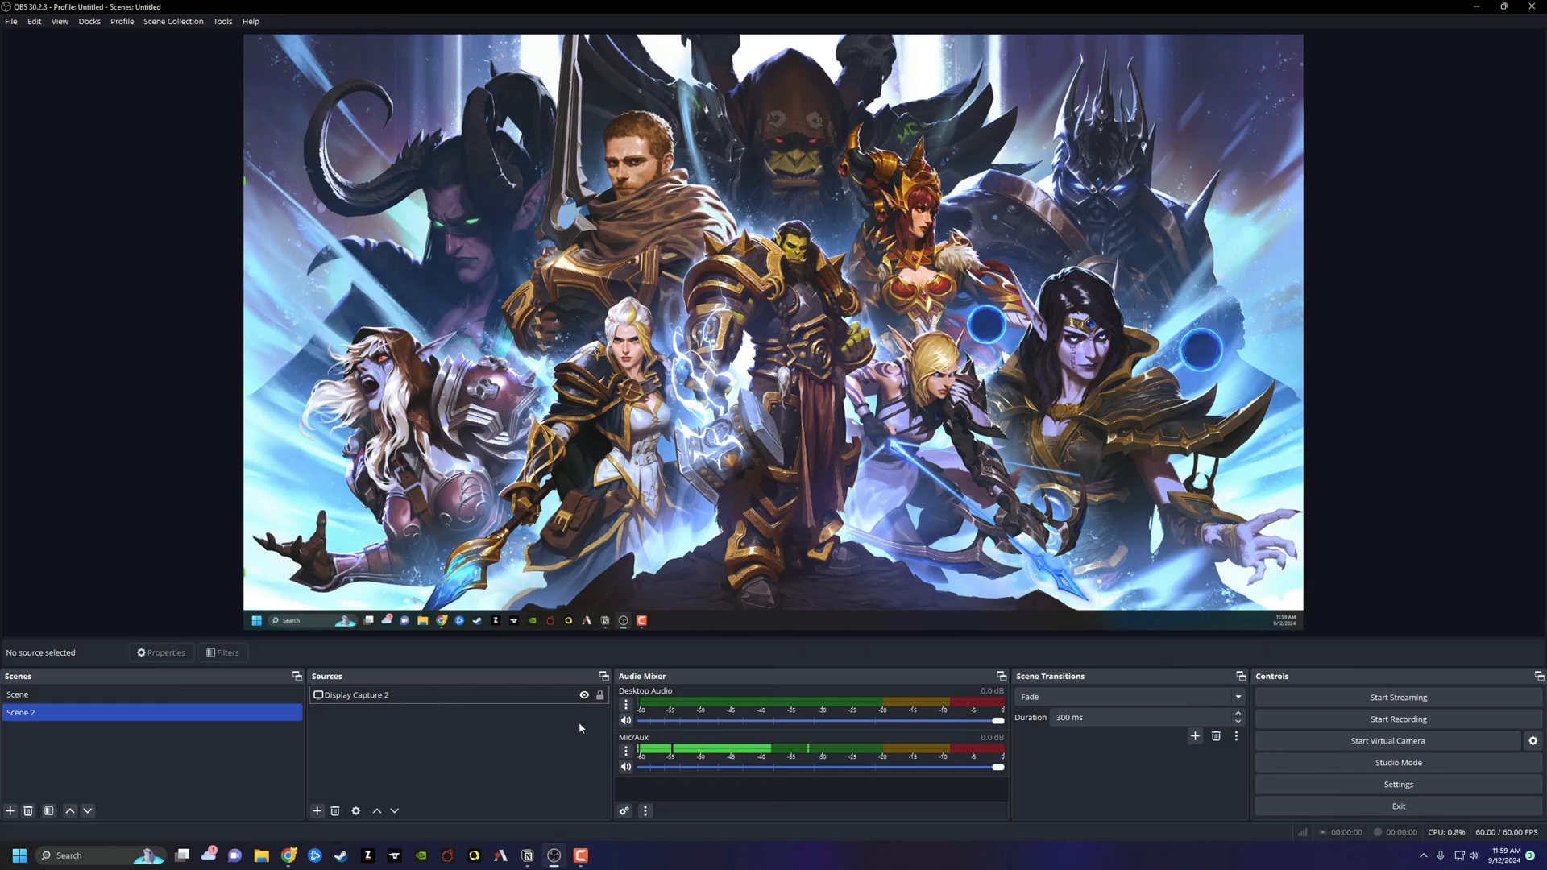
{"action": "mouse_move", "coordinate": [372, 729]}
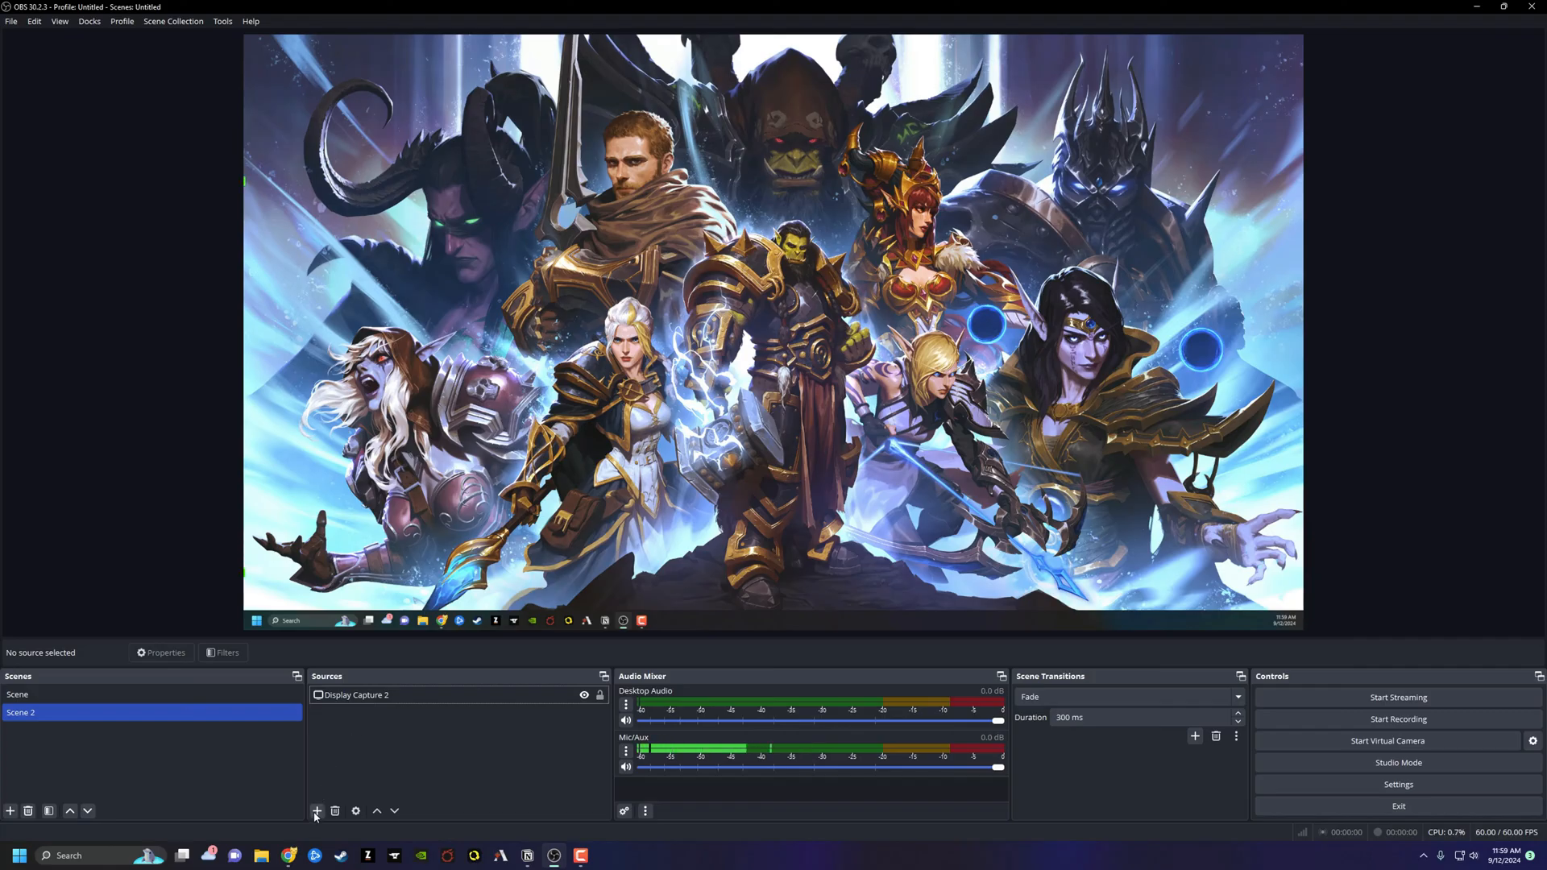
Add the webcam as a new Video Capture Device source with default properties
{"action": "left_click", "coordinate": [317, 810]}
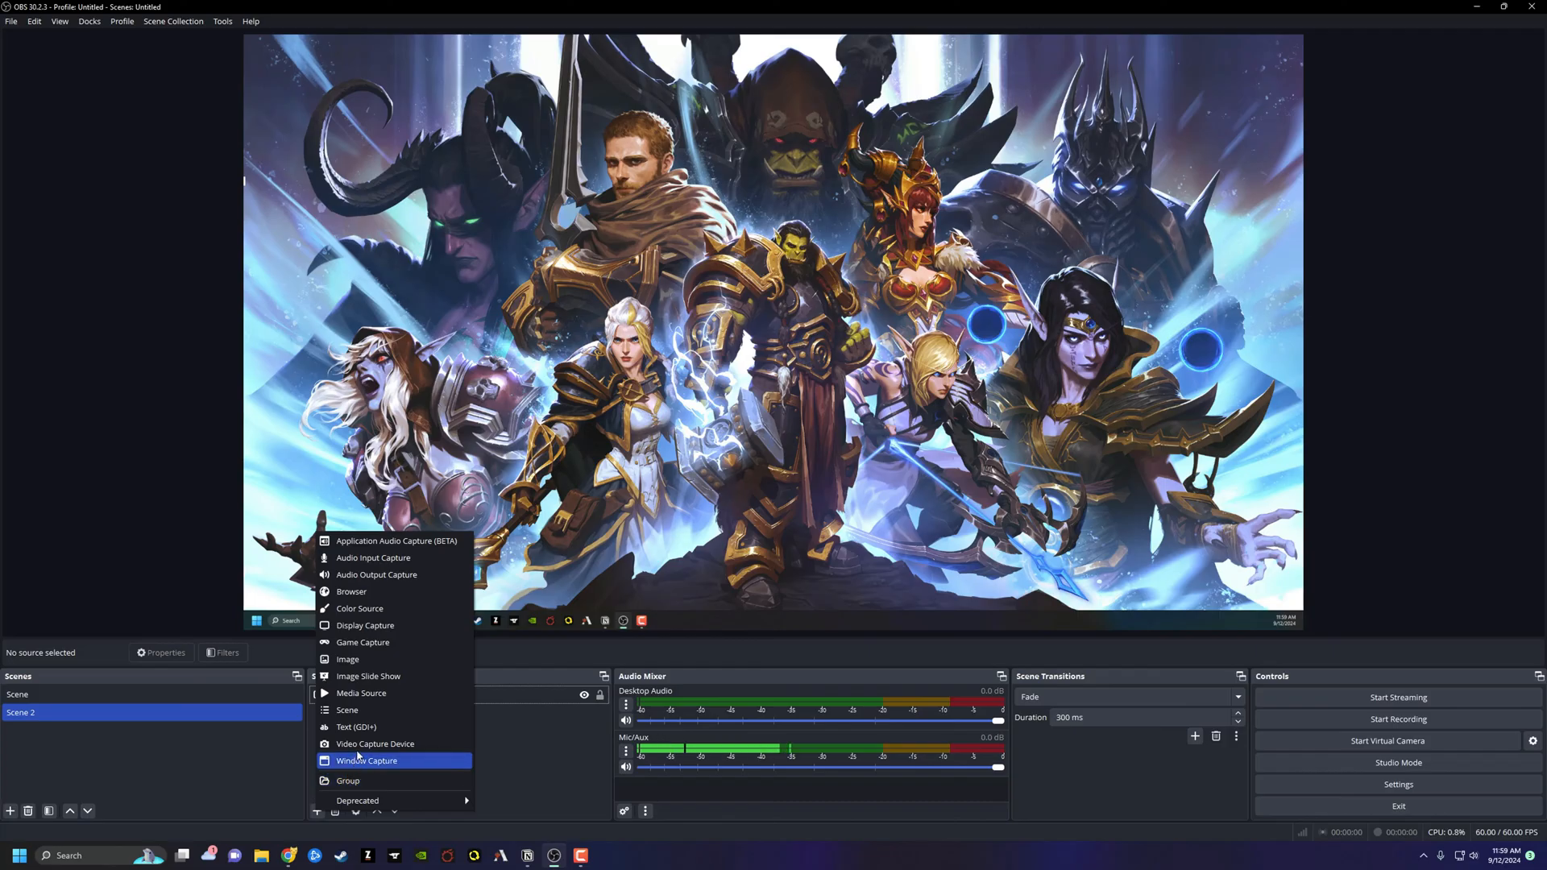
{"action": "left_click", "coordinate": [374, 743]}
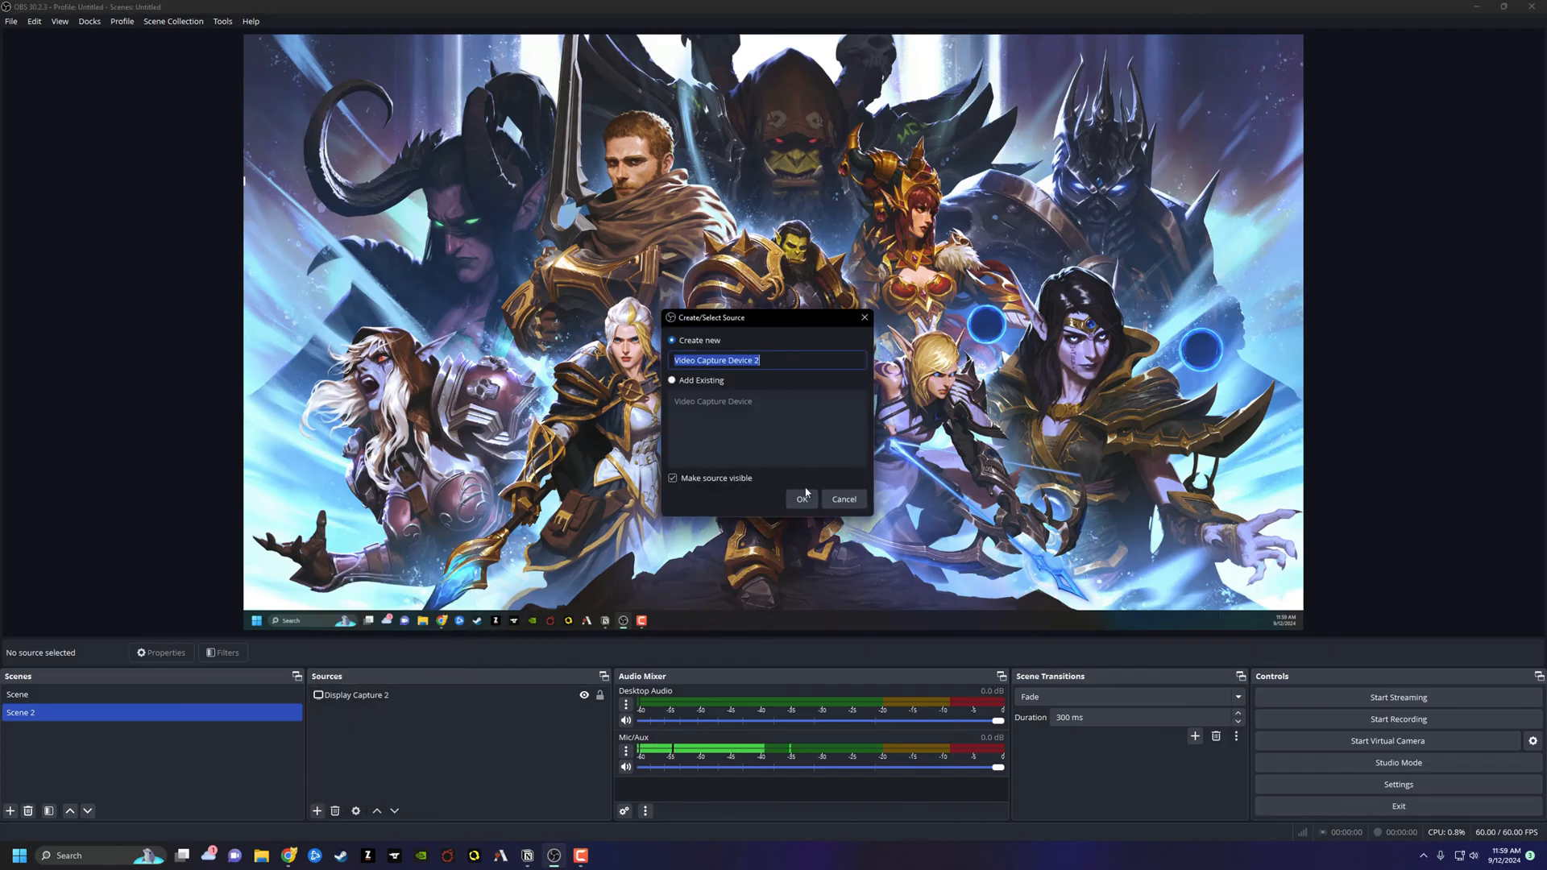
{"action": "left_click", "coordinate": [803, 498]}
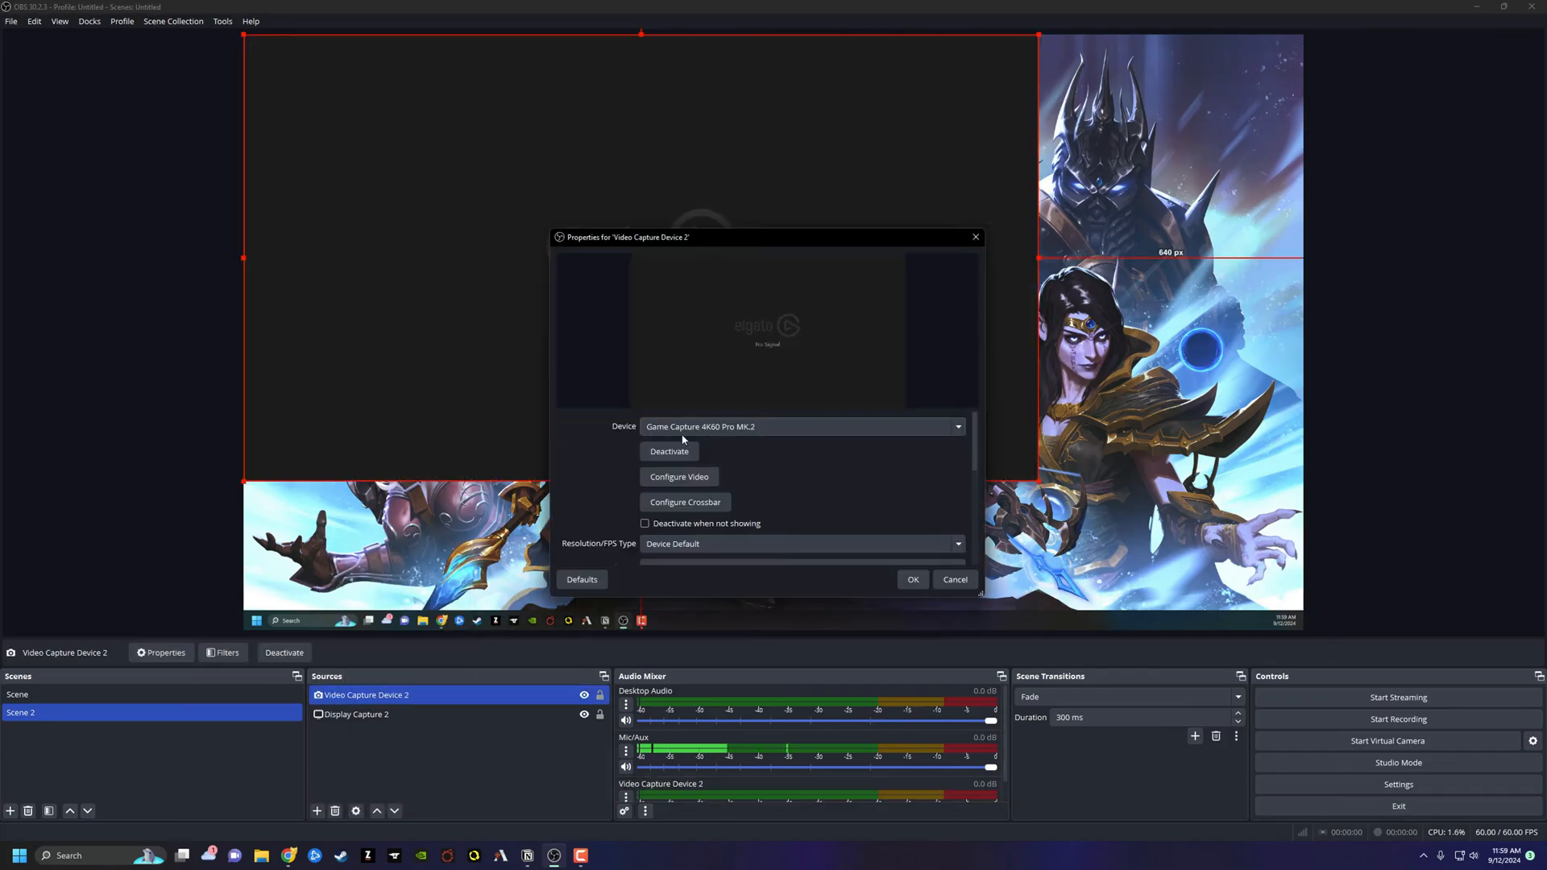
{"action": "left_click", "coordinate": [800, 426]}
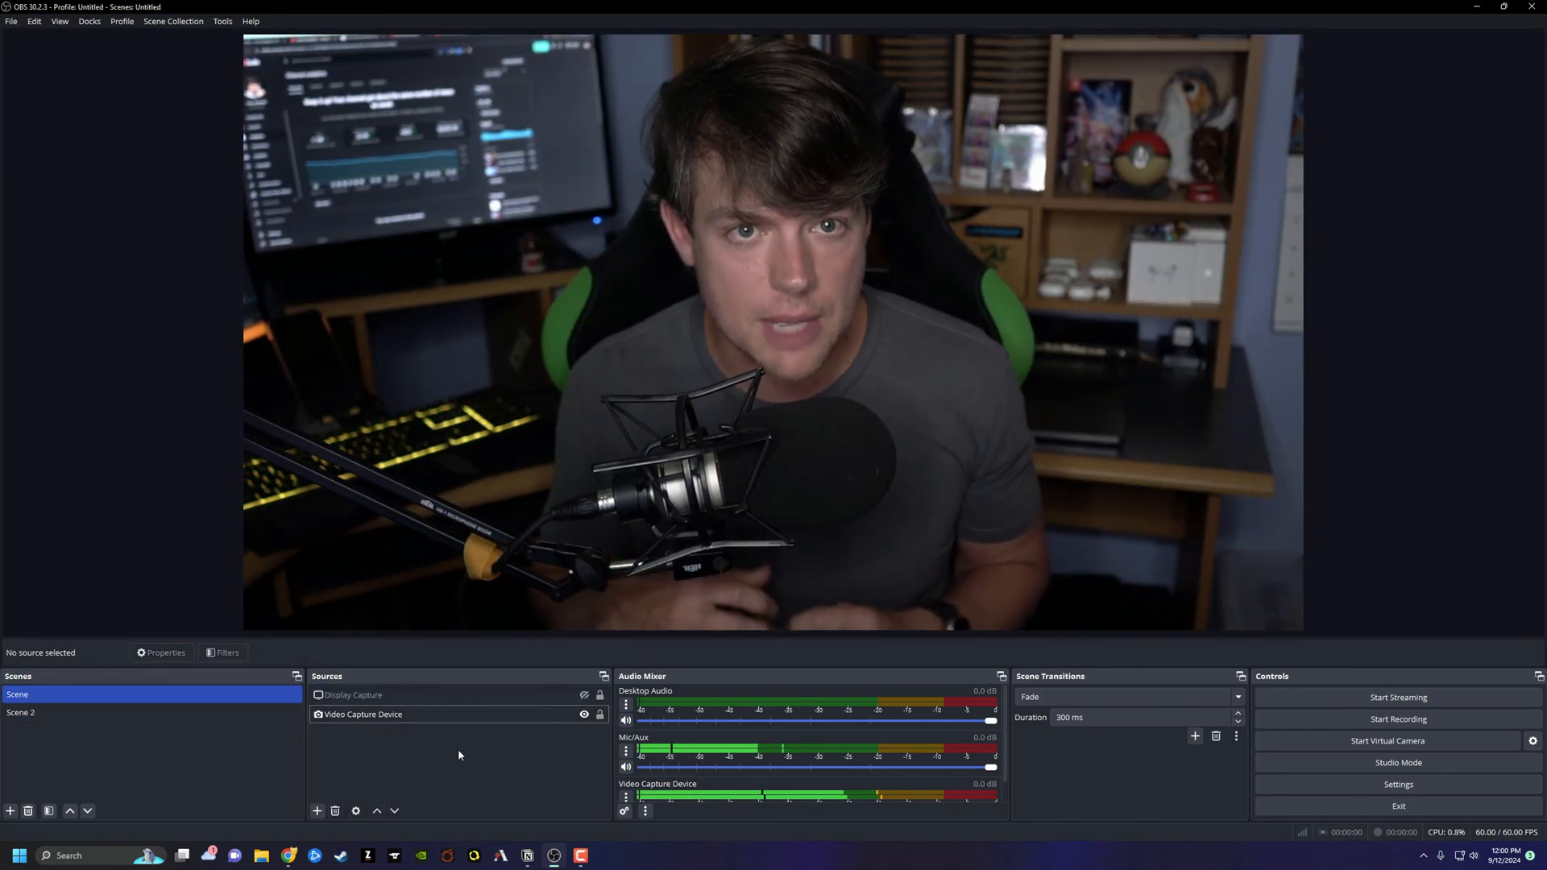
Shrink the display capture over the camera feed and start repositioning the webcam layer
{"action": "left_click", "coordinate": [395, 694]}
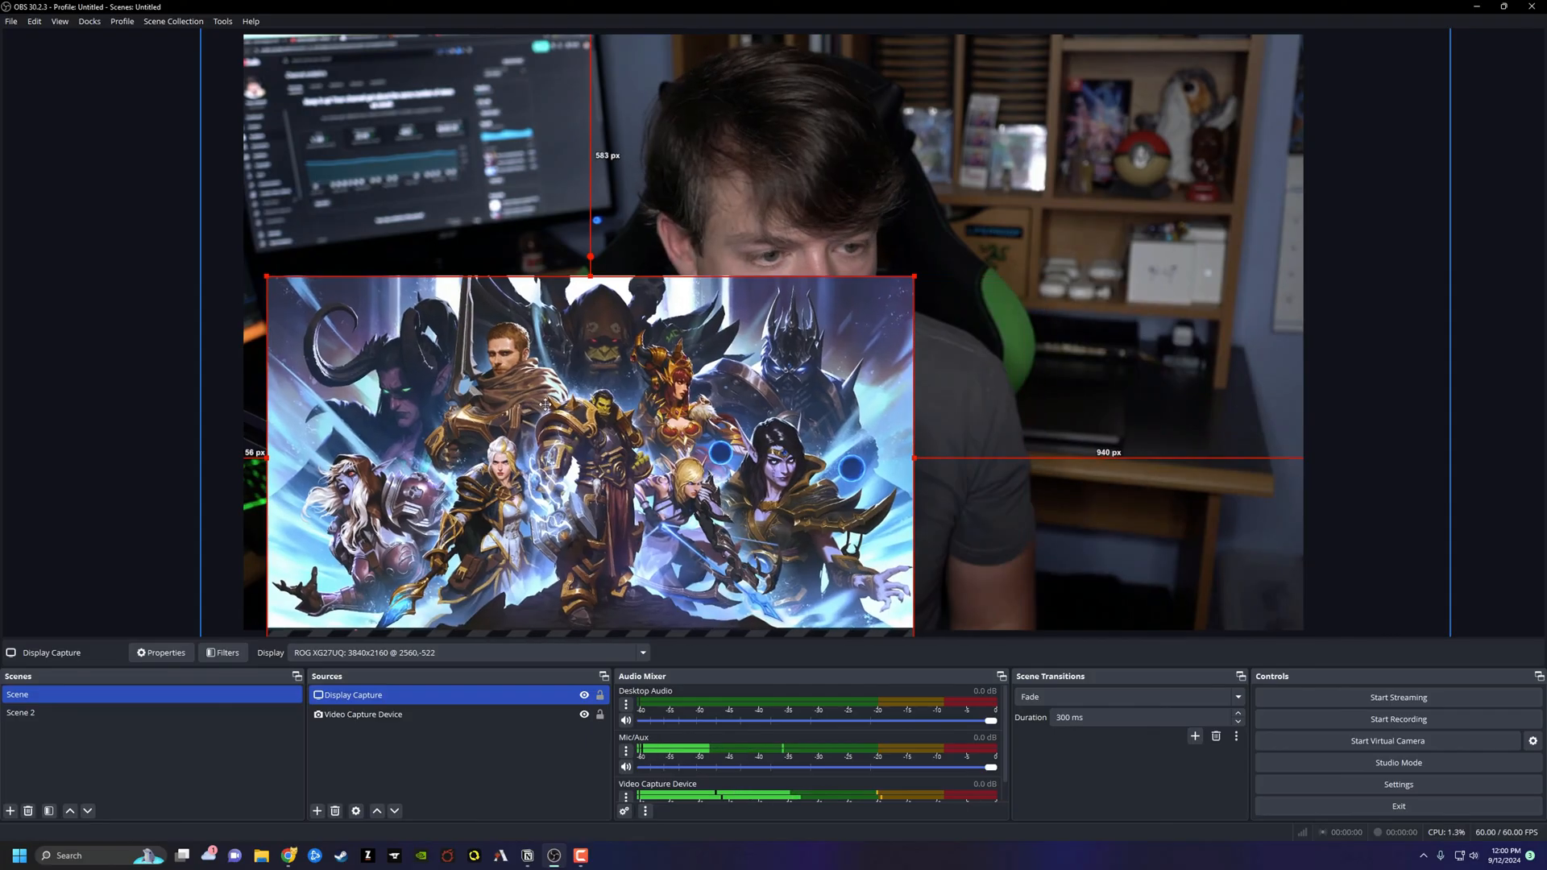
{"action": "left_click", "coordinate": [364, 714]}
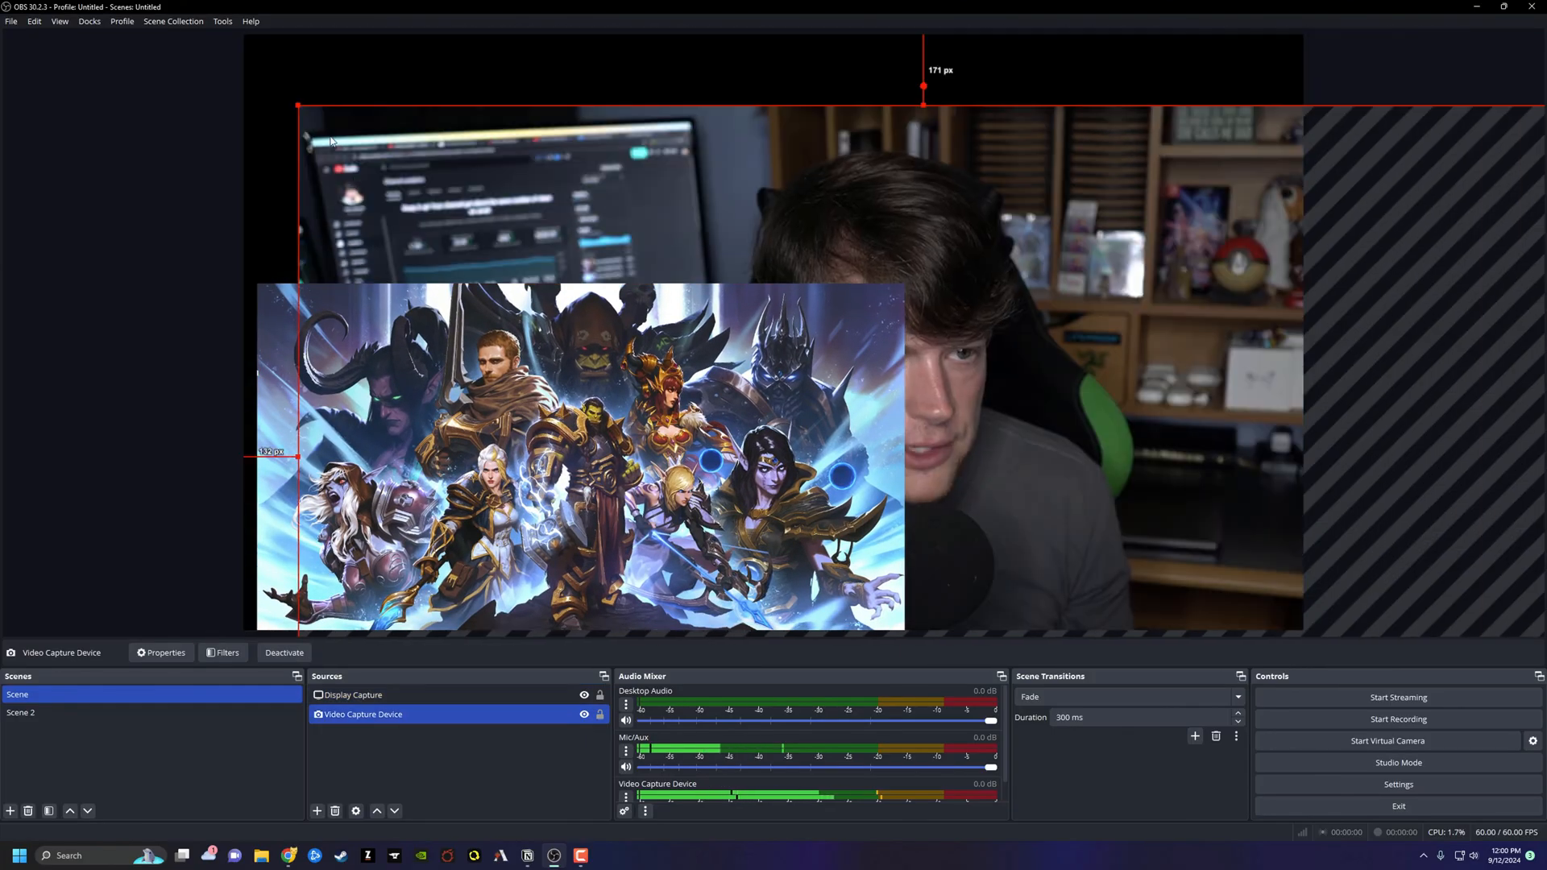